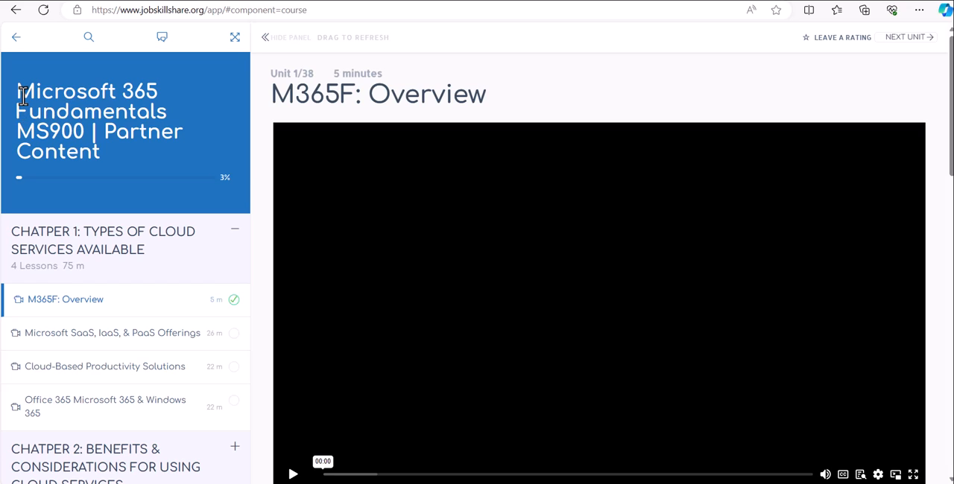
mouse_move(56, 132)
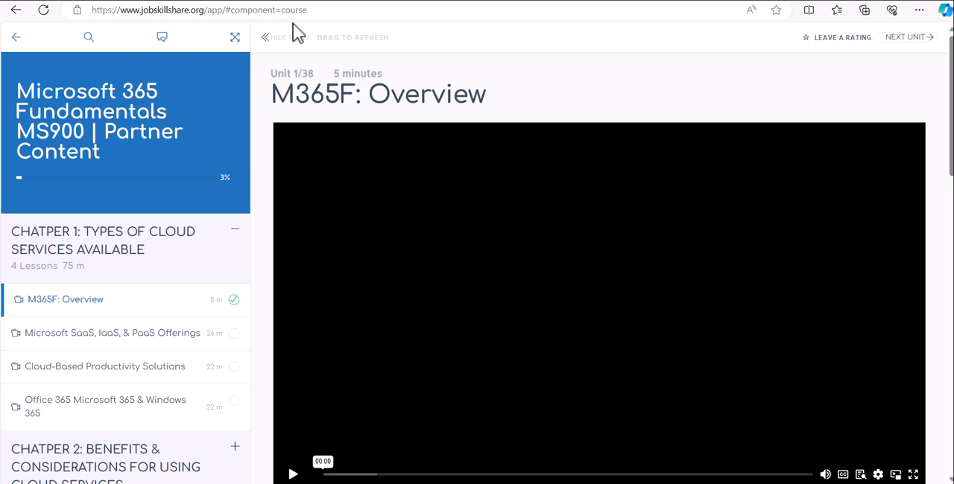
mouse_move(251, 68)
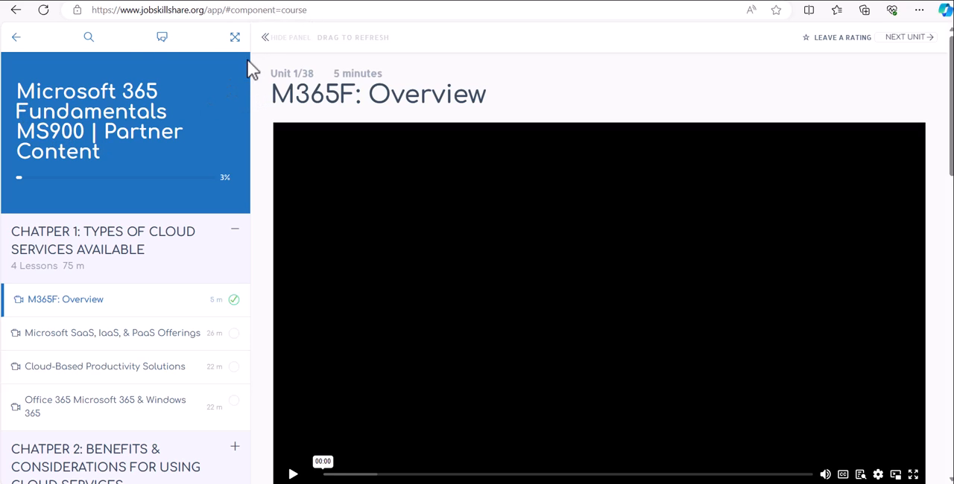
mouse_move(105, 142)
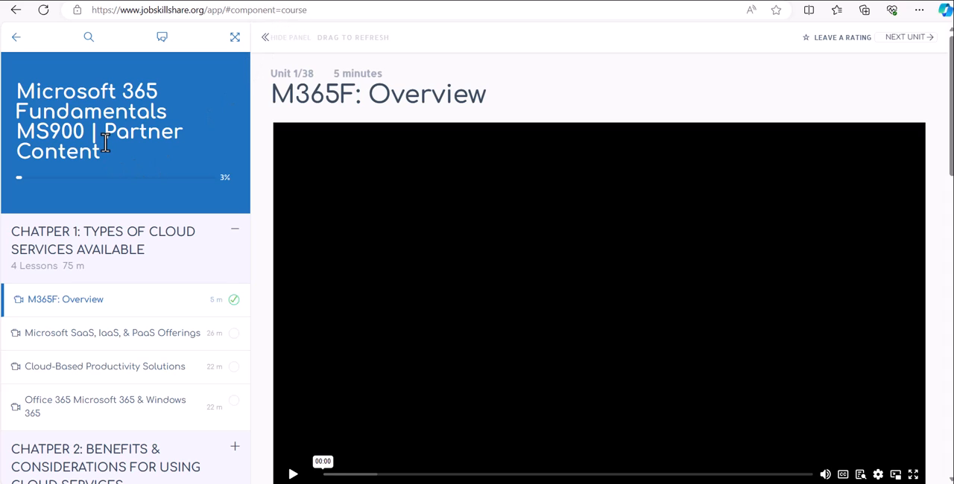
mouse_move(110, 162)
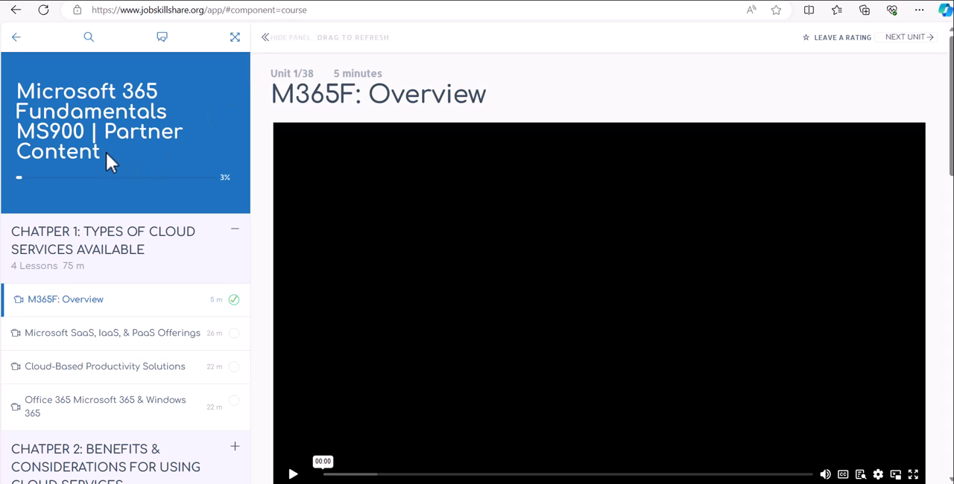
mouse_move(104, 134)
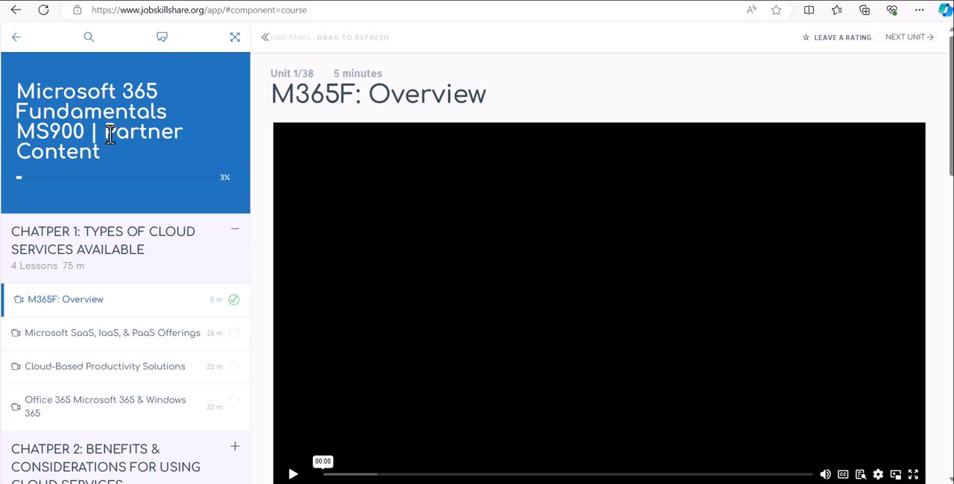
mouse_move(193, 115)
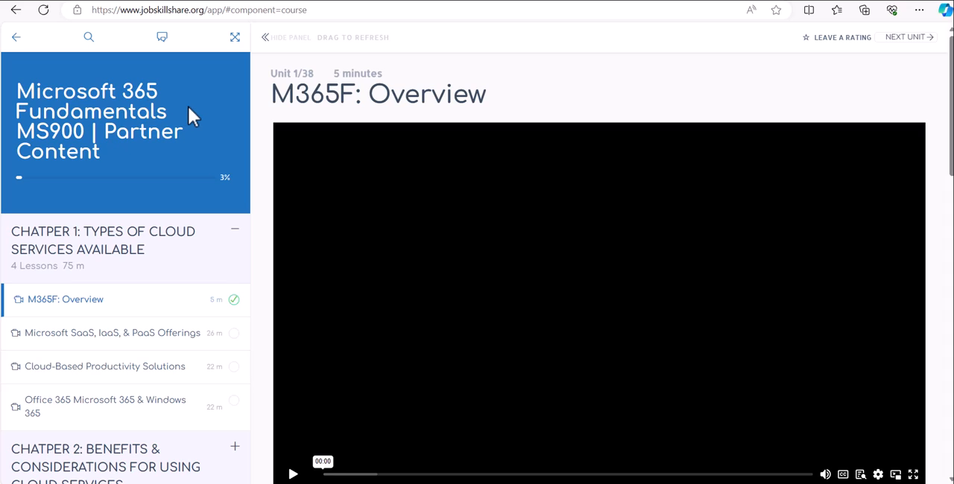
mouse_move(151, 100)
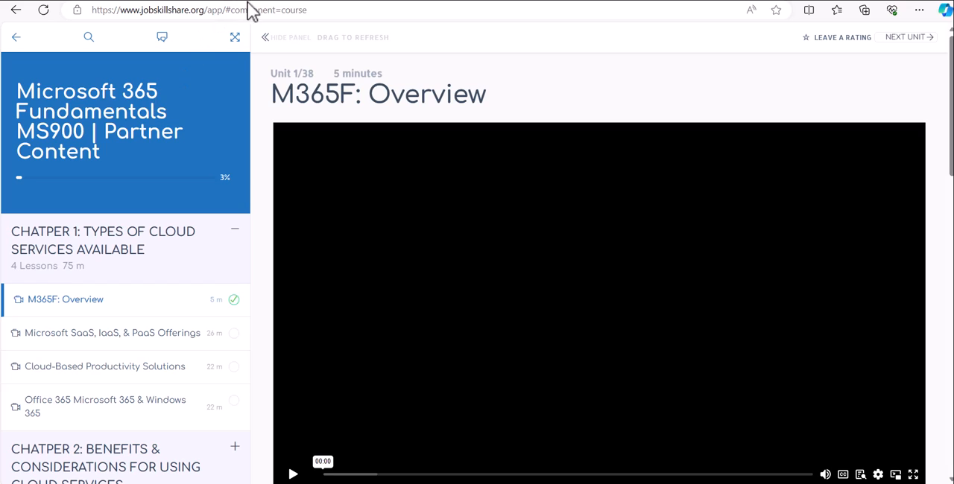
mouse_move(28, 161)
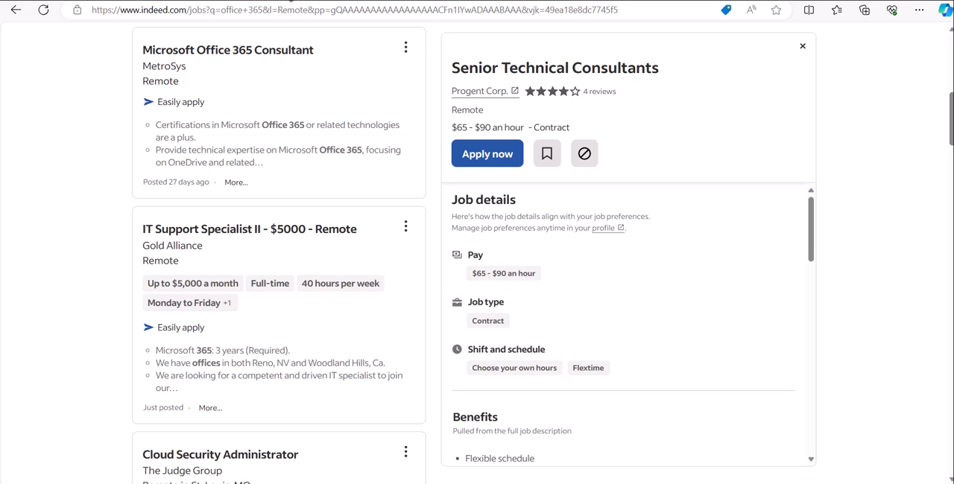
mouse_move(639, 6)
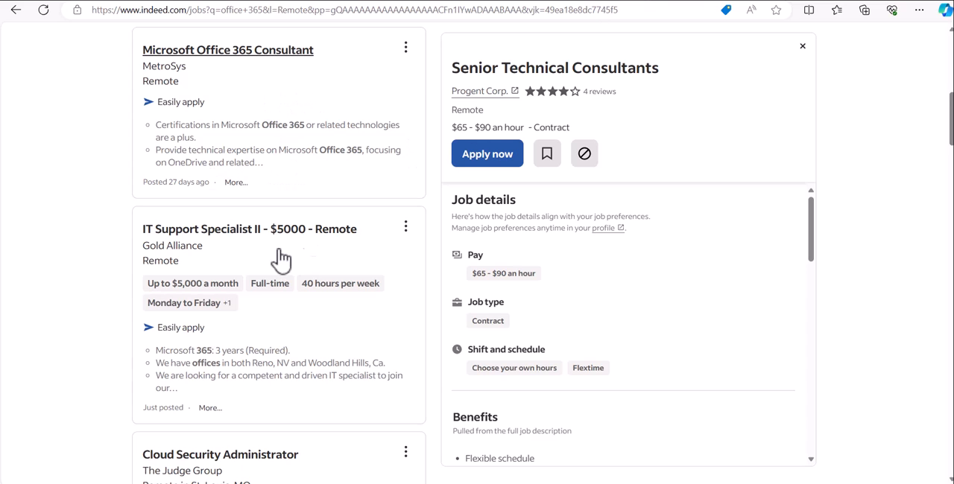
mouse_move(232, 390)
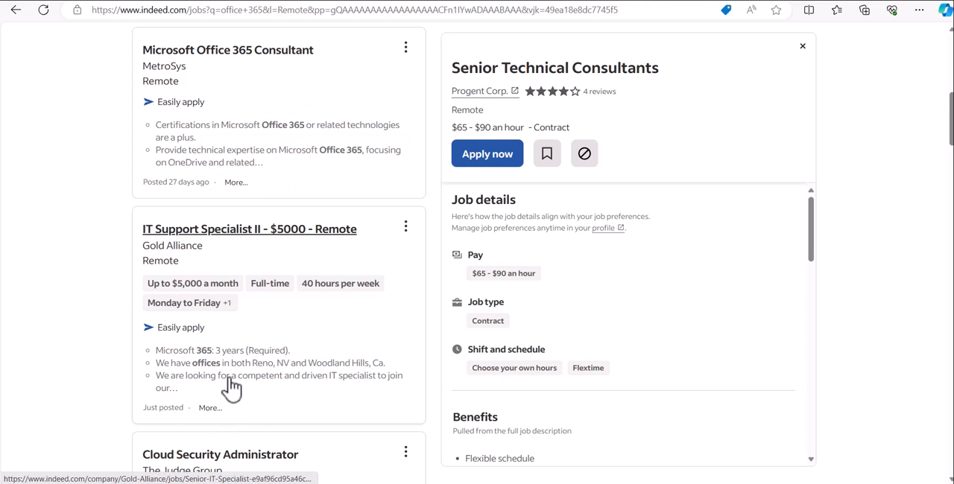
mouse_move(431, 81)
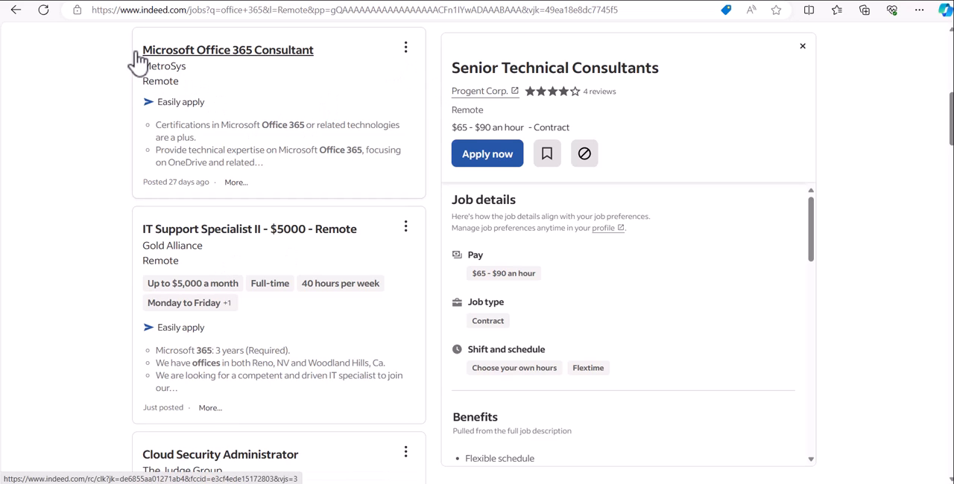
mouse_move(162, 124)
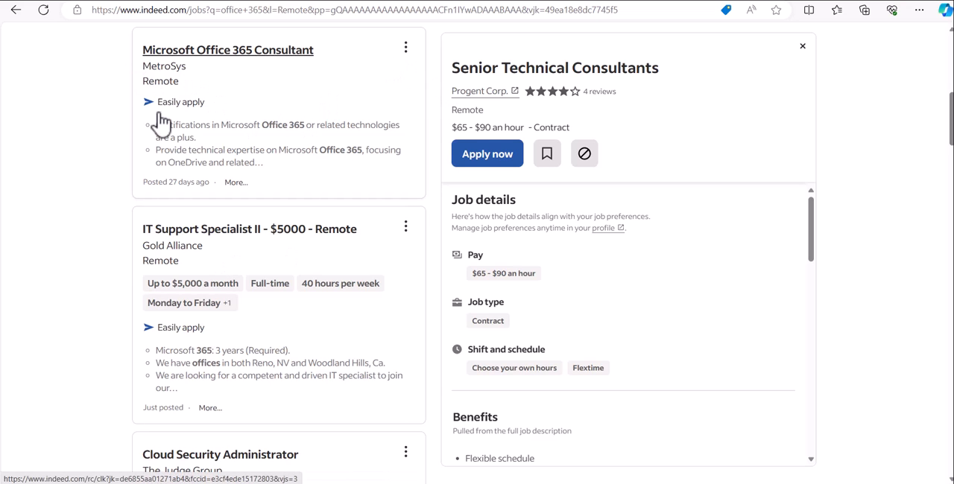
mouse_move(184, 211)
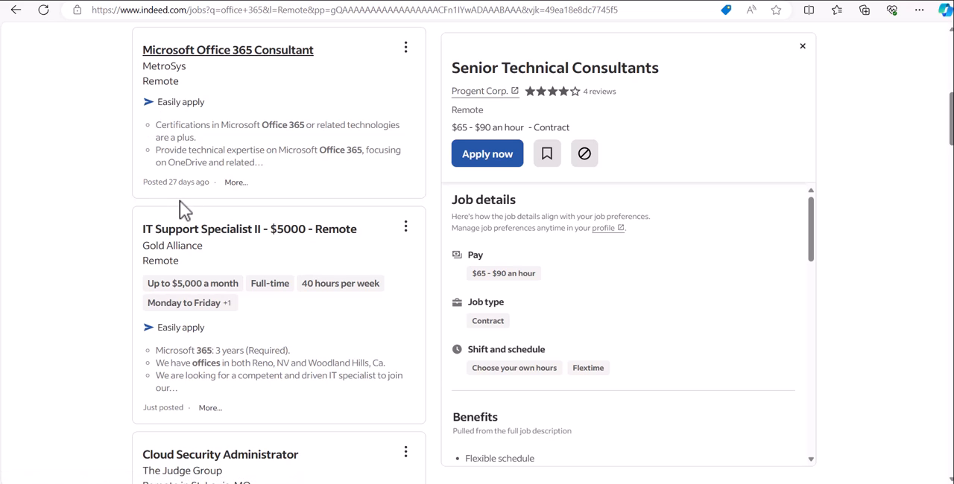
mouse_move(175, 171)
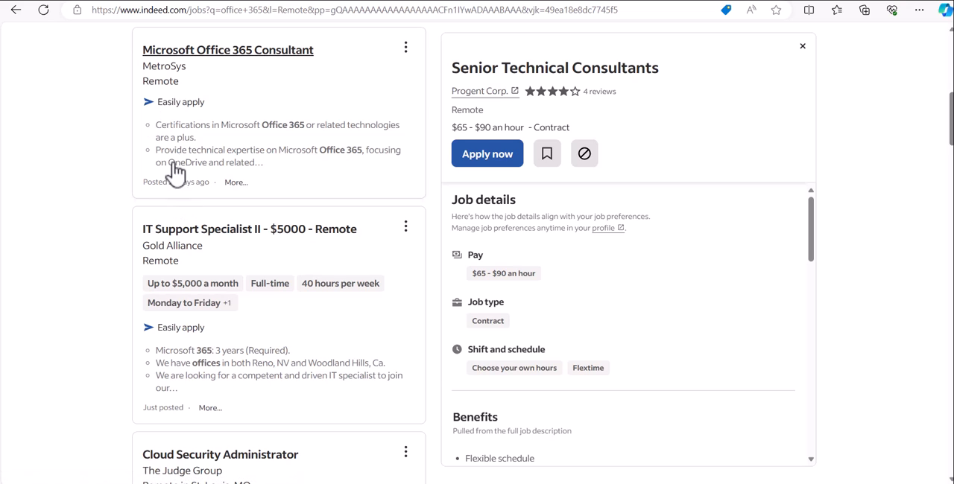
mouse_move(112, 166)
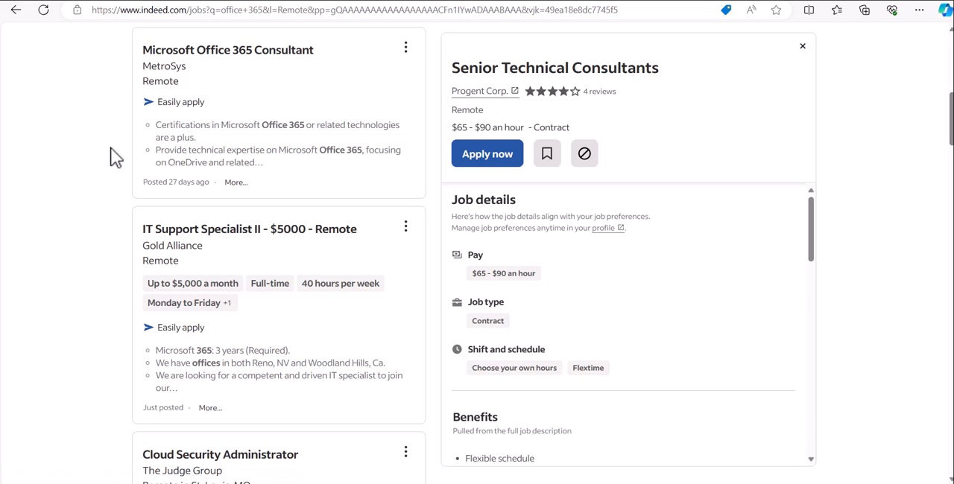
mouse_move(124, 364)
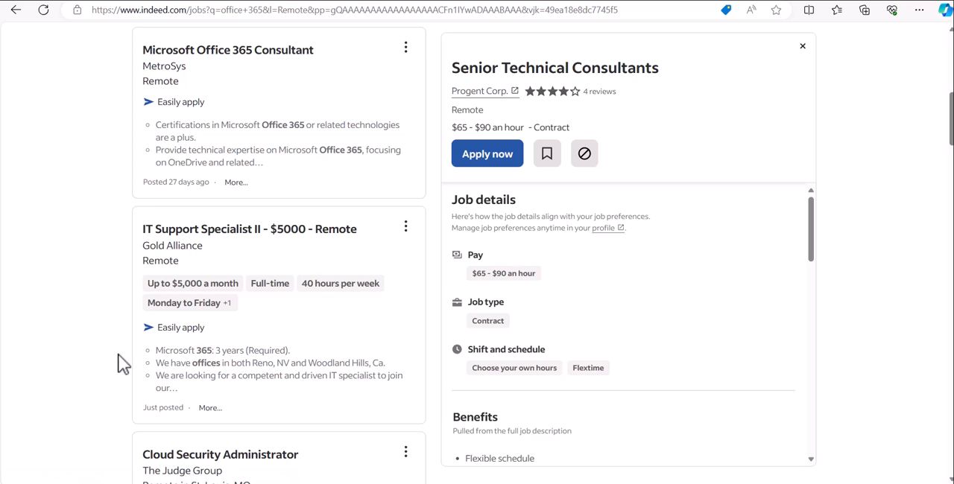
mouse_move(119, 361)
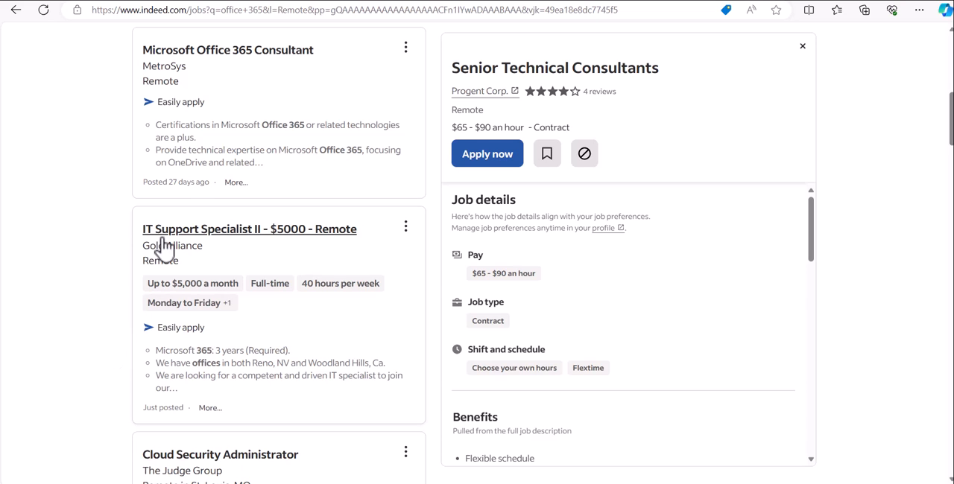
mouse_move(191, 90)
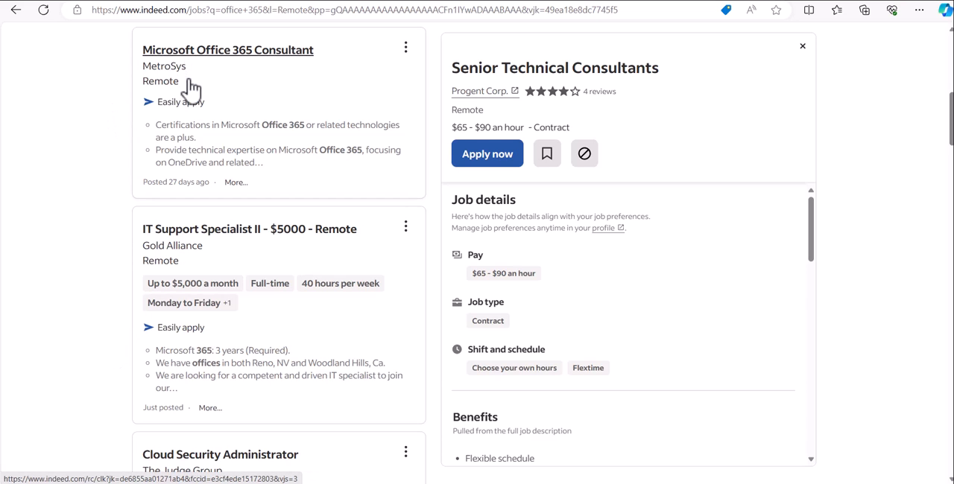
mouse_move(107, 154)
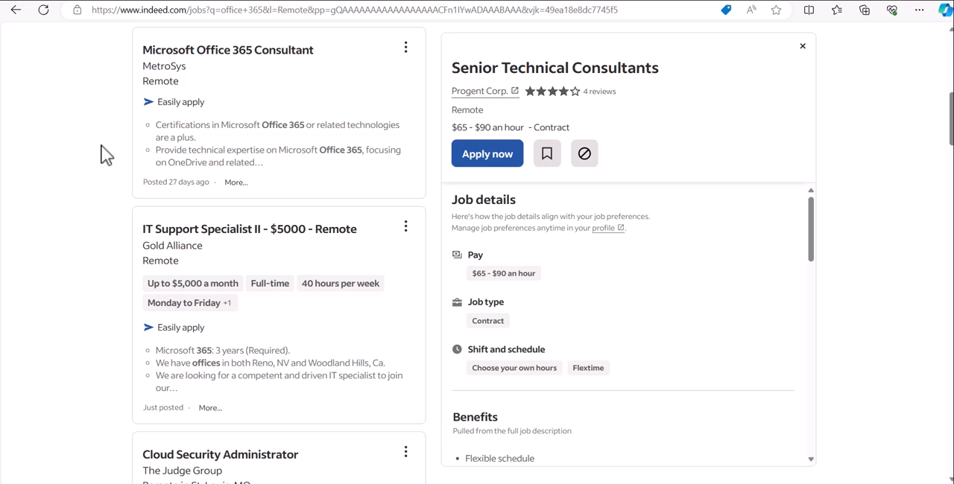
mouse_move(184, 162)
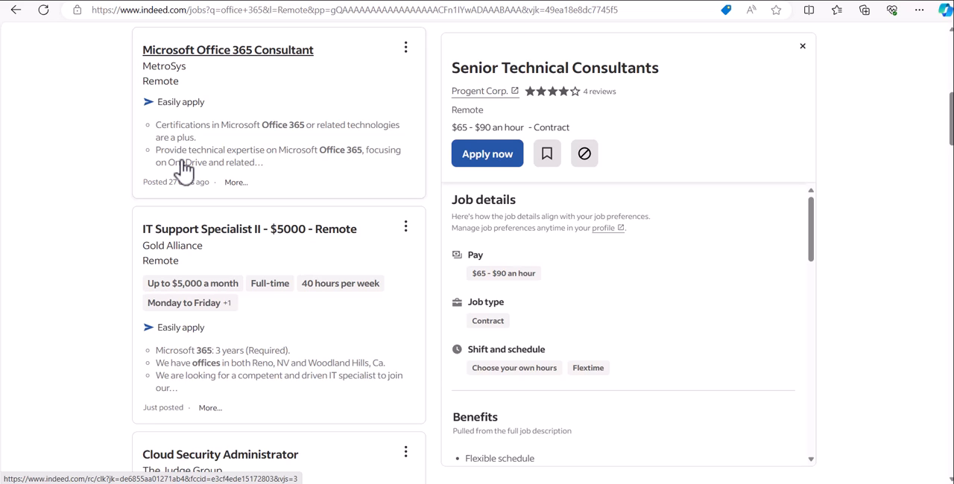
mouse_move(249, 140)
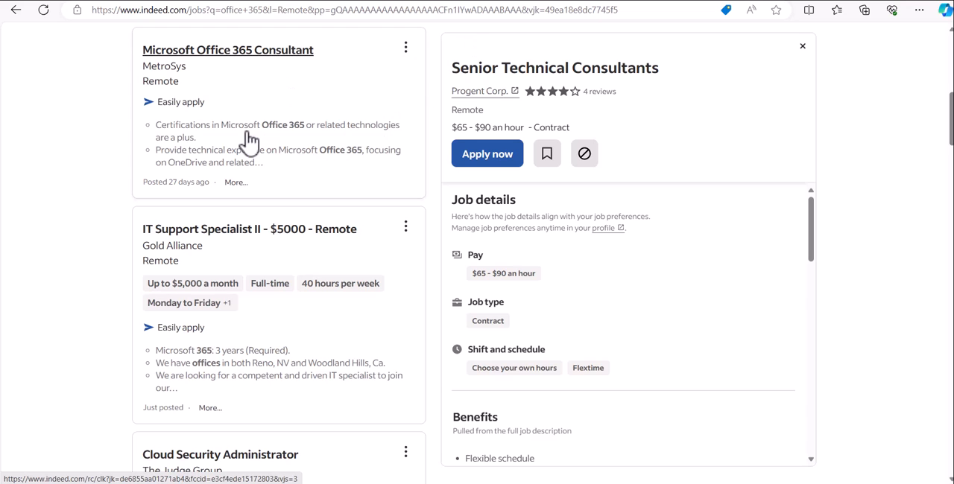
mouse_move(236, 66)
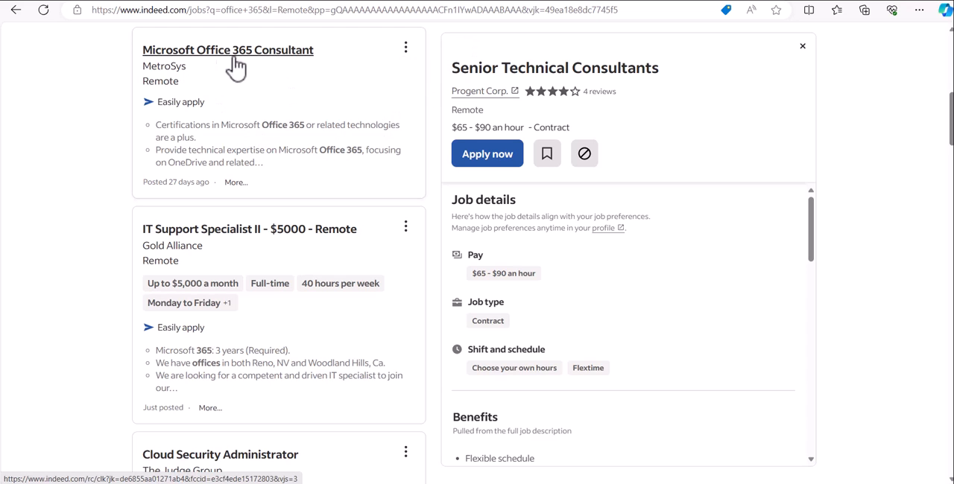
mouse_move(267, 58)
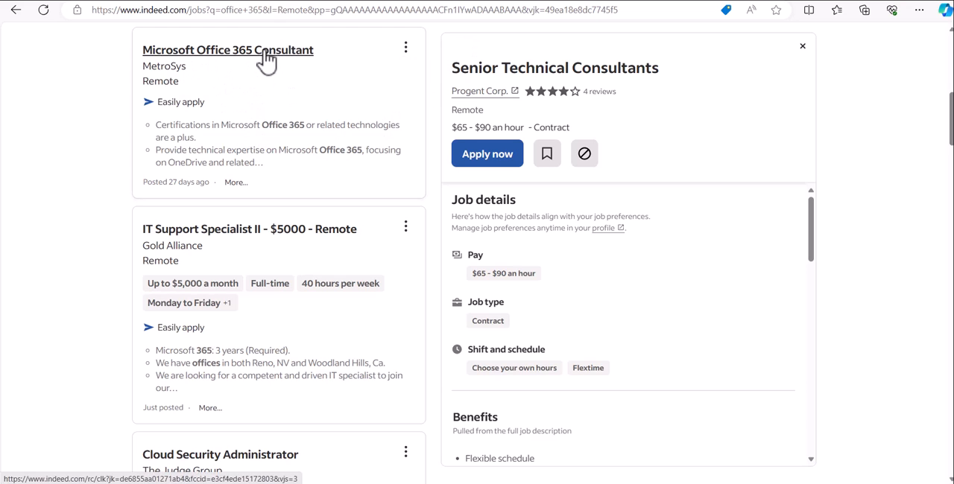
mouse_move(134, 71)
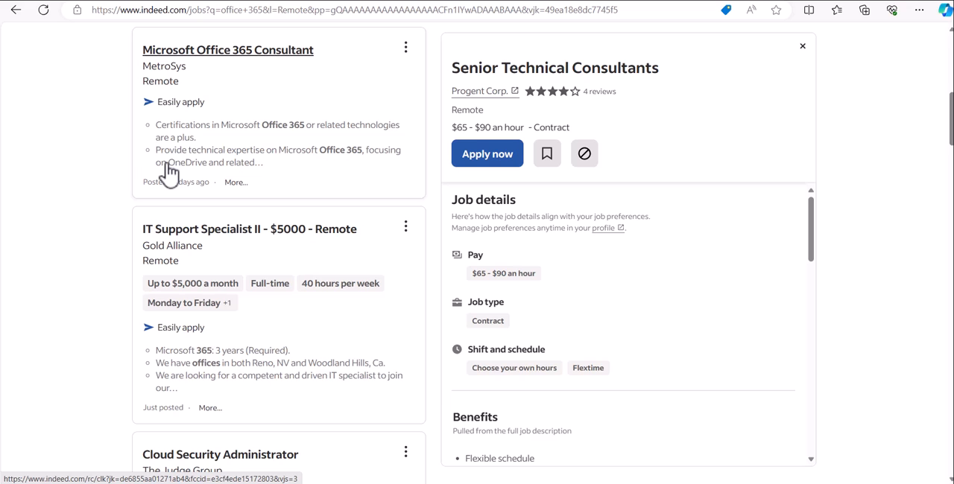
mouse_move(205, 29)
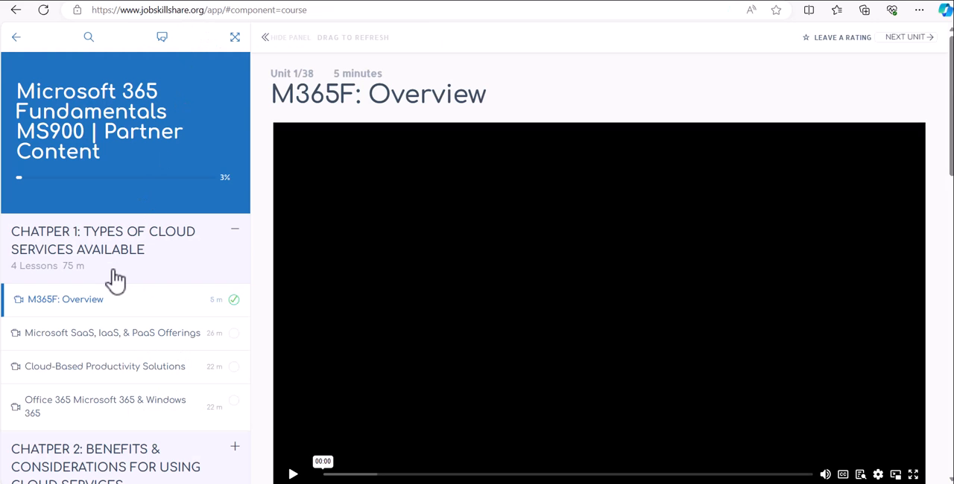
scroll(down, 3)
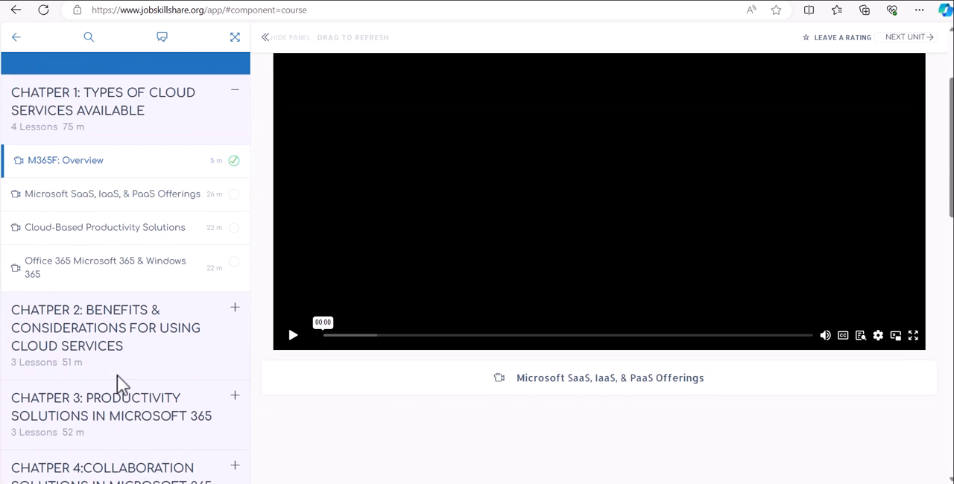
scroll(down, 3)
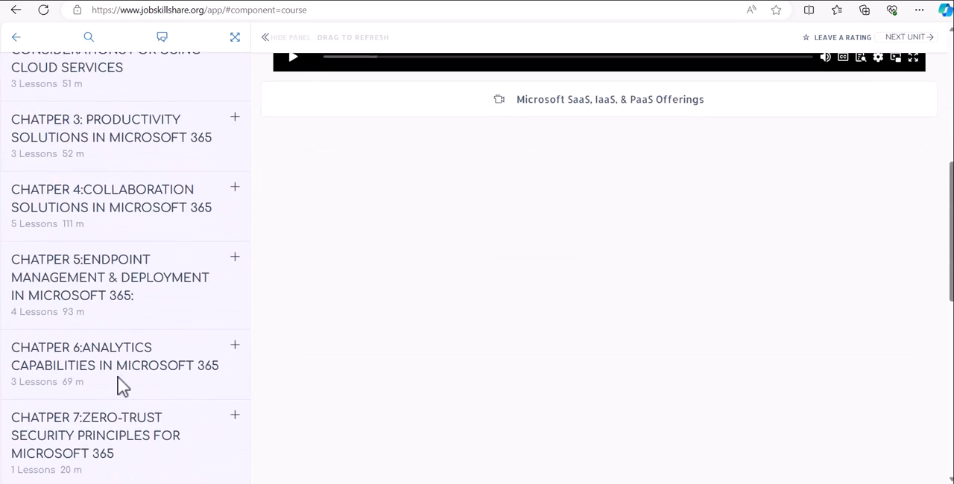
scroll(down, 3)
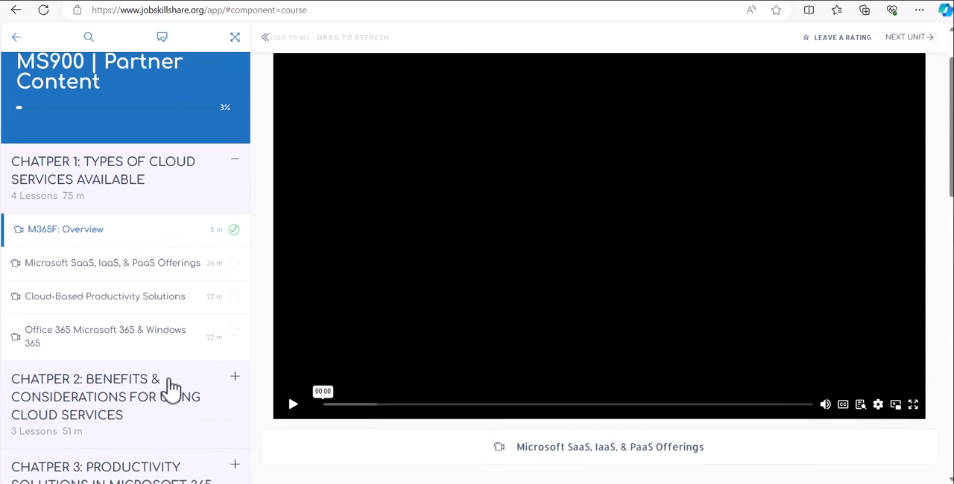
mouse_move(176, 373)
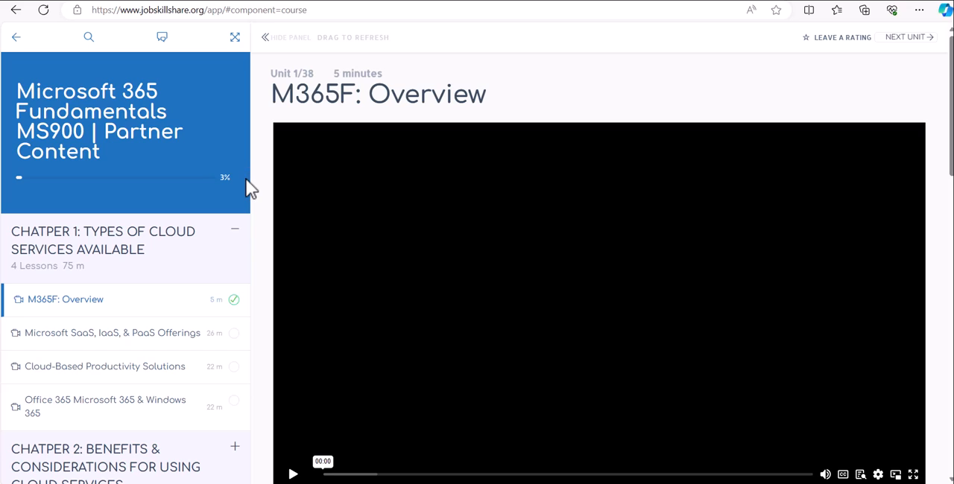
mouse_move(147, 201)
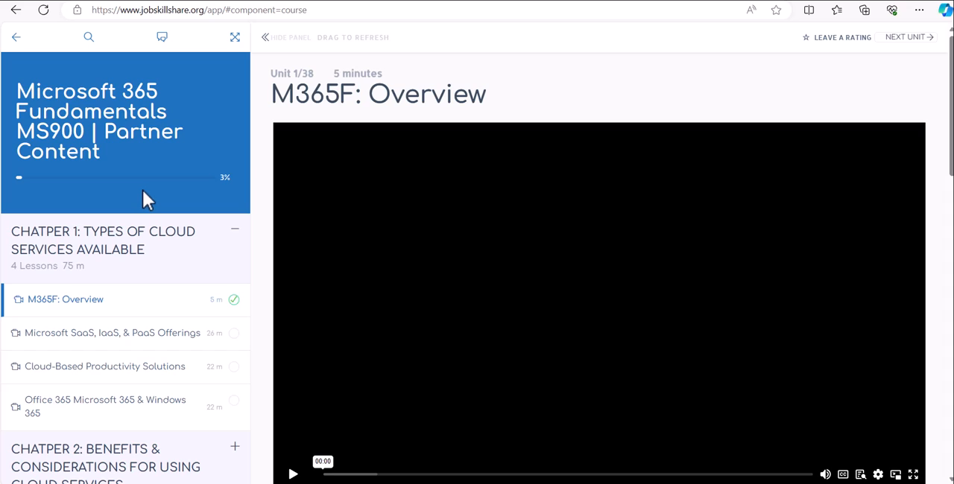
mouse_move(282, 22)
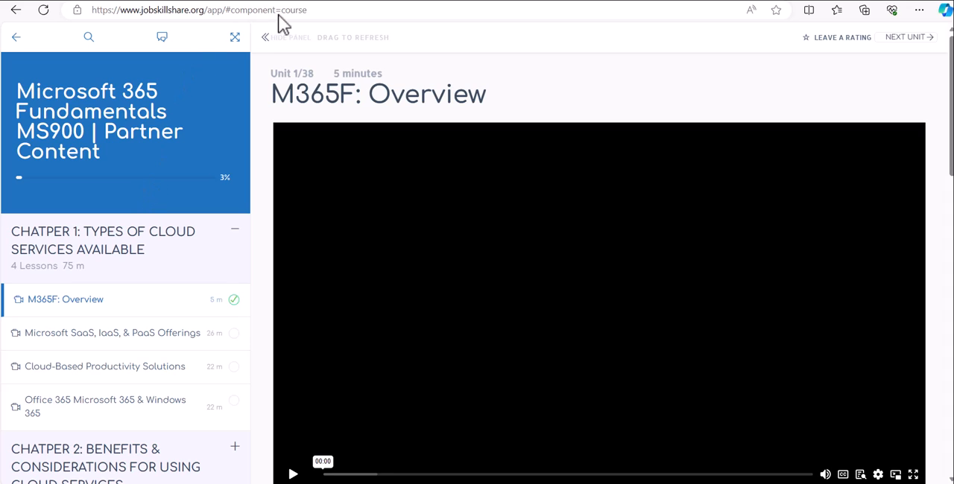
mouse_move(810, 36)
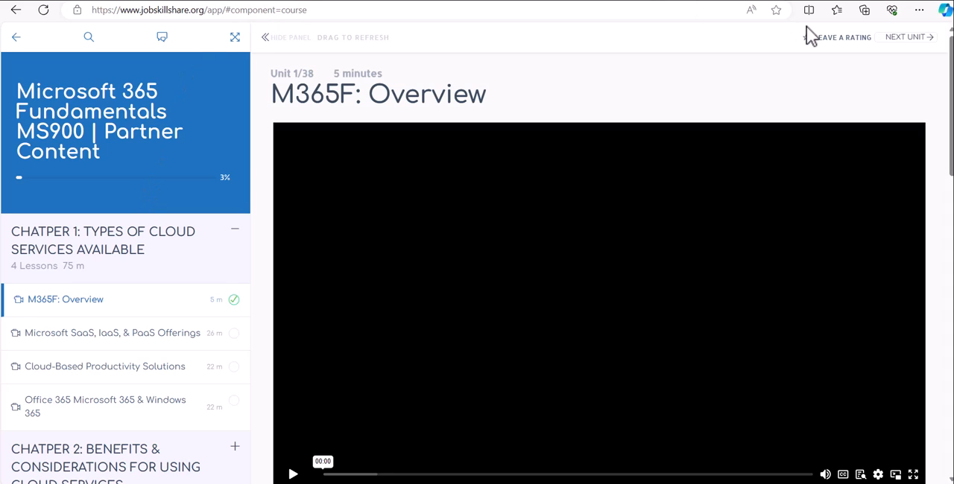
mouse_move(313, 14)
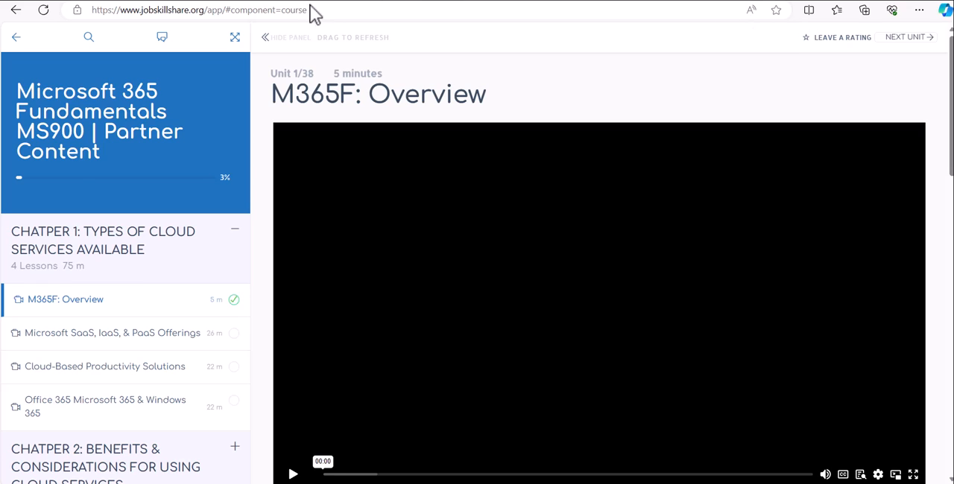
mouse_move(88, 176)
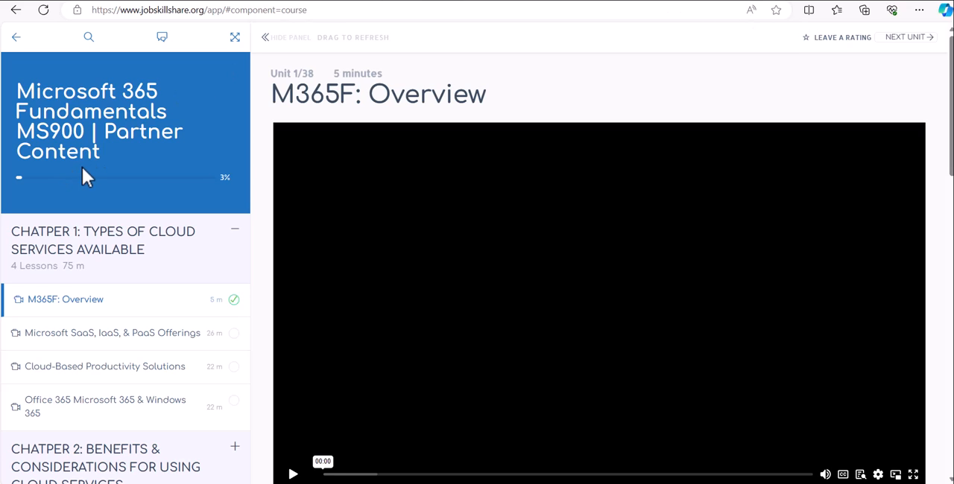
scroll(down, 3)
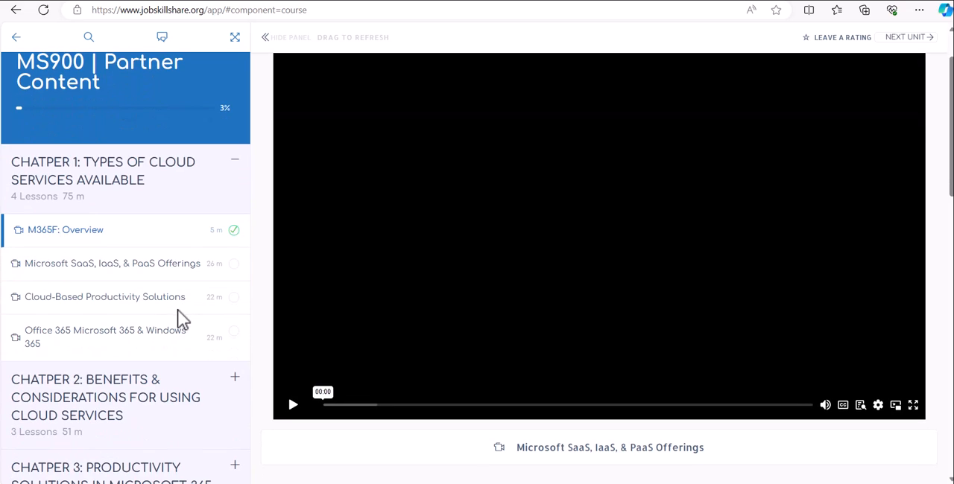
mouse_move(179, 339)
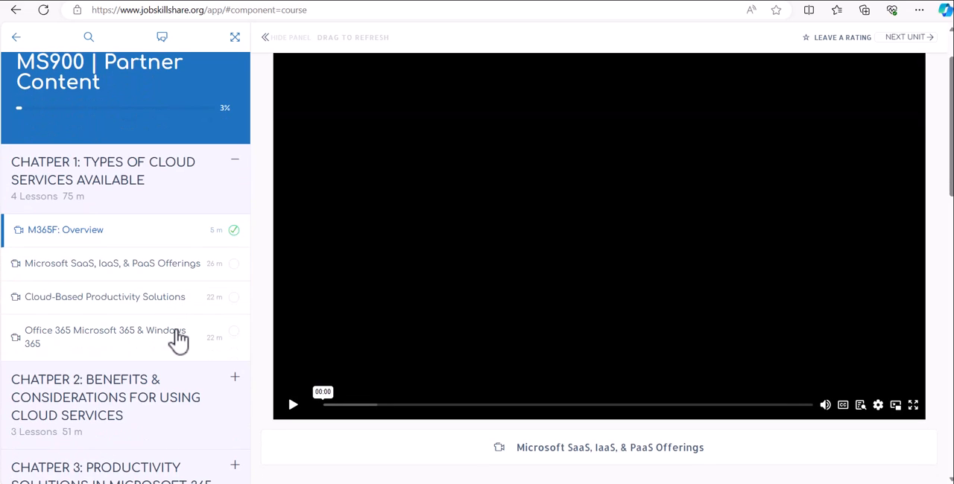
mouse_move(48, 291)
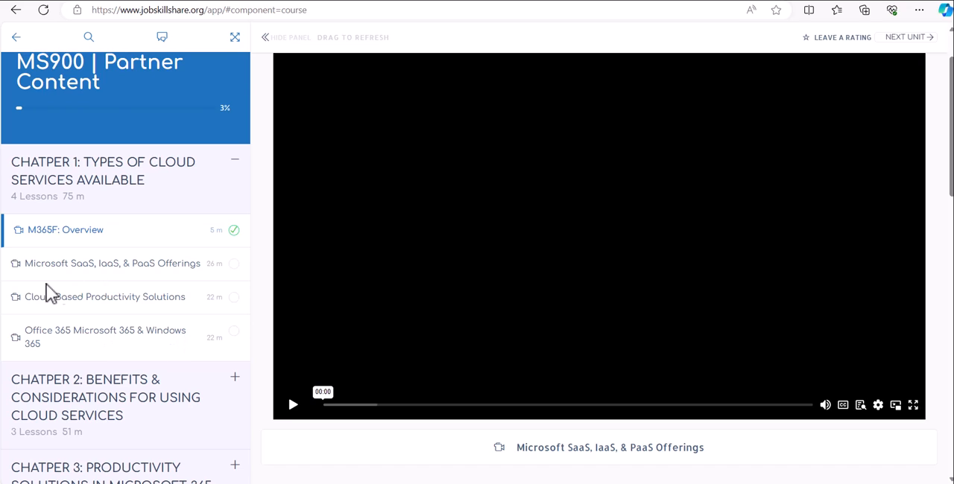
mouse_move(95, 316)
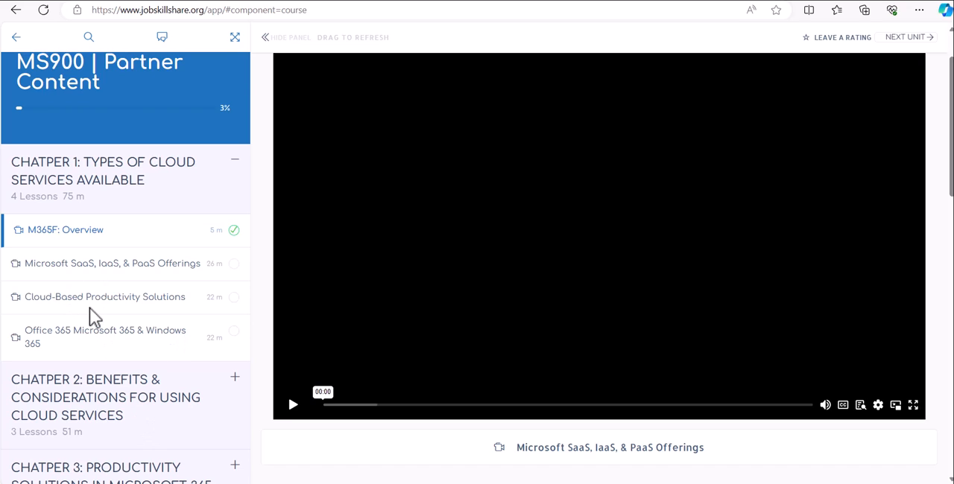
mouse_move(104, 302)
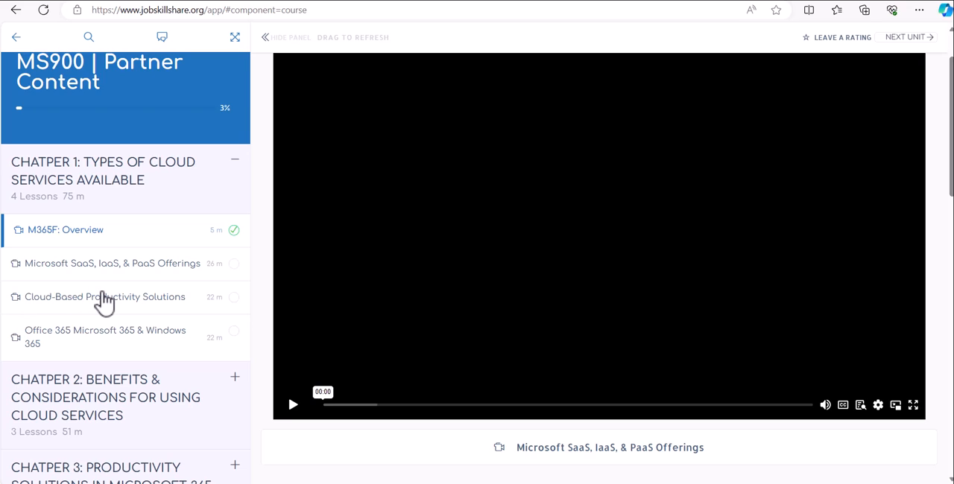
mouse_move(132, 216)
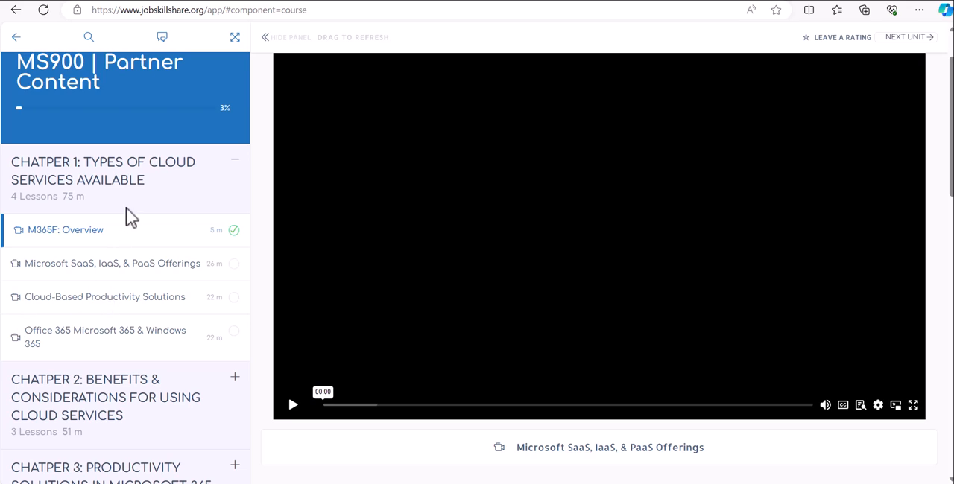
mouse_move(48, 205)
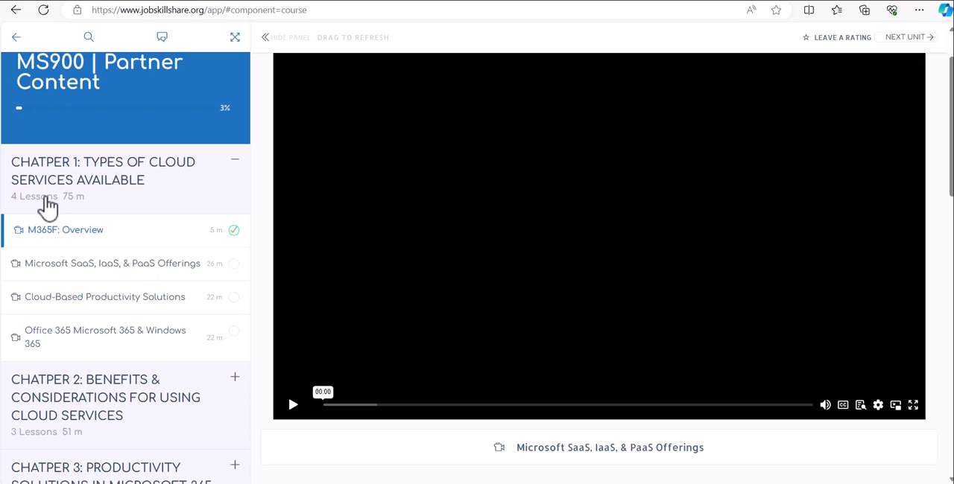
mouse_move(110, 271)
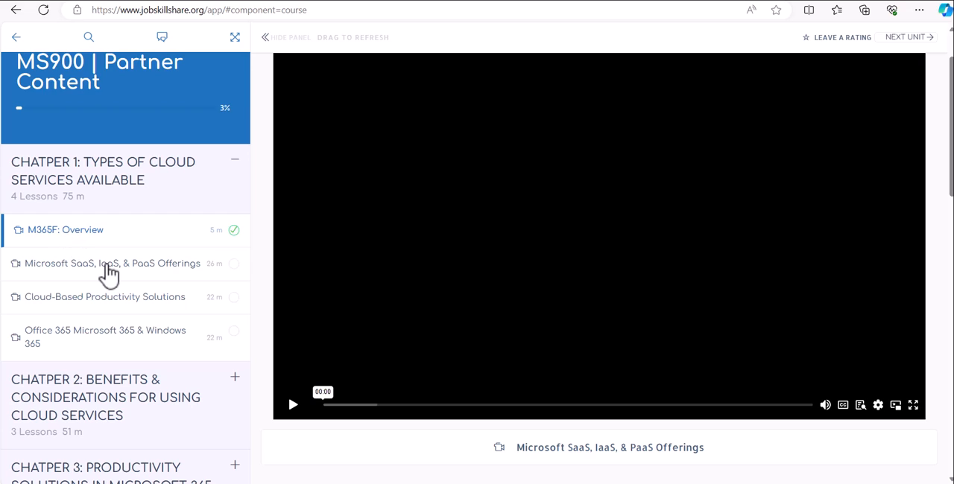
mouse_move(354, 189)
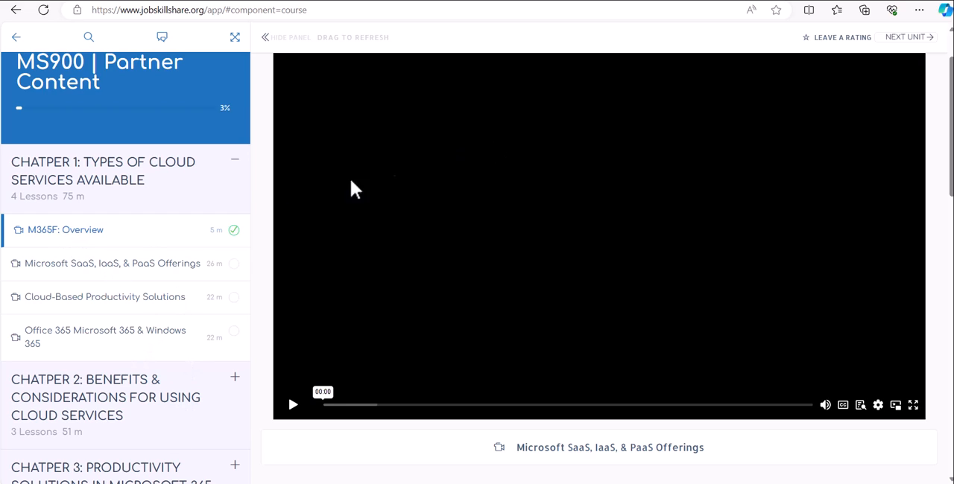
scroll(down, 3)
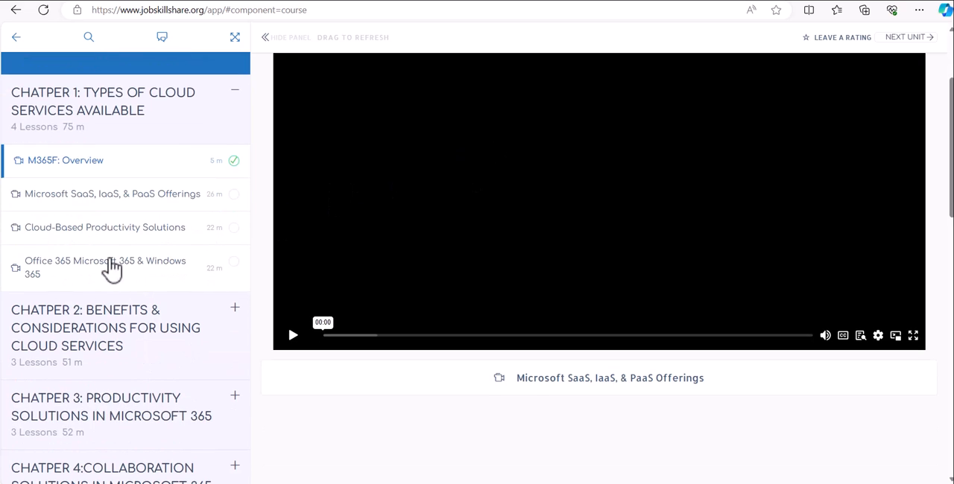
scroll(down, 3)
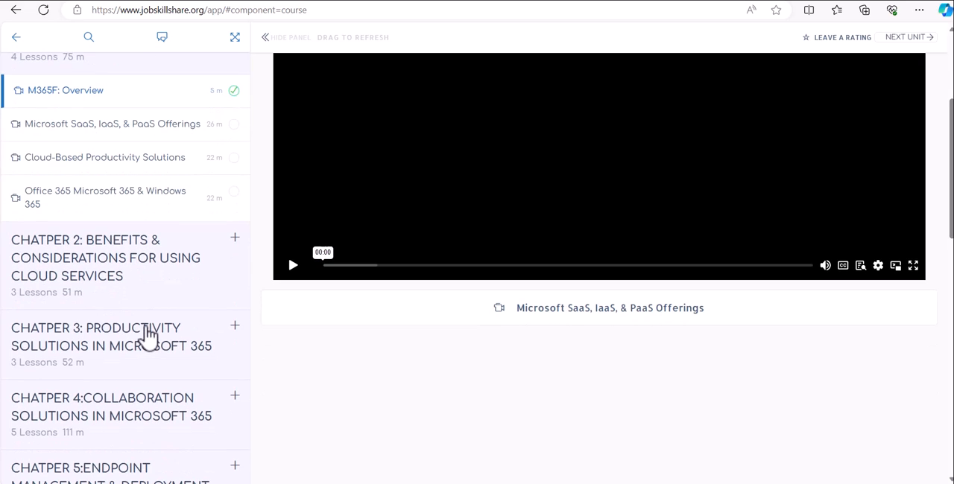
mouse_move(156, 247)
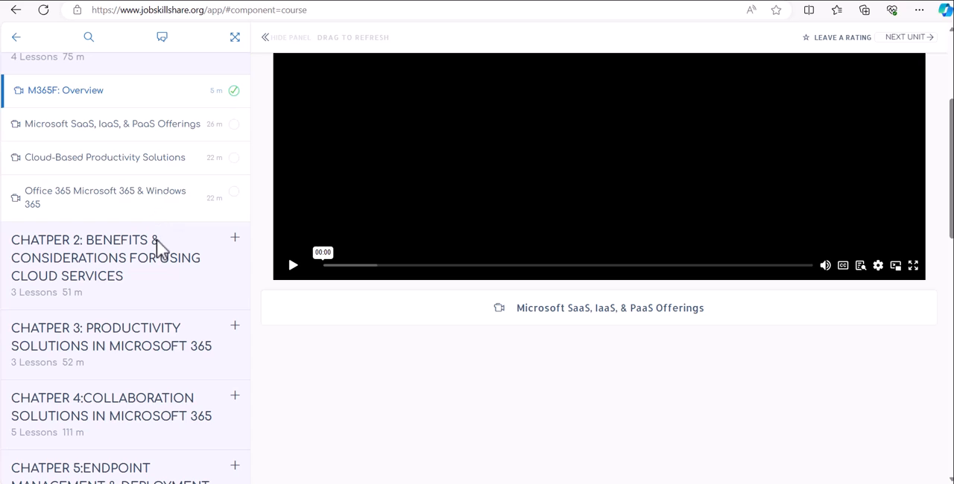
mouse_move(158, 268)
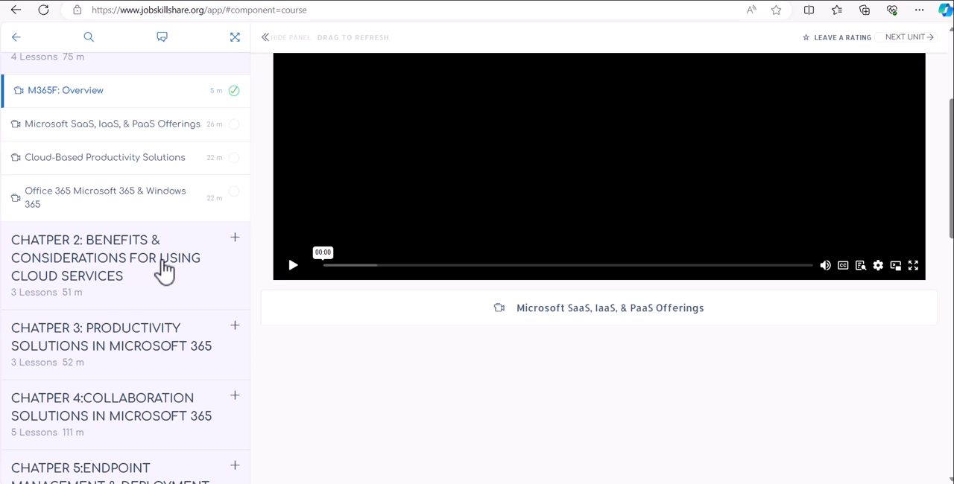
mouse_move(164, 168)
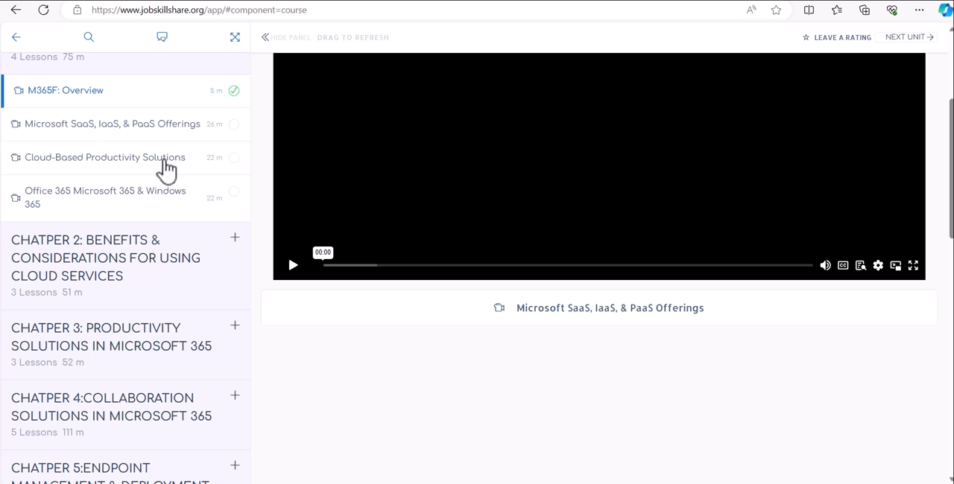
scroll(down, 3)
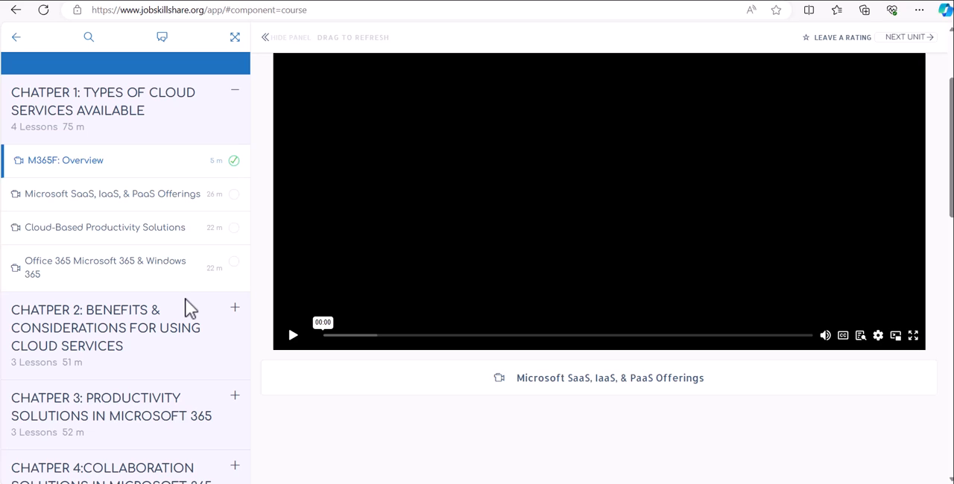
mouse_move(137, 328)
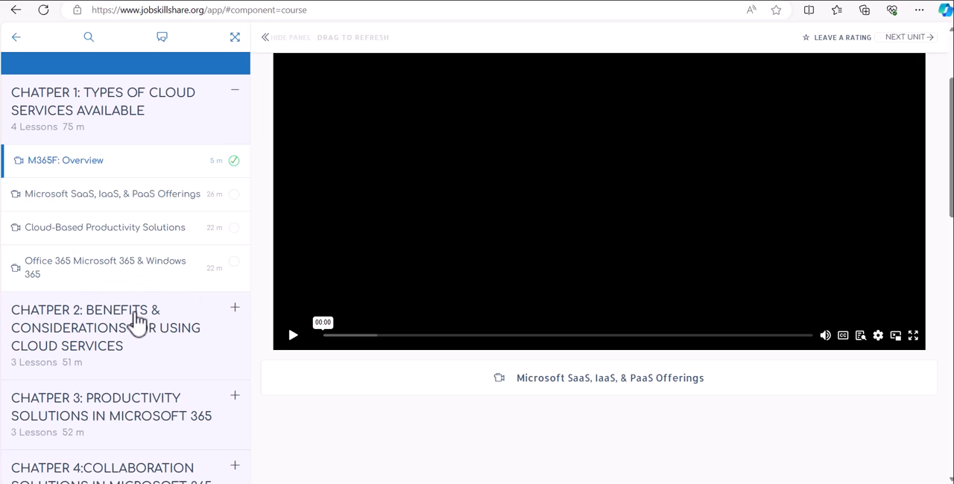
mouse_move(141, 246)
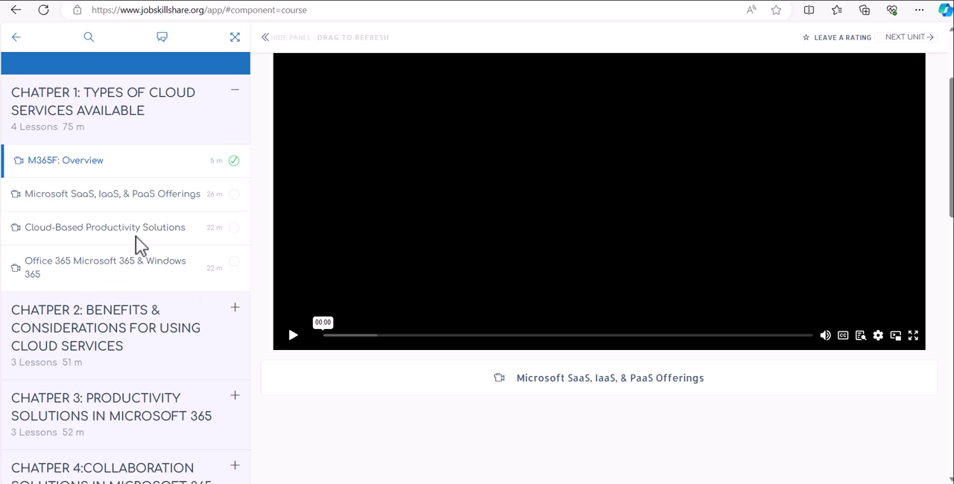
mouse_move(115, 307)
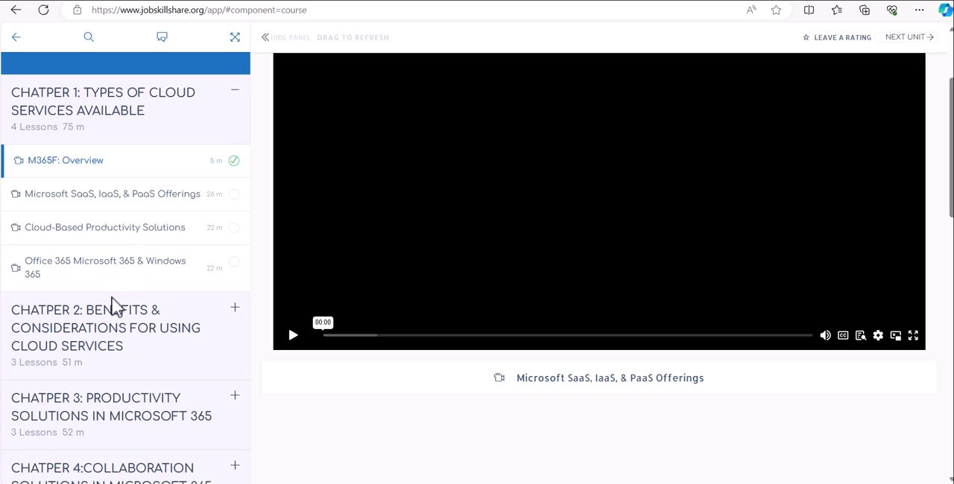
mouse_move(214, 218)
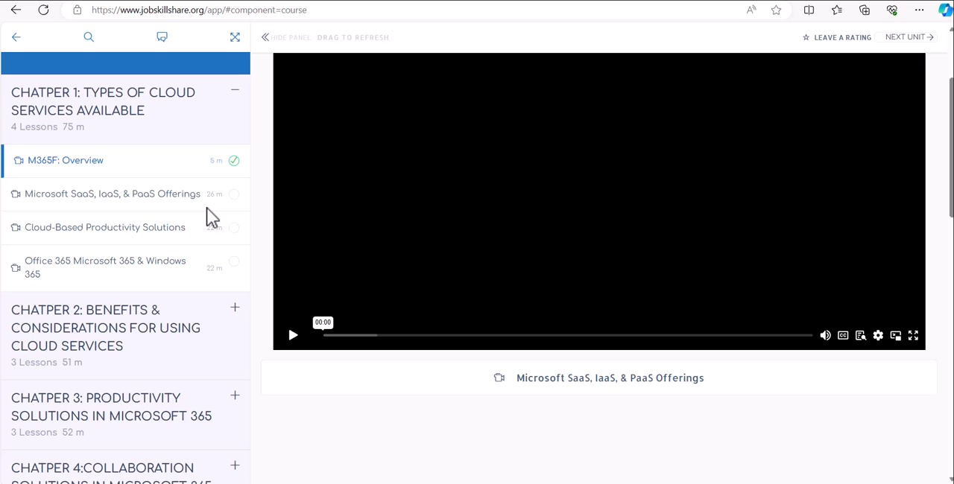
mouse_move(268, 134)
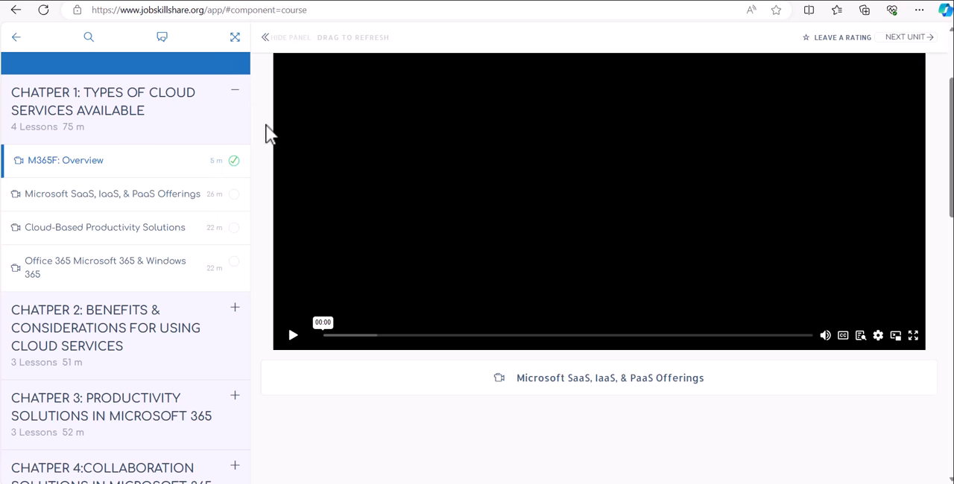
mouse_move(173, 242)
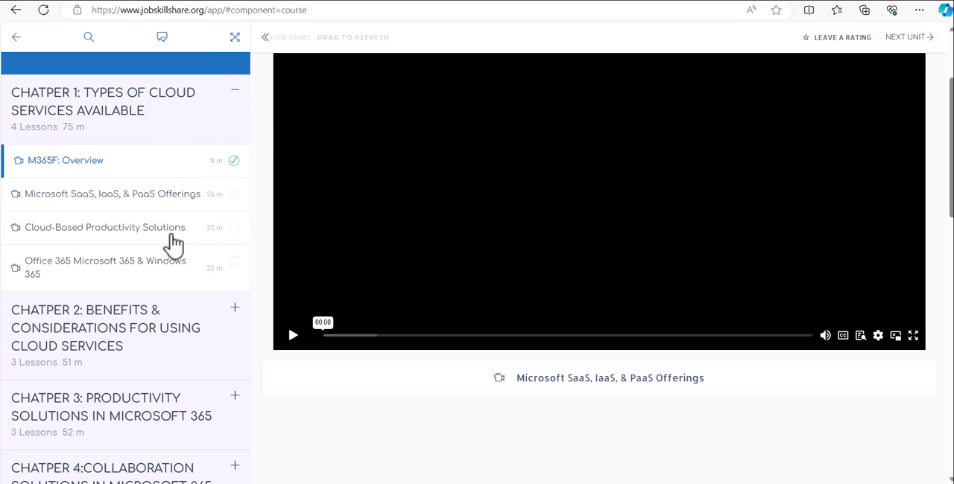
mouse_move(177, 207)
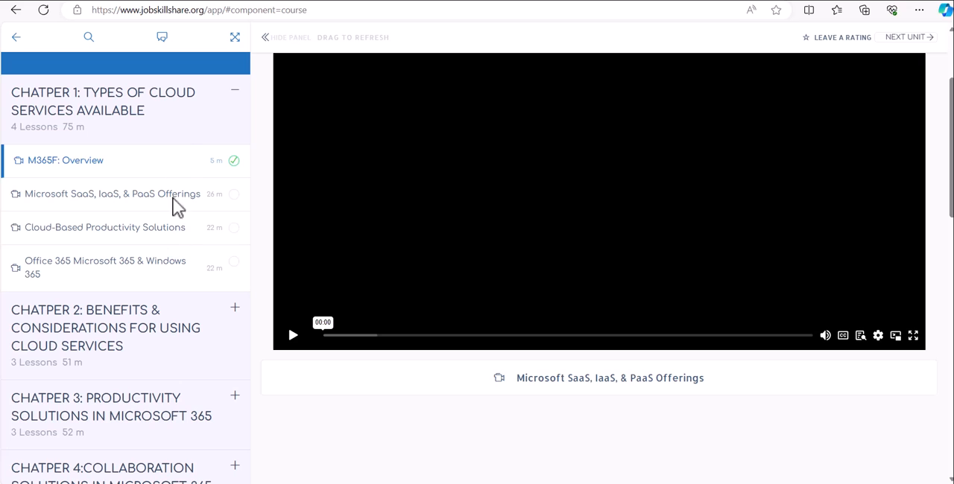
mouse_move(147, 233)
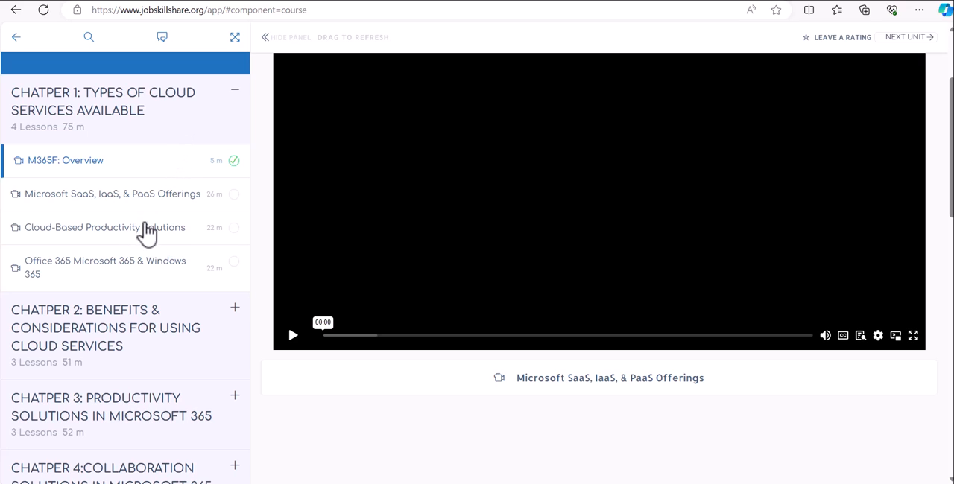
mouse_move(178, 237)
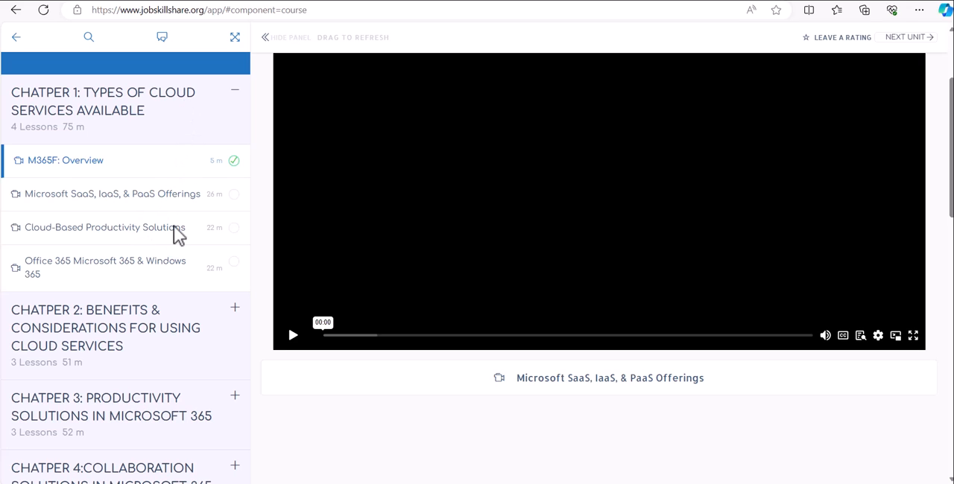
mouse_move(313, 45)
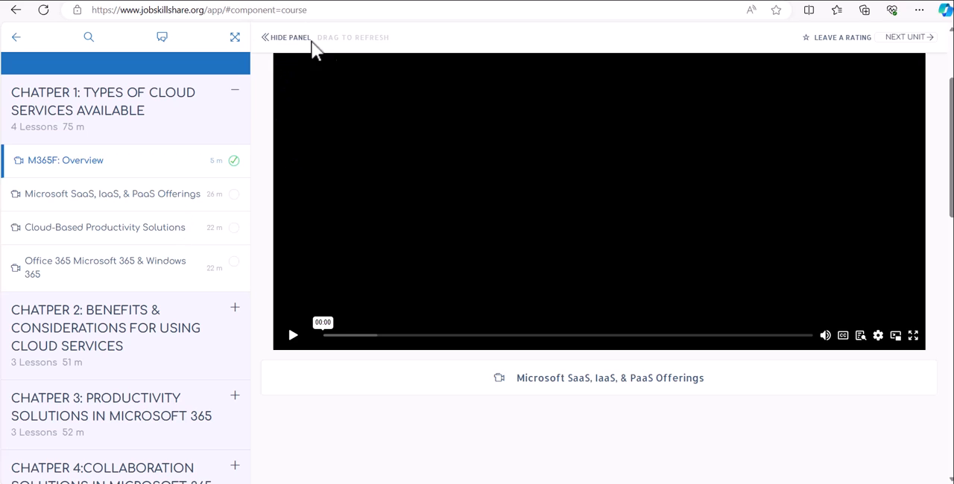
mouse_move(298, 197)
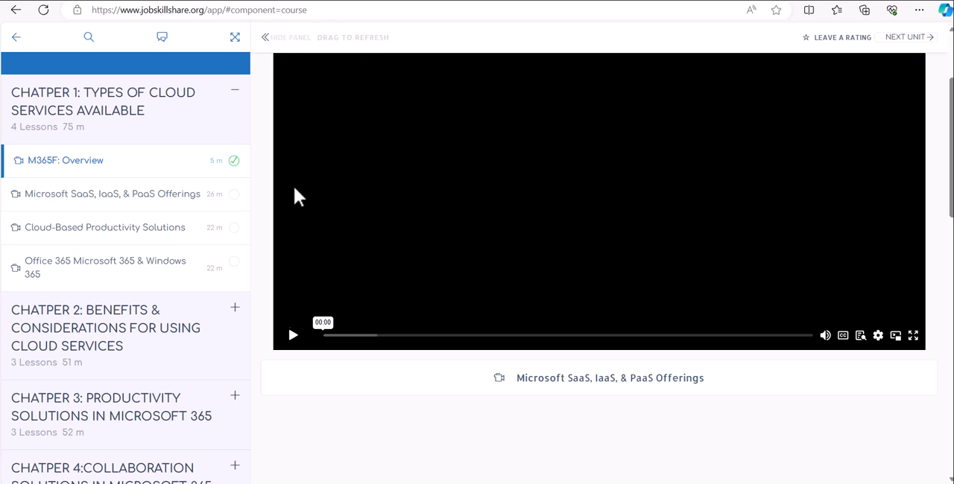
mouse_move(257, 248)
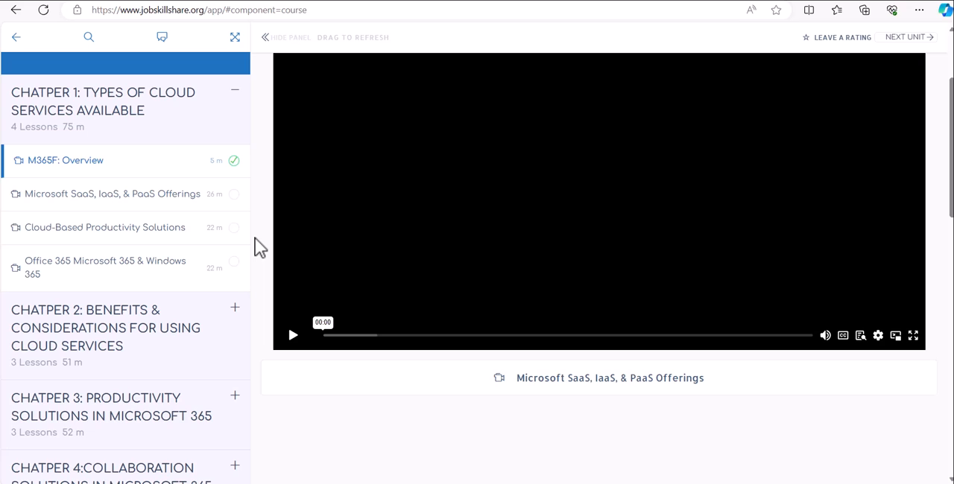
mouse_move(32, 216)
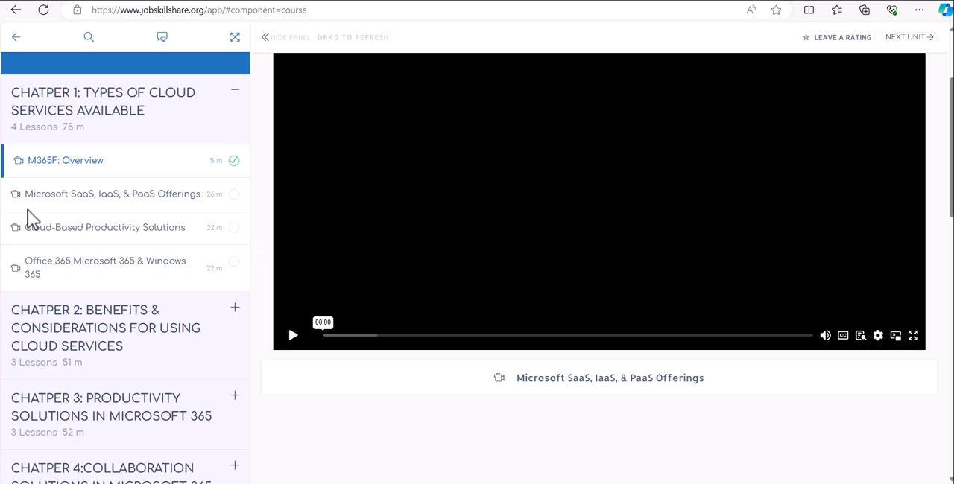
mouse_move(97, 208)
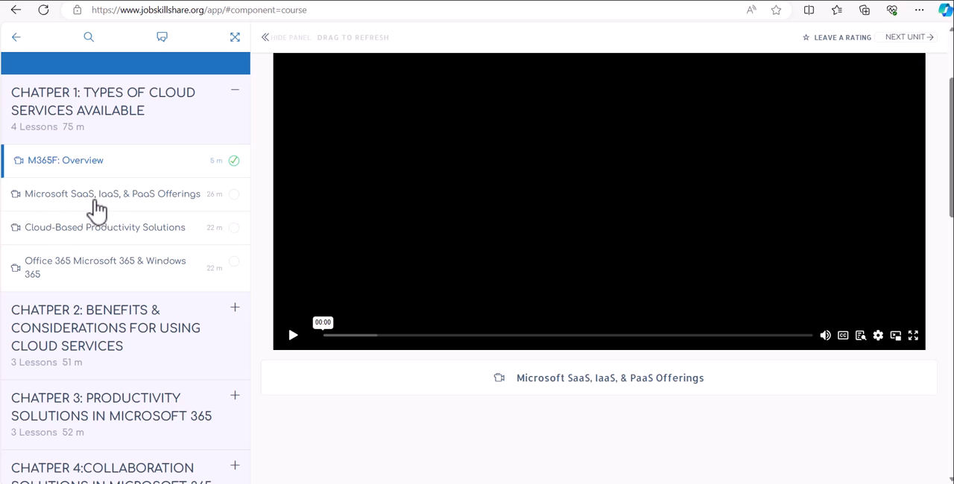
mouse_move(81, 260)
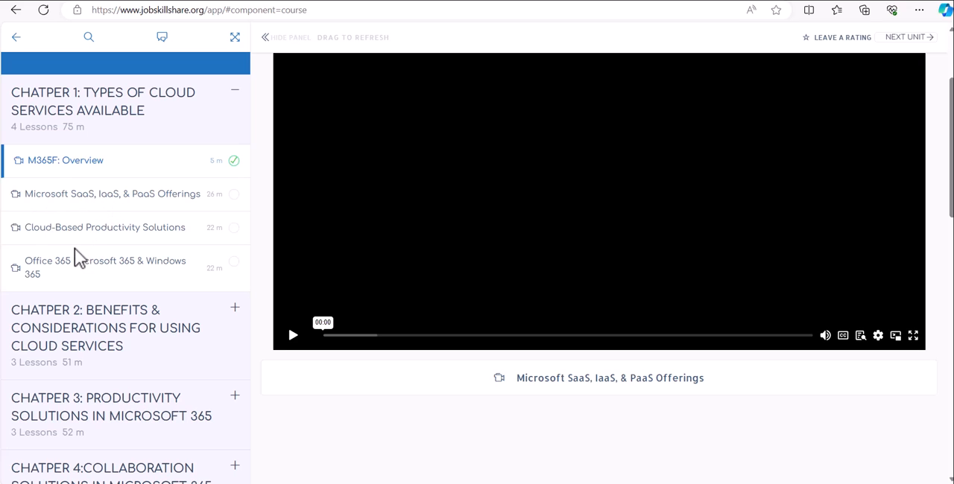
mouse_move(18, 324)
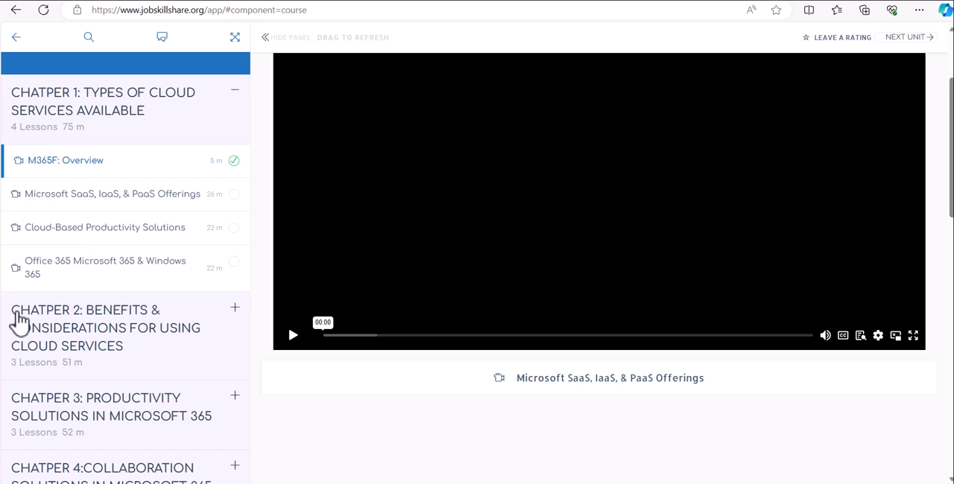
scroll(down, 3)
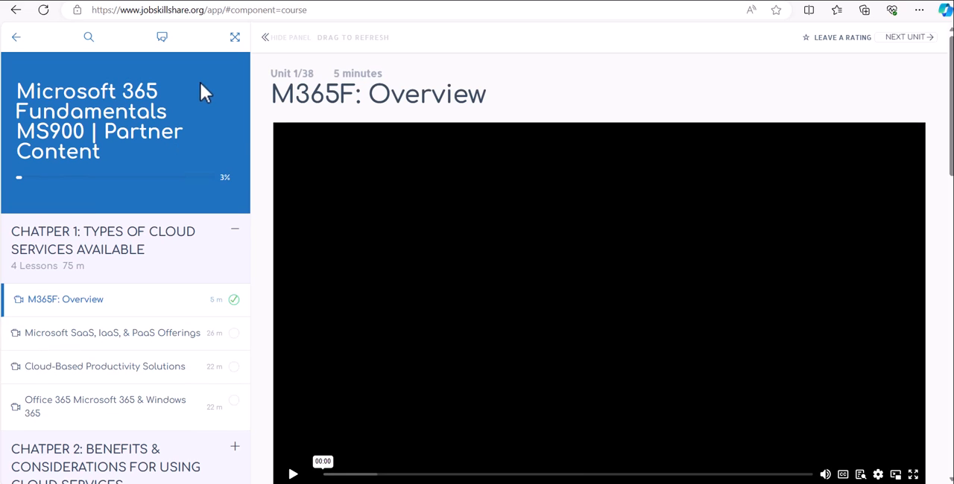
scroll(down, 3)
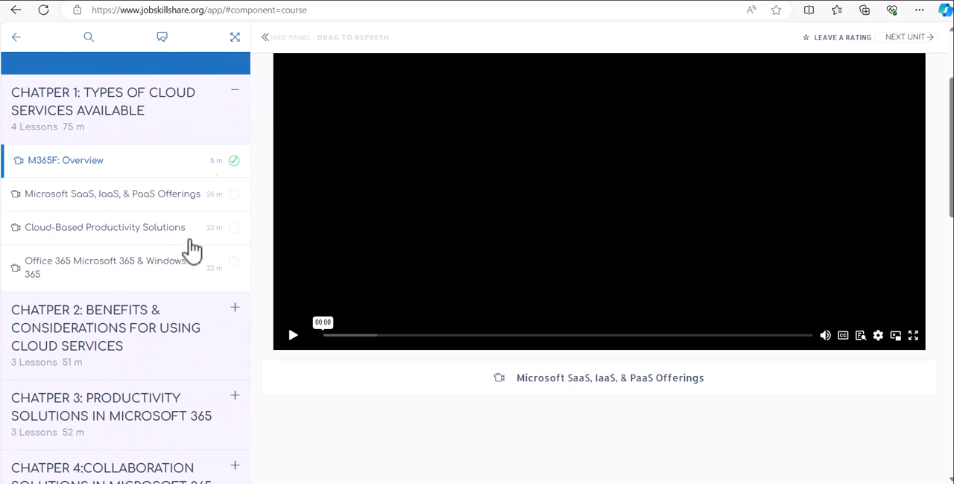
mouse_move(109, 141)
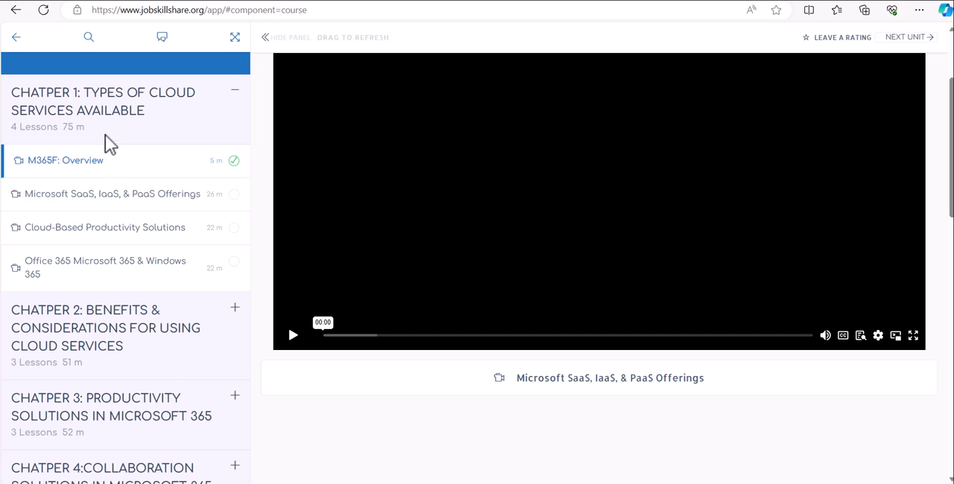
mouse_move(365, 35)
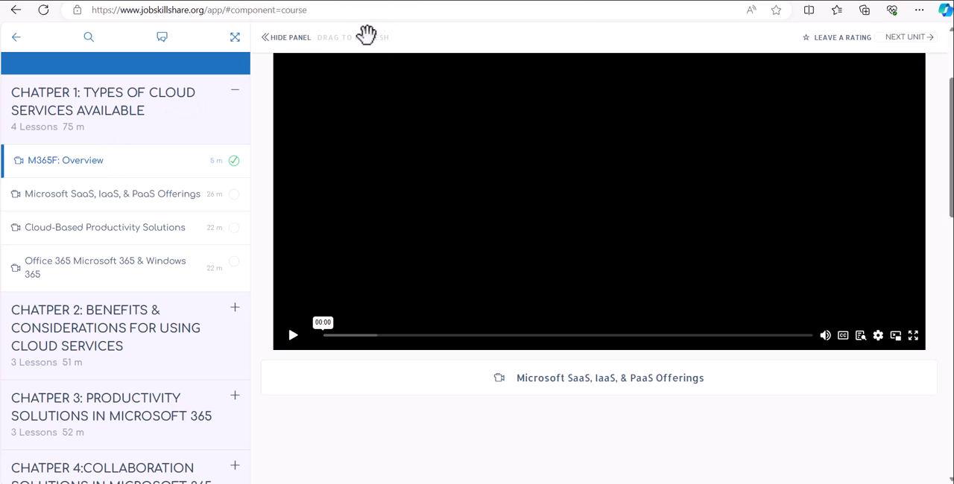
mouse_move(75, 171)
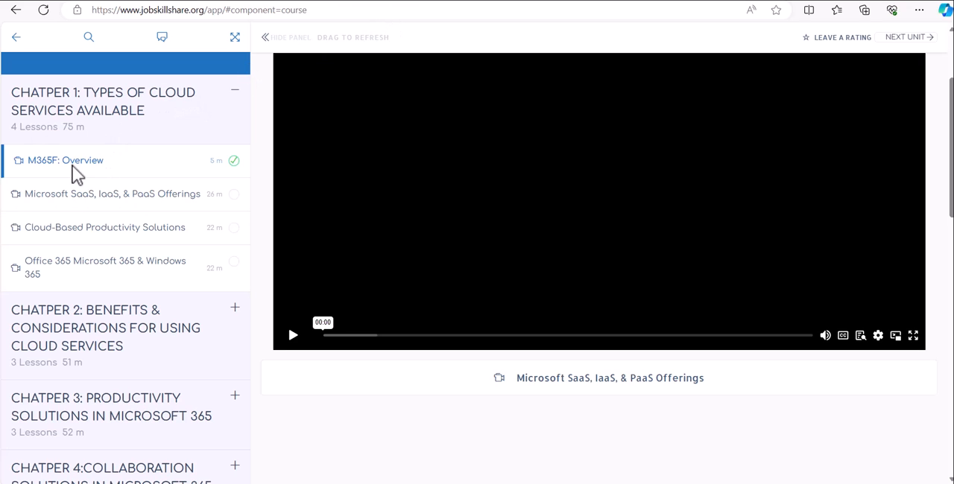
mouse_move(62, 294)
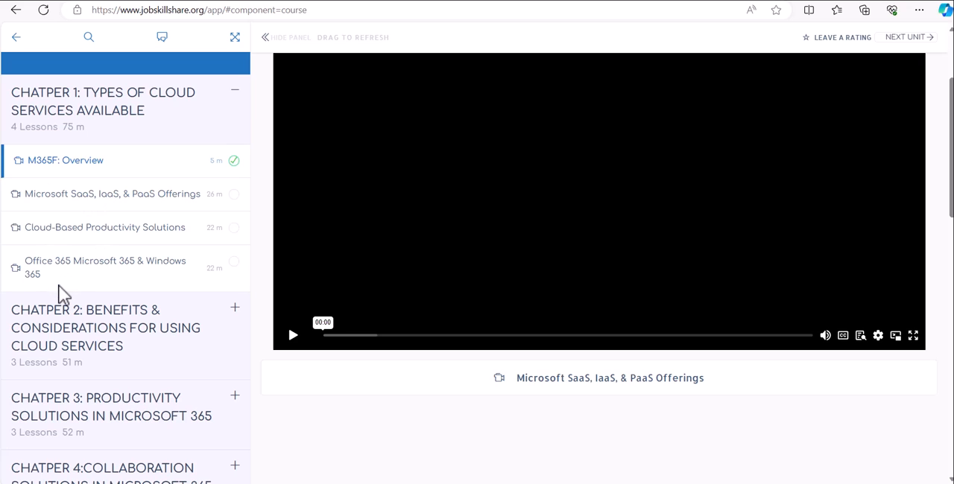
mouse_move(41, 283)
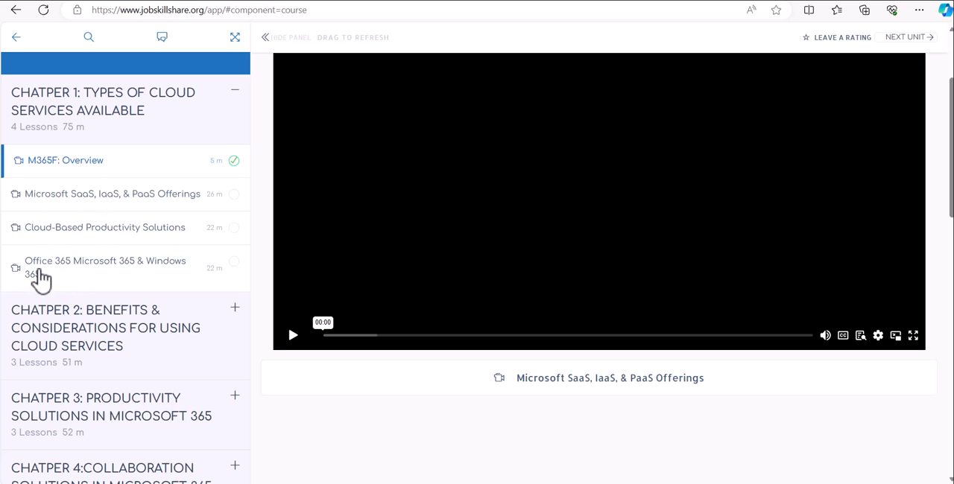
mouse_move(195, 236)
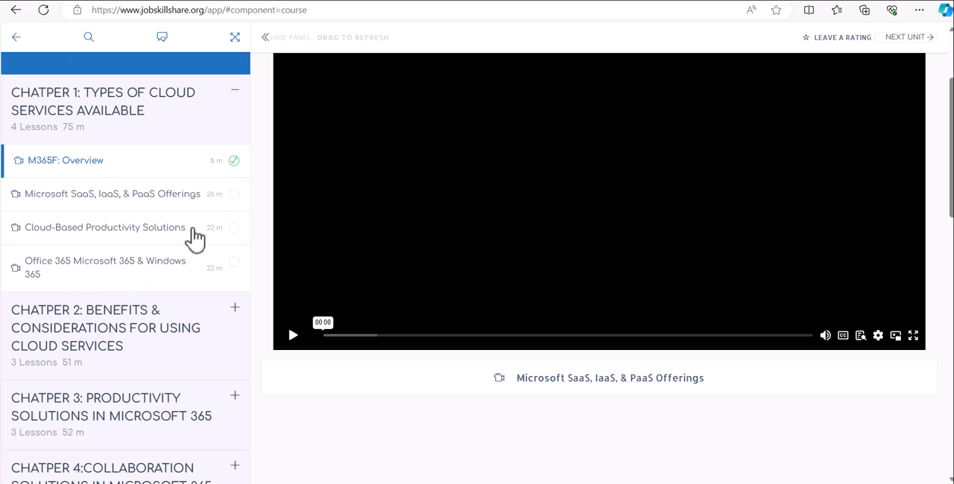
mouse_move(127, 288)
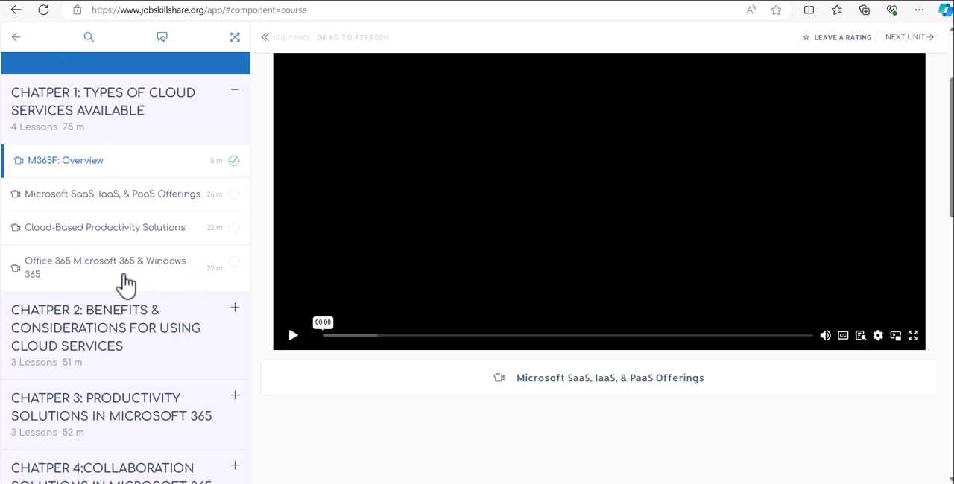
mouse_move(116, 279)
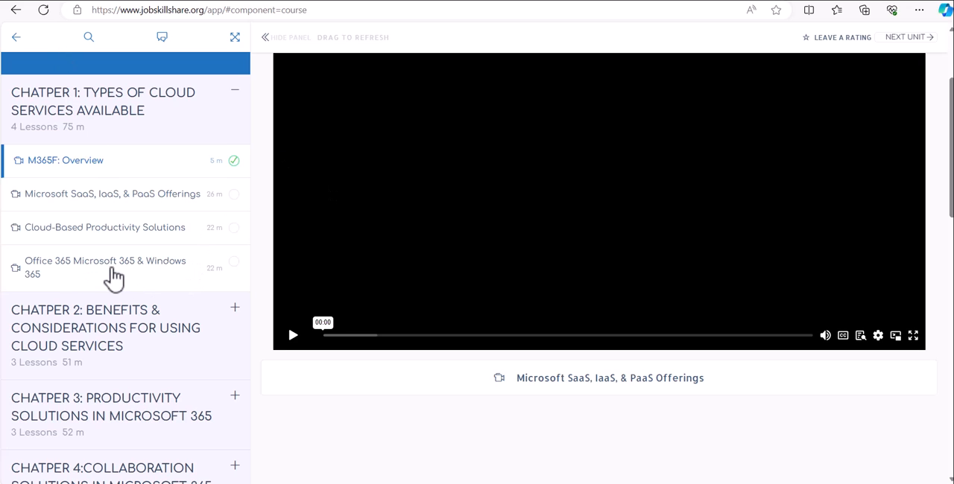
mouse_move(74, 285)
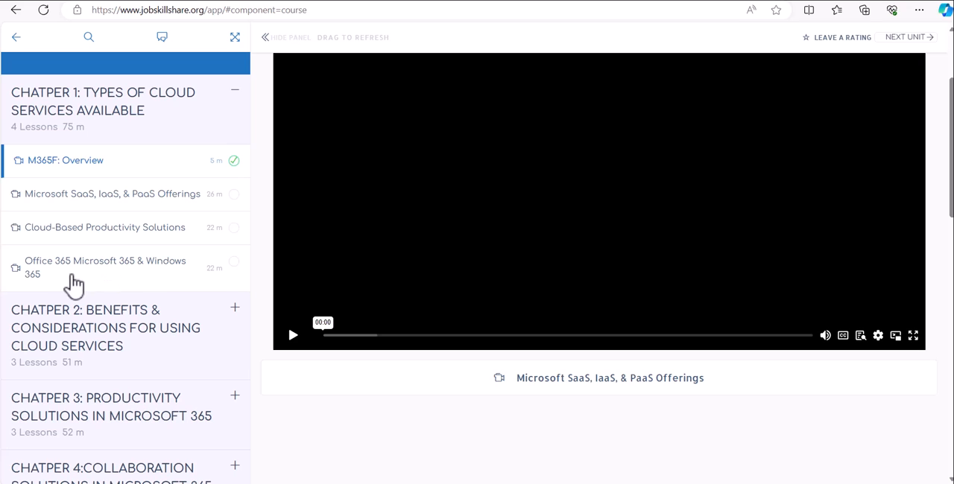
mouse_move(116, 270)
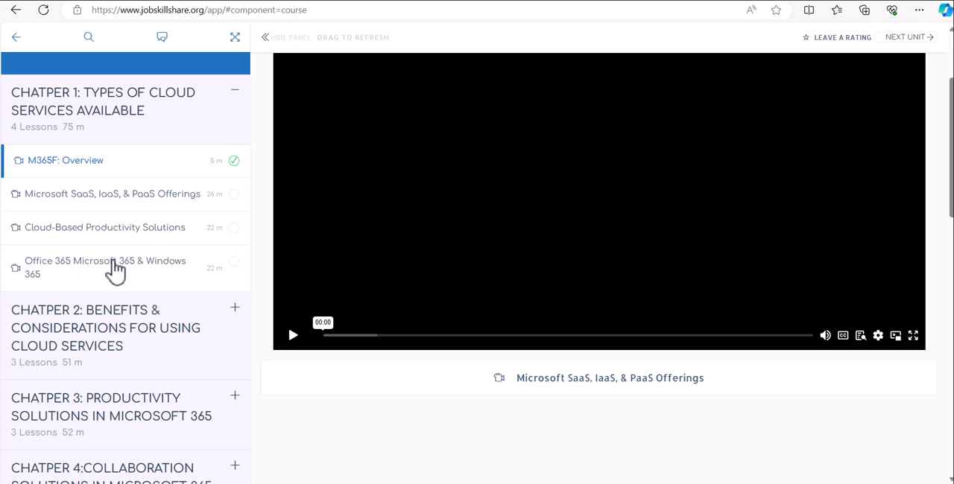
mouse_move(138, 257)
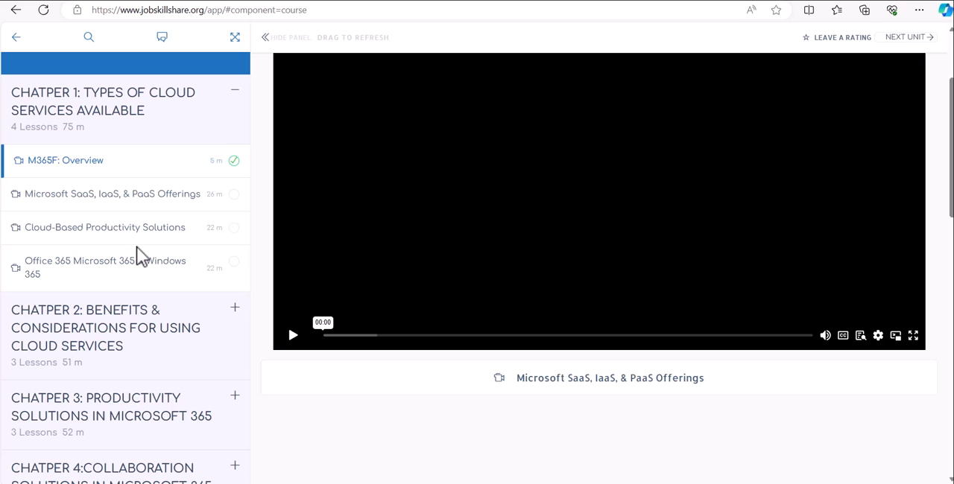
mouse_move(99, 157)
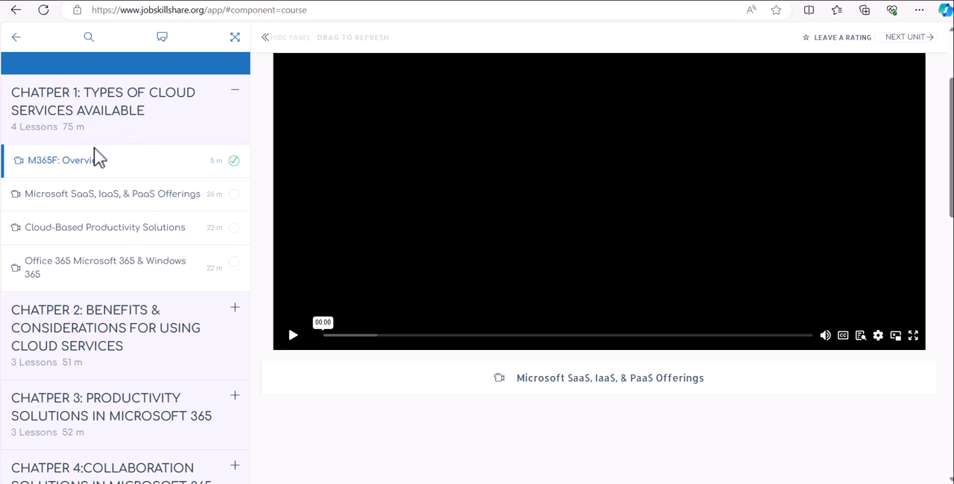
mouse_move(147, 251)
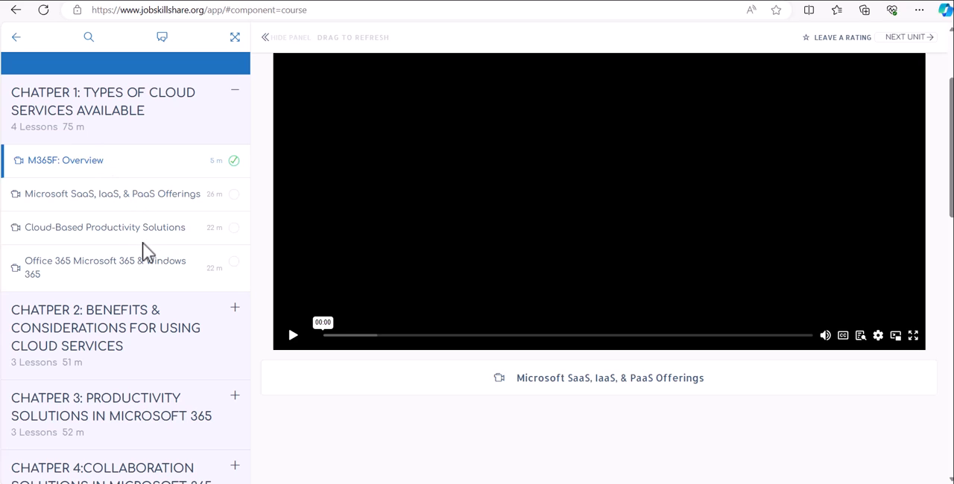
mouse_move(226, 172)
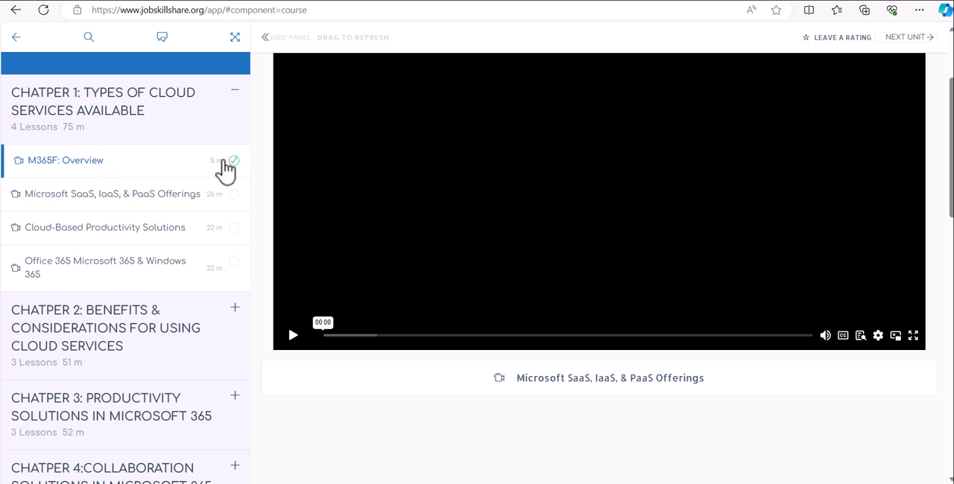
mouse_move(445, 36)
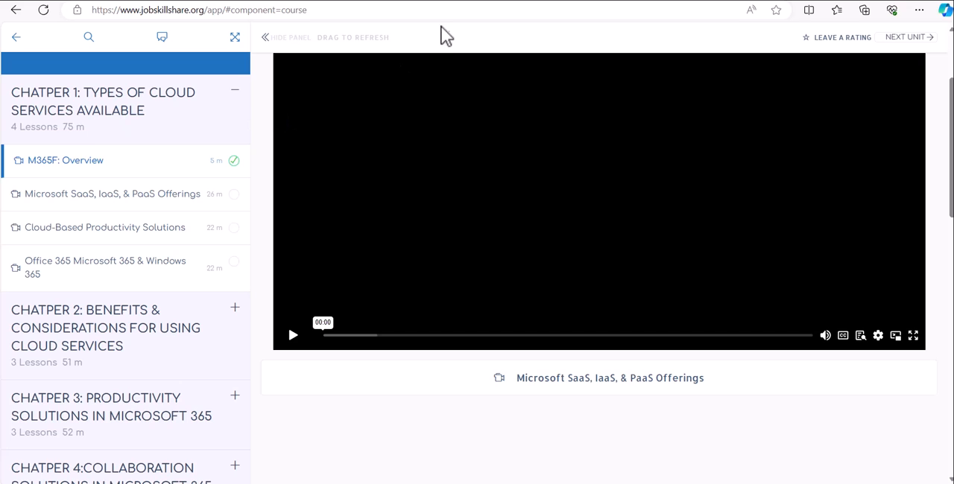
mouse_move(406, 170)
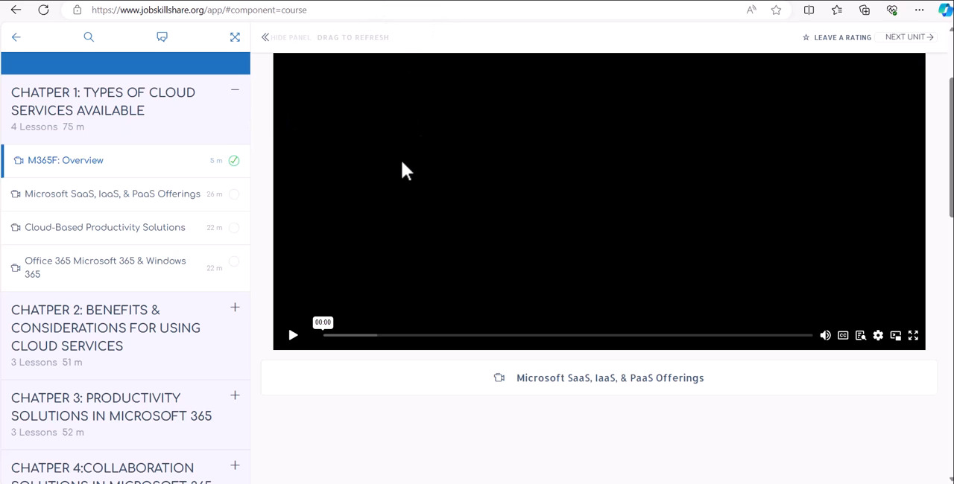
mouse_move(393, 181)
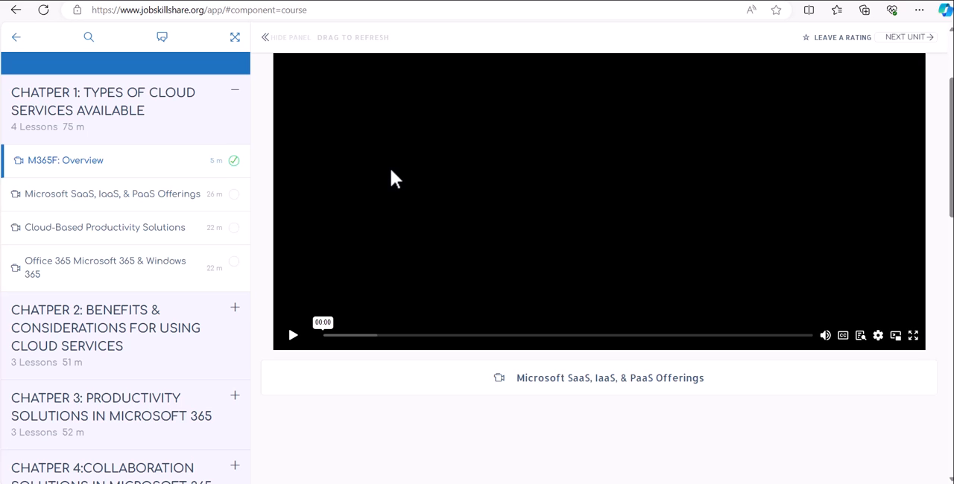
mouse_move(398, 10)
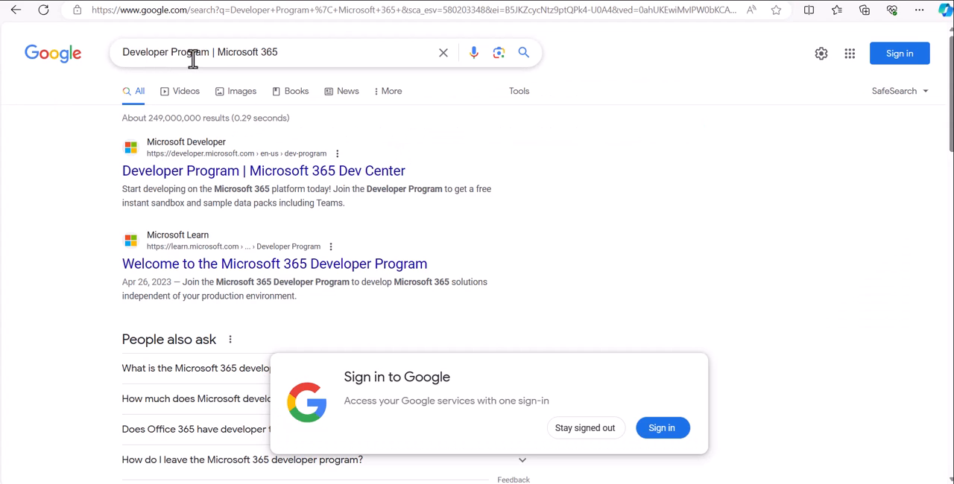
mouse_move(220, 53)
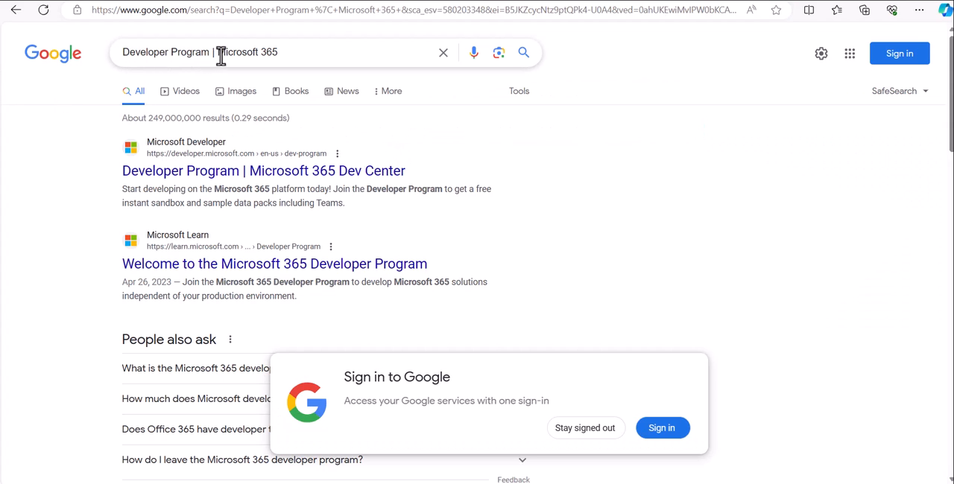
mouse_move(263, 171)
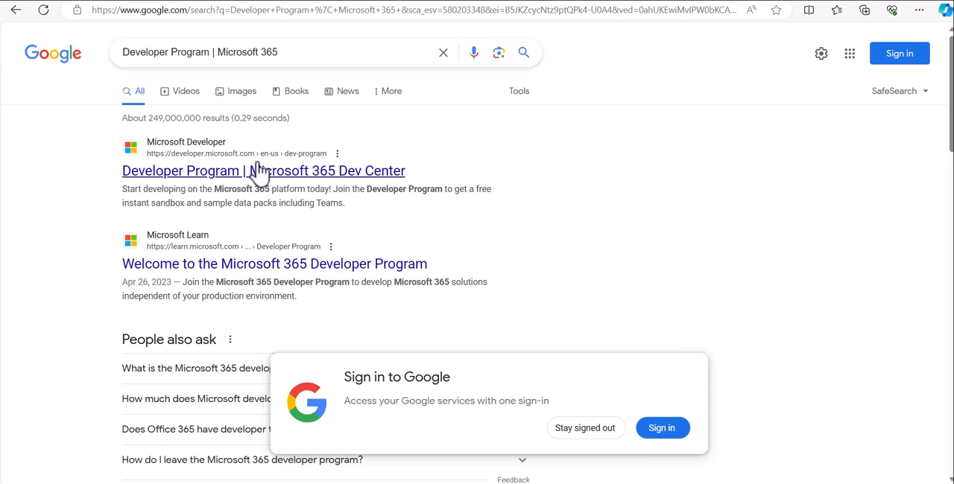
mouse_move(146, 189)
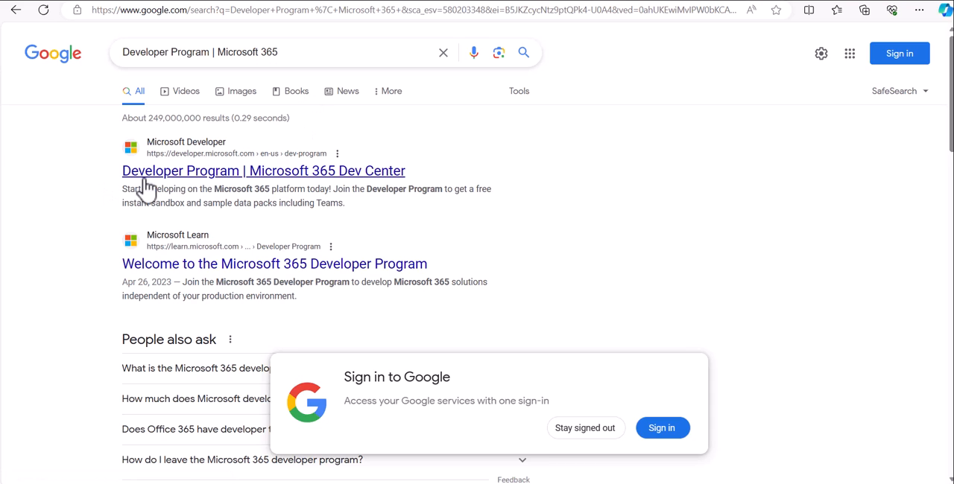
mouse_move(281, 182)
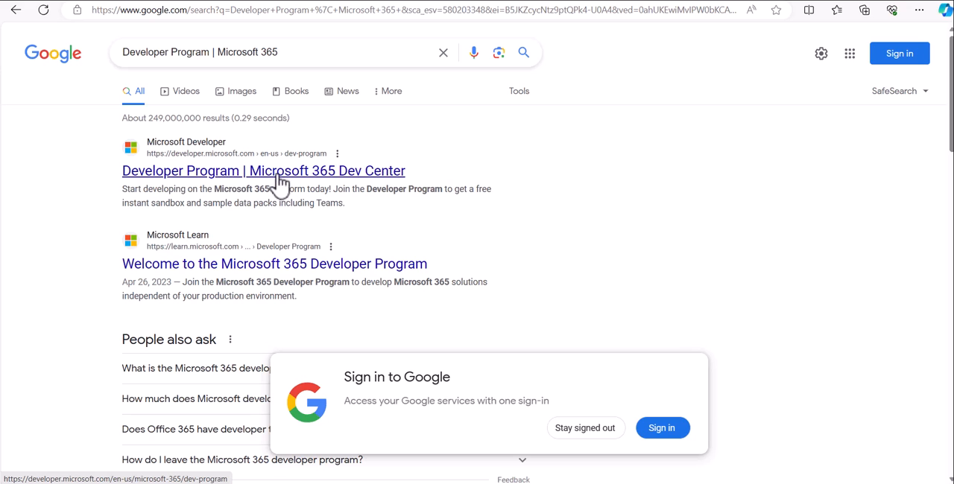
- Open the Microsoft 365 Dev Center Developer Program result from the Google results
click(263, 171)
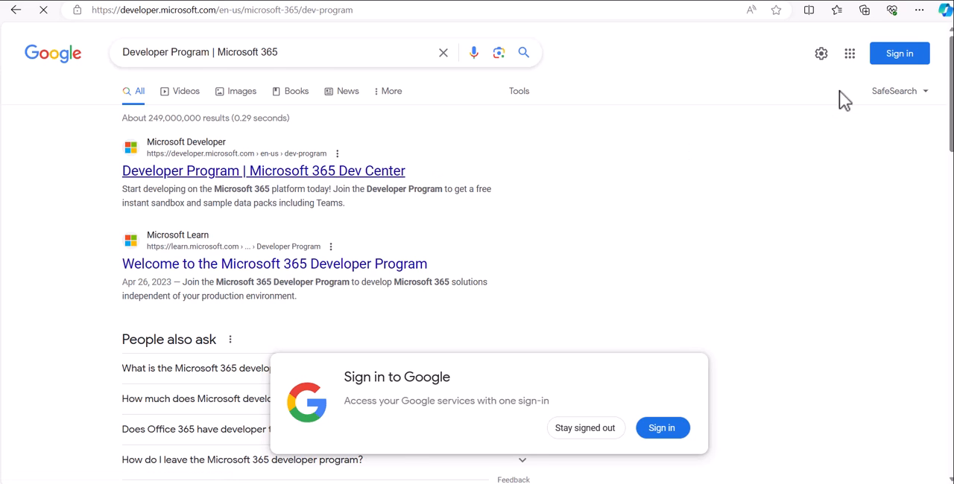
- Open the Developer Program page and choose Join now
click(263, 170)
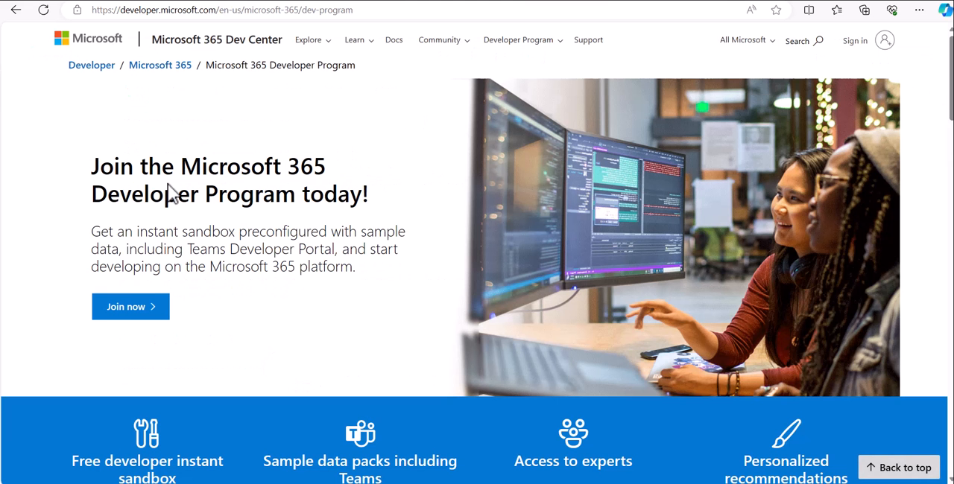
mouse_move(229, 254)
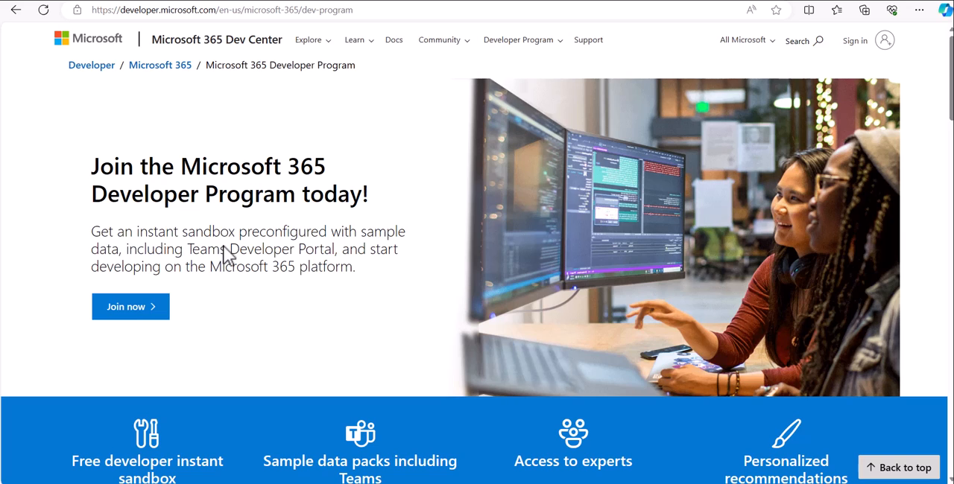
mouse_move(153, 271)
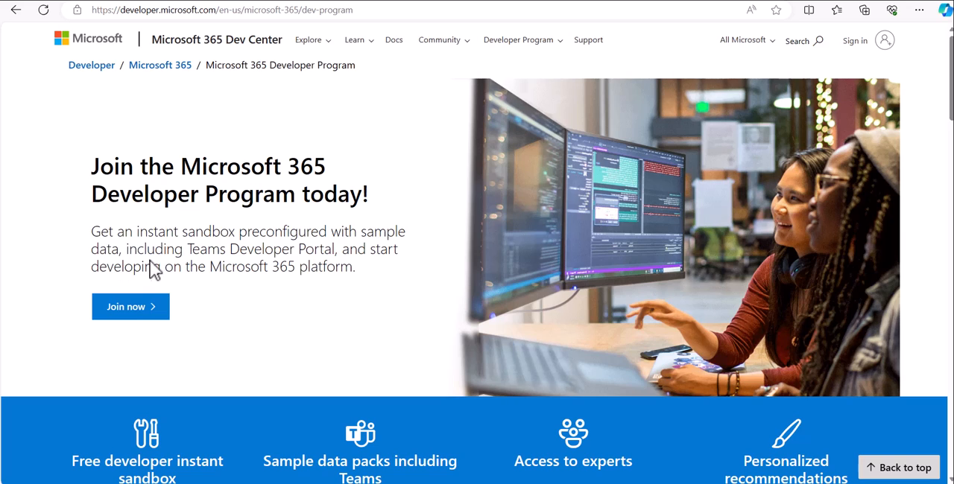
mouse_move(220, 275)
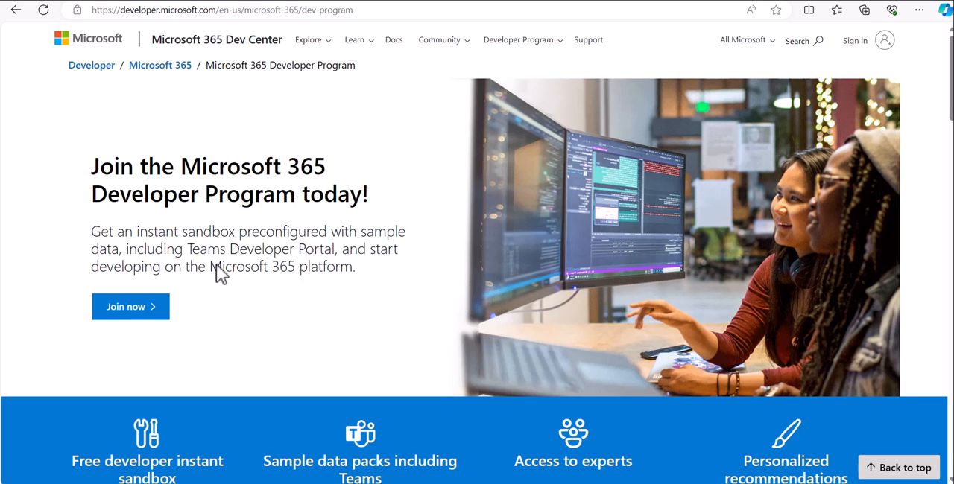
scroll(down, 3)
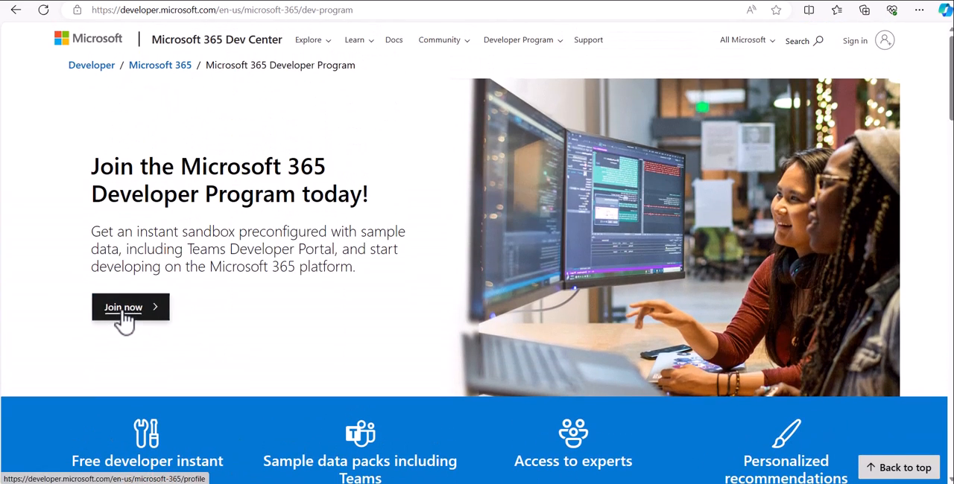
click(129, 307)
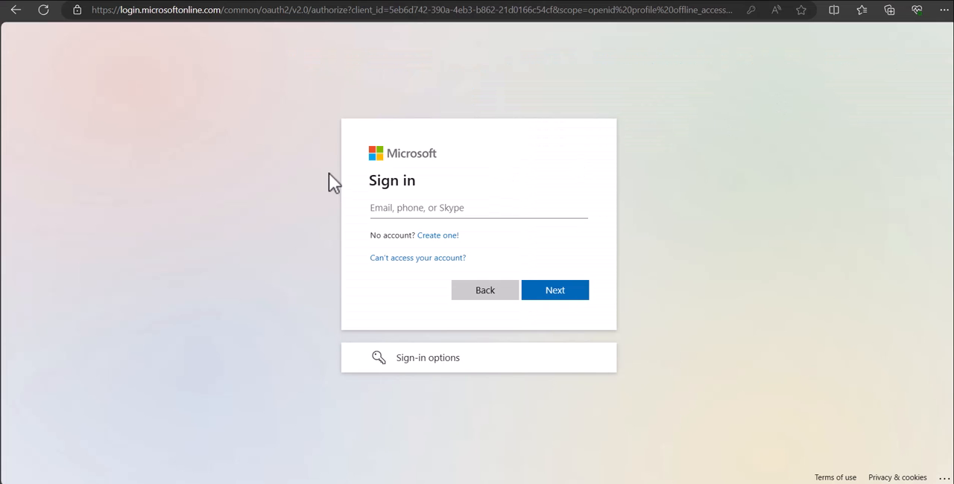
mouse_move(412, 227)
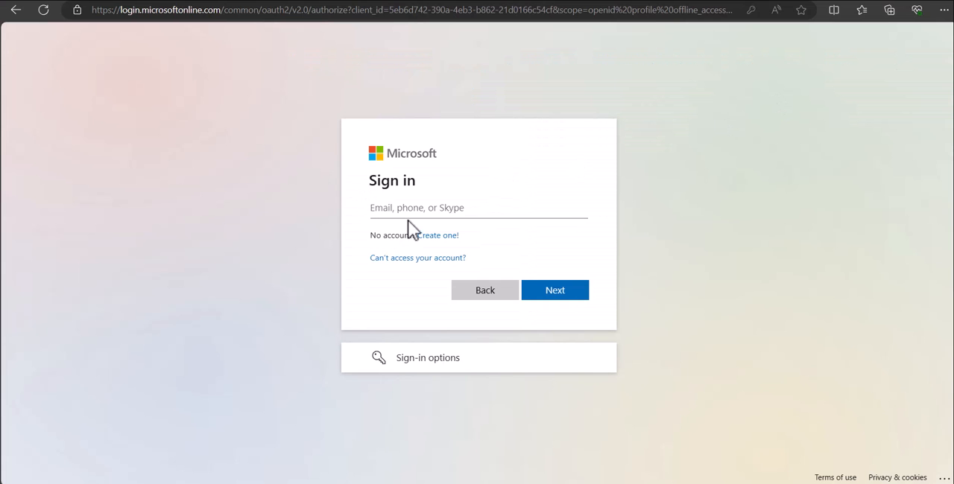
mouse_move(443, 238)
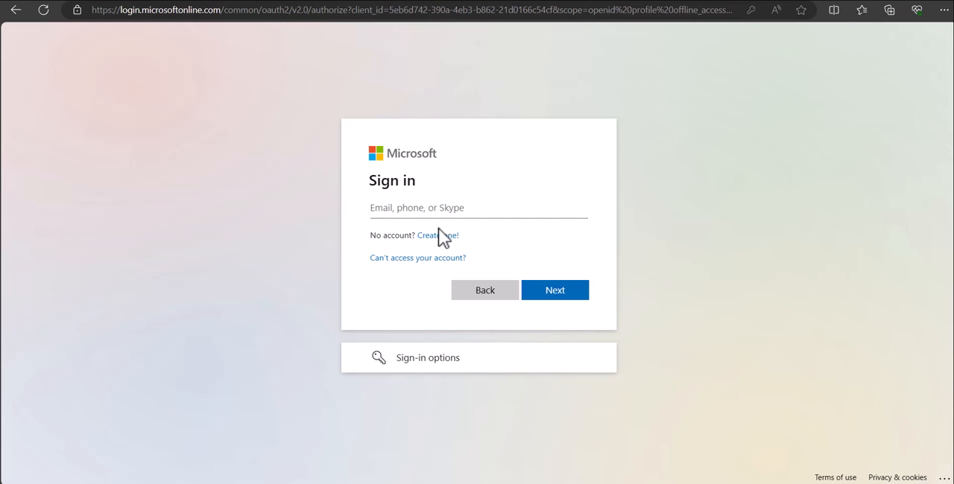
mouse_move(397, 181)
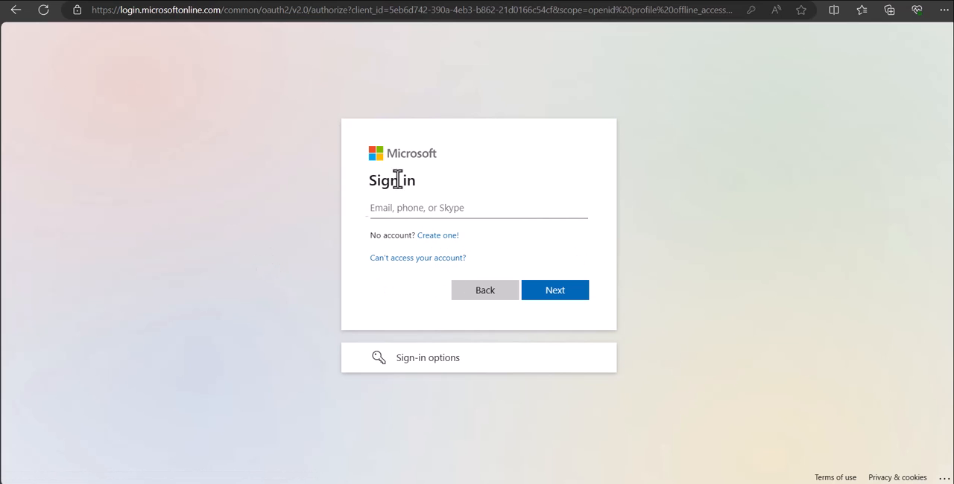
mouse_move(481, 242)
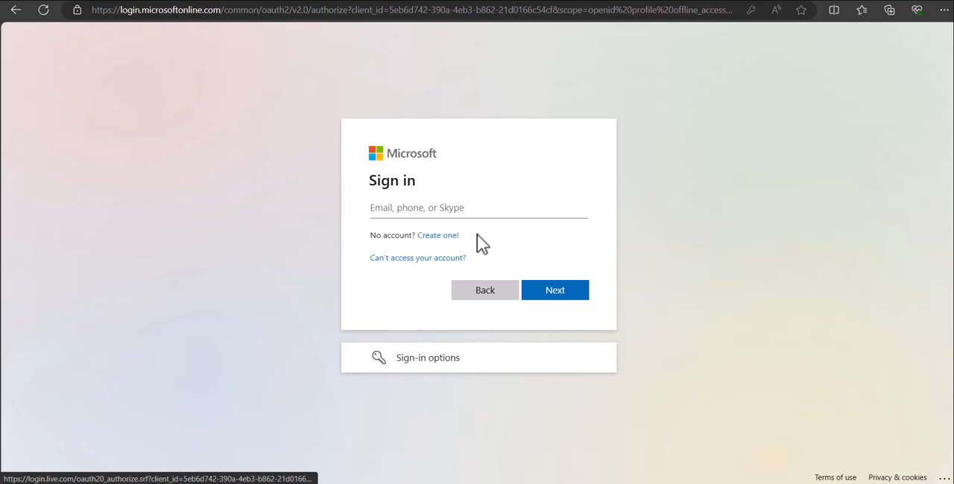
- Choose 'Create one!' for a new account and focus the empty email field
click(555, 290)
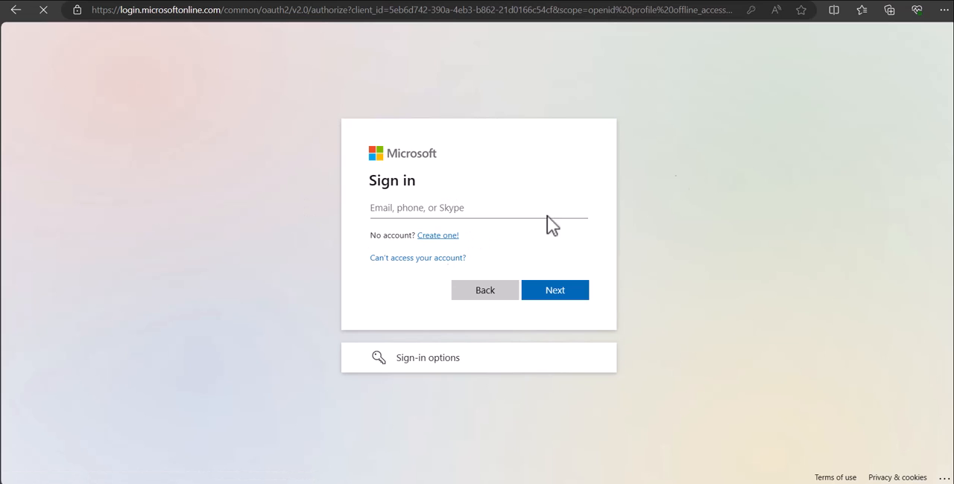
click(438, 235)
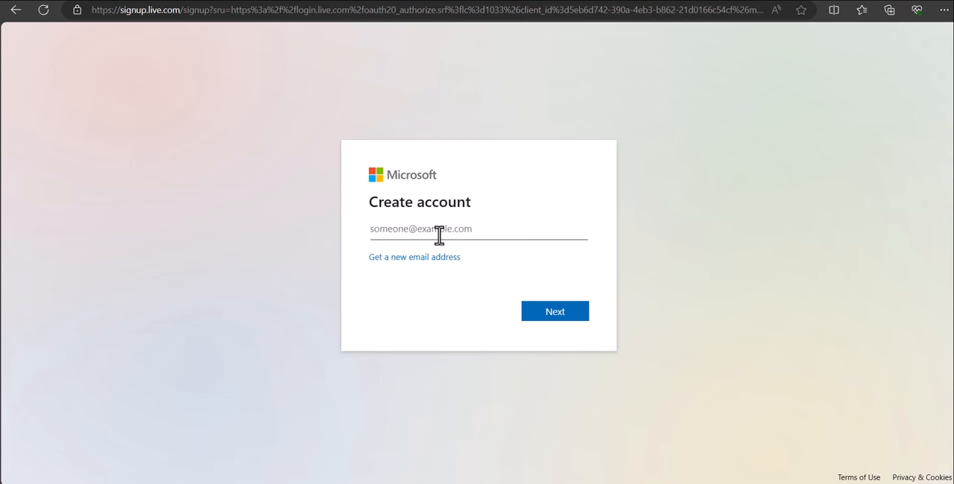
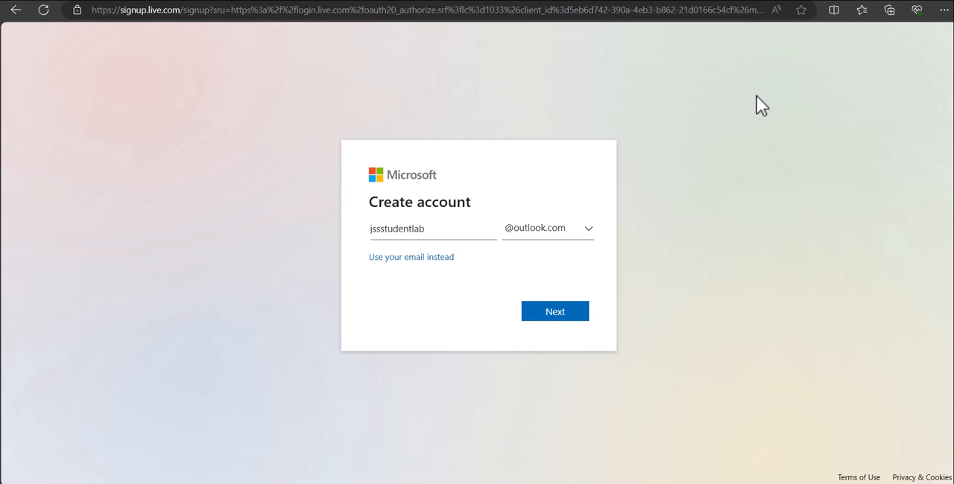
mouse_move(545, 239)
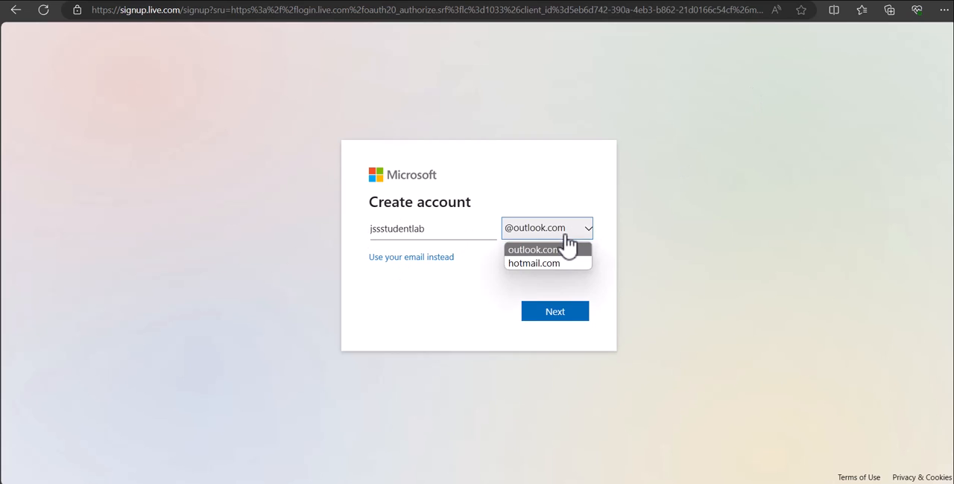
click(532, 250)
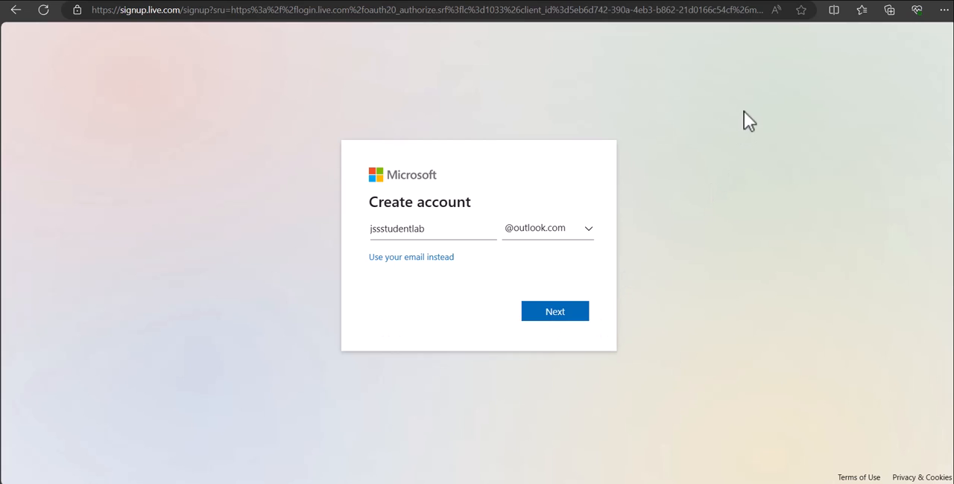
click(554, 311)
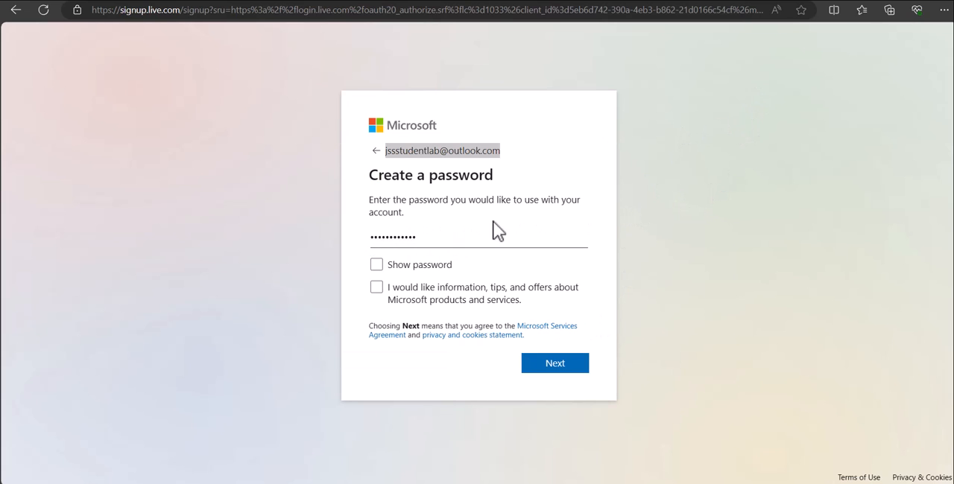
mouse_move(428, 157)
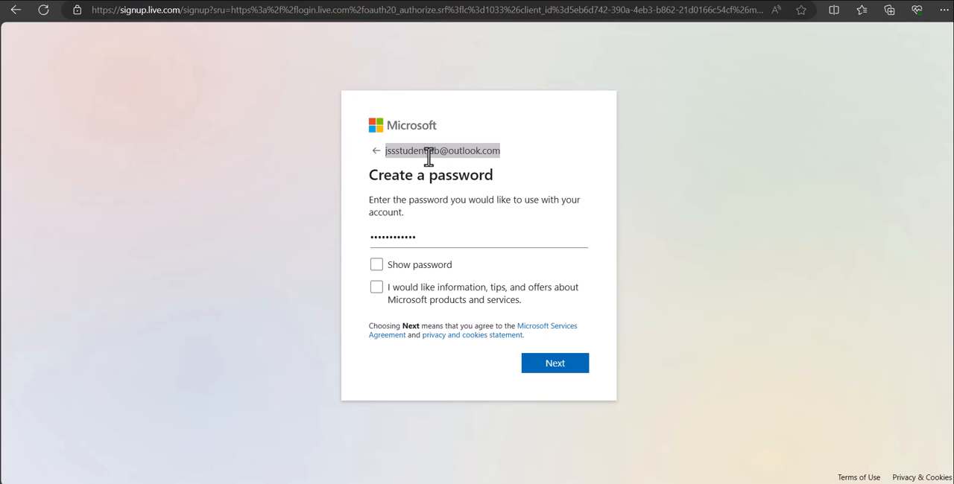
mouse_move(408, 202)
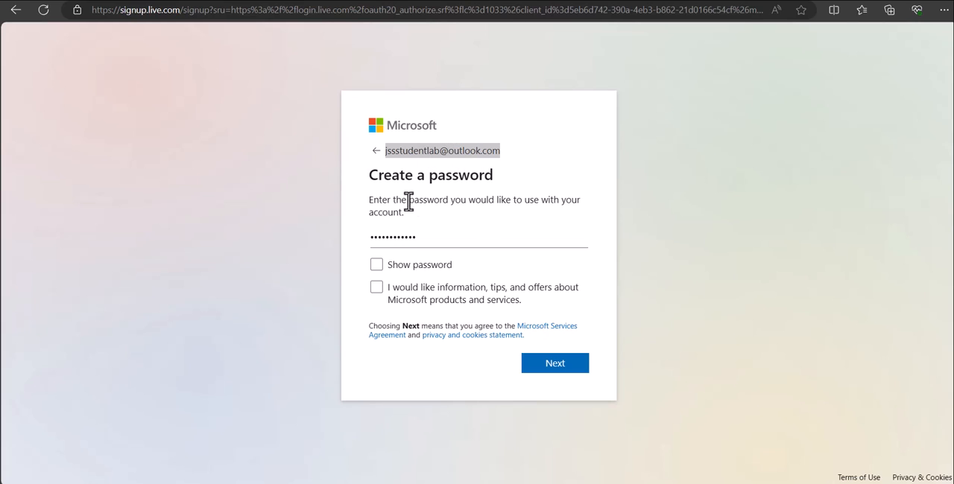
mouse_move(257, 221)
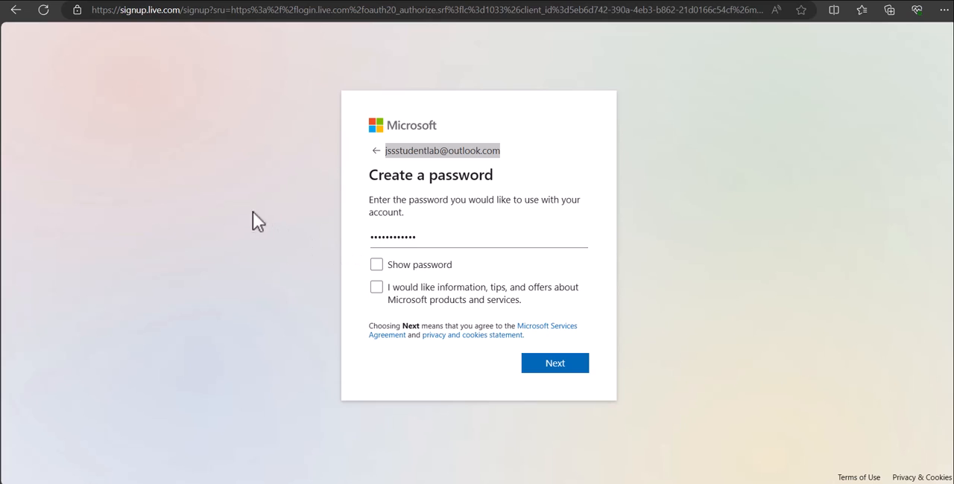
click(555, 363)
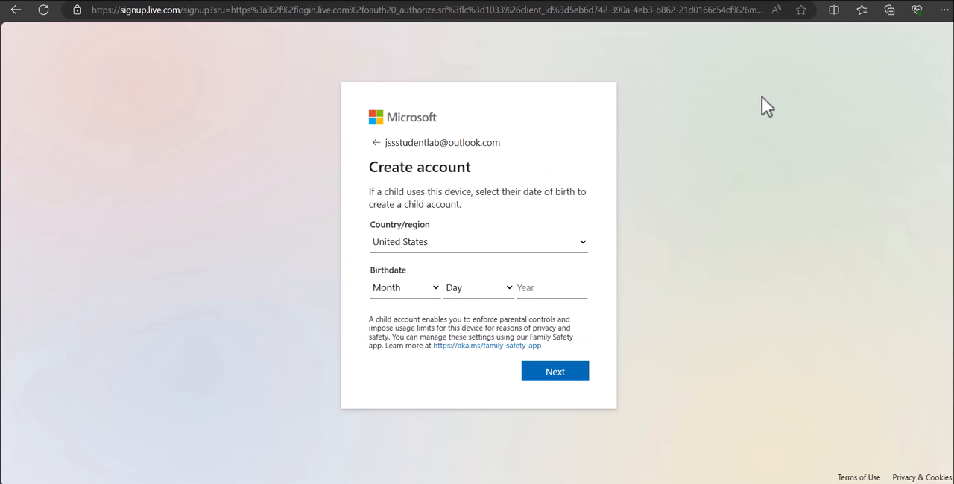
mouse_move(757, 113)
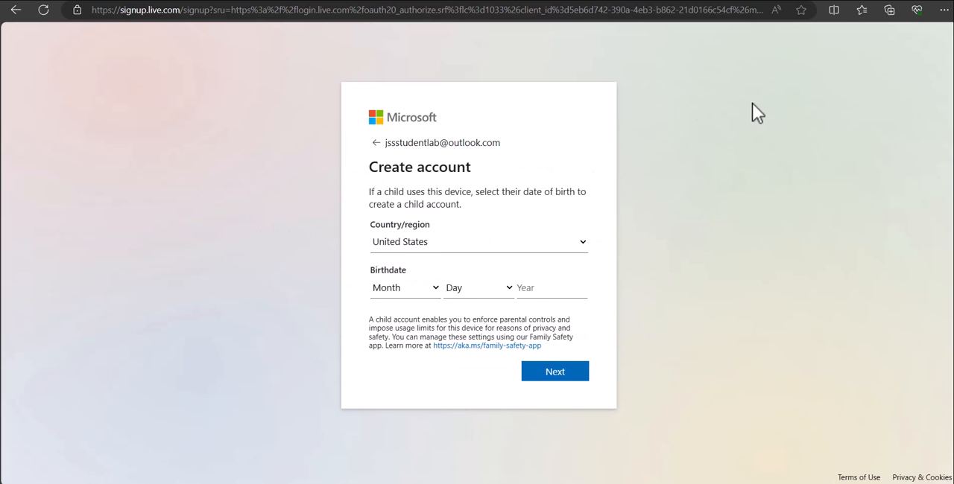
click(554, 371)
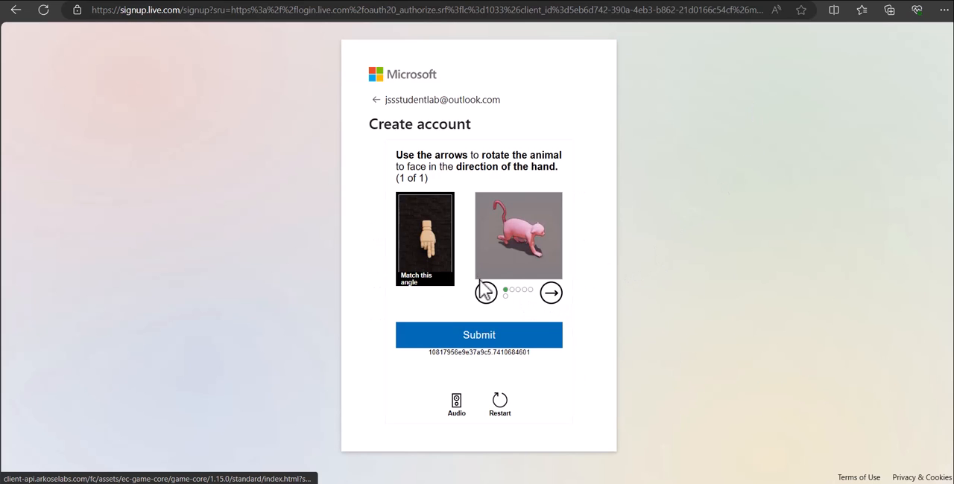
- Rotate the puzzle animal three times to match the hand's direction
click(552, 292)
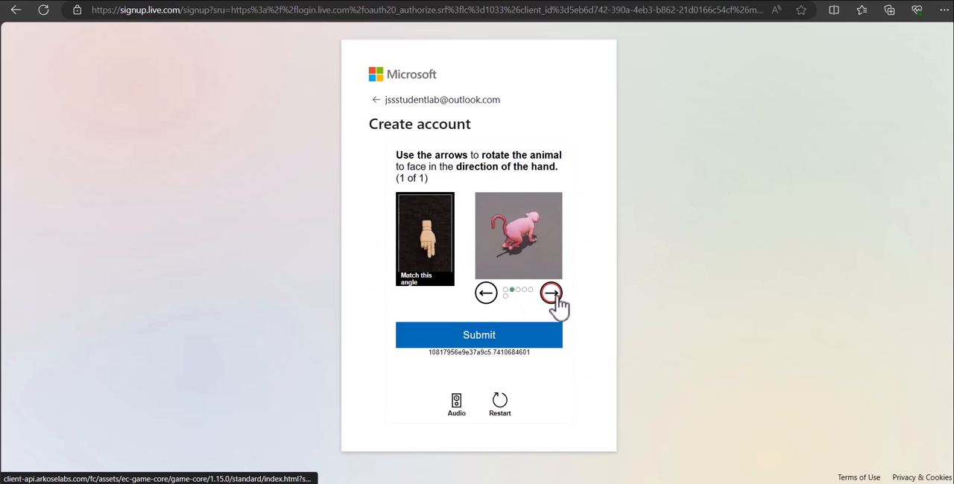
click(550, 292)
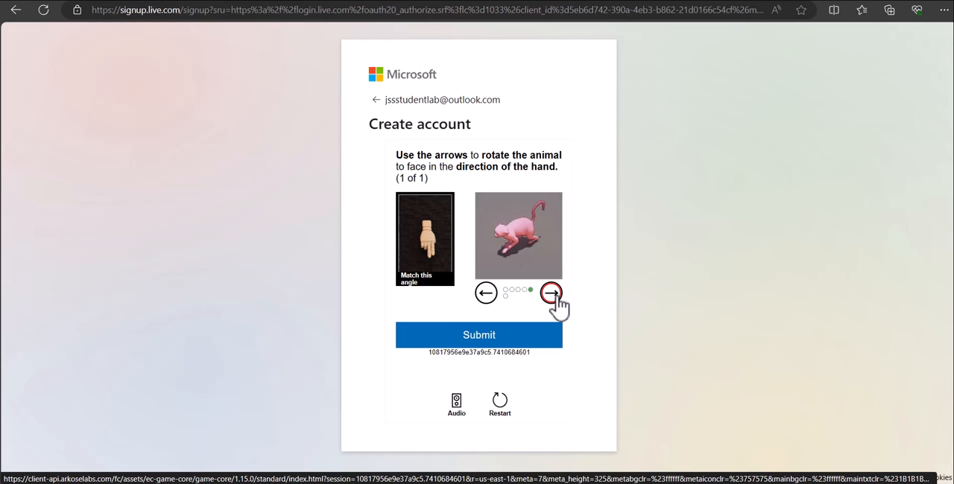
click(551, 292)
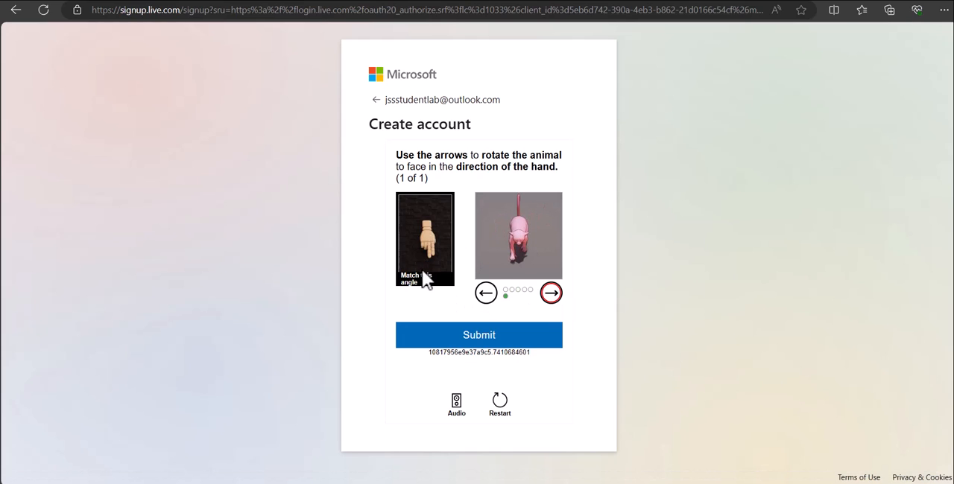
mouse_move(445, 251)
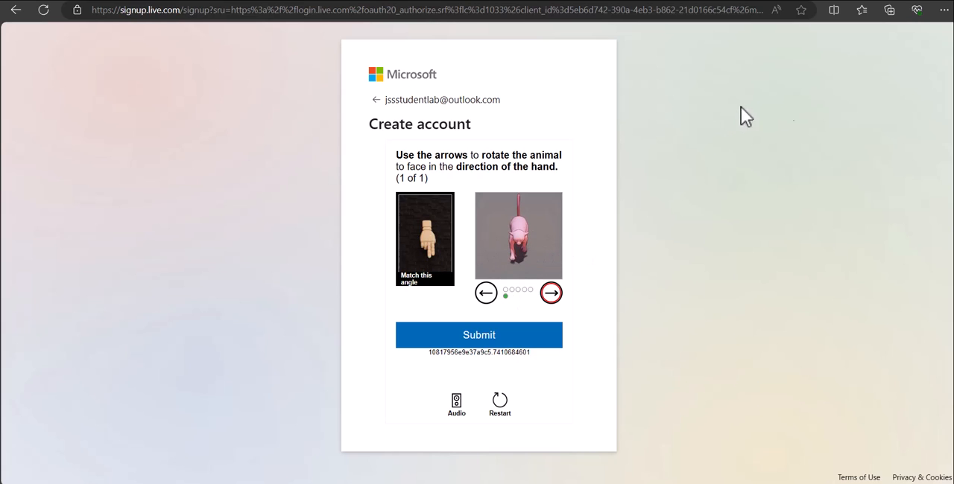
mouse_move(783, 108)
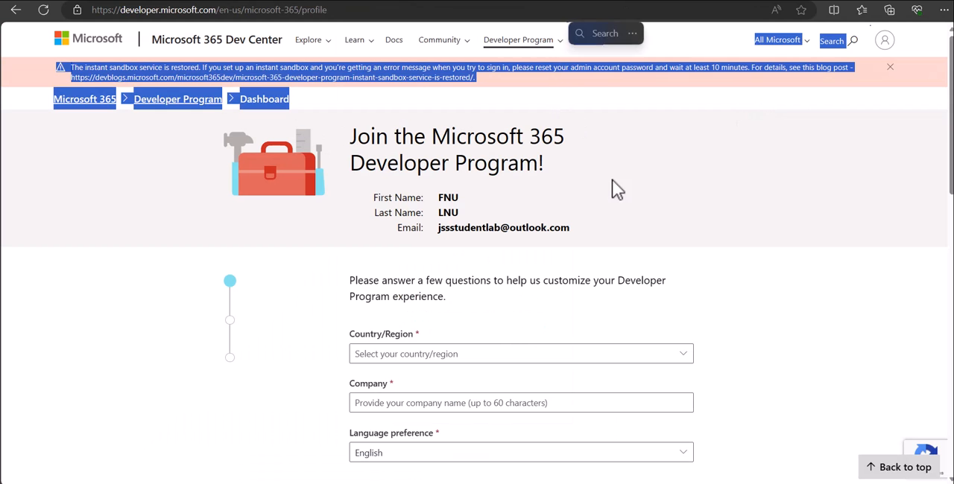
- Check the signed-in account in the flyout, then submit the first profile page
scroll(down, 3)
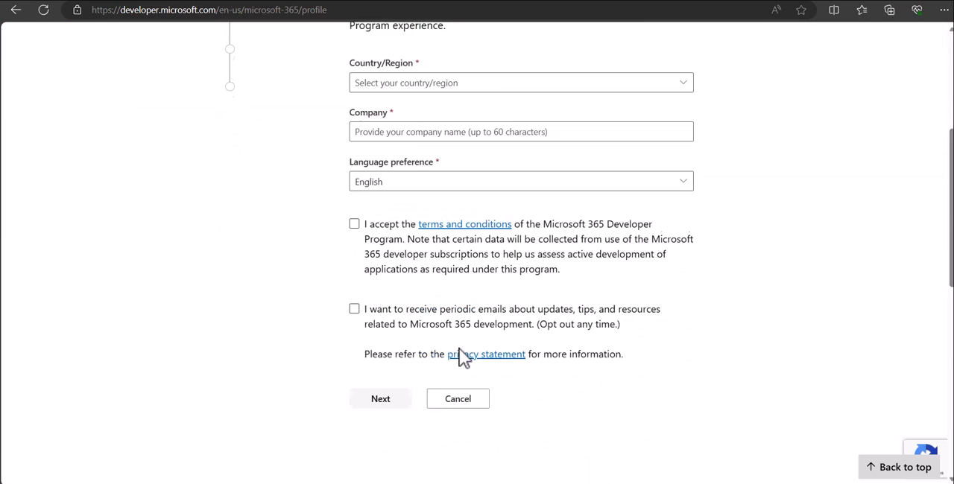
scroll(up, 3)
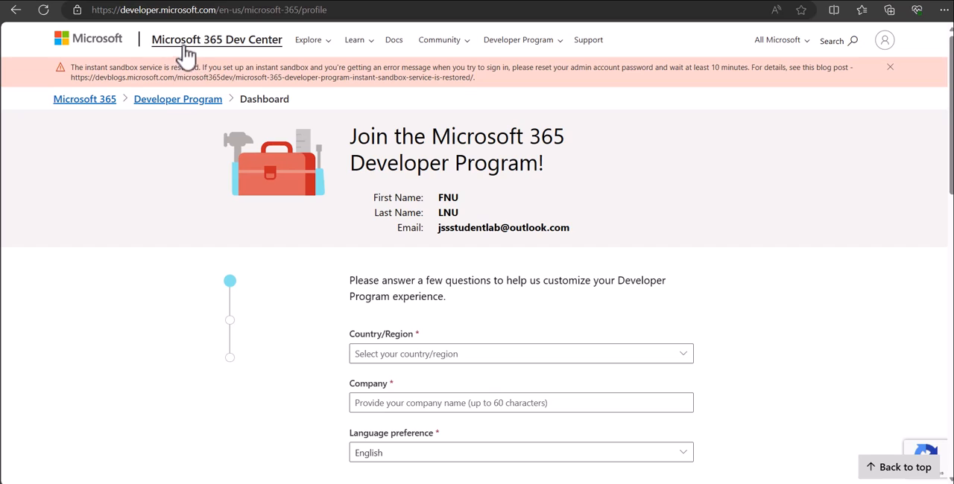
mouse_move(738, 96)
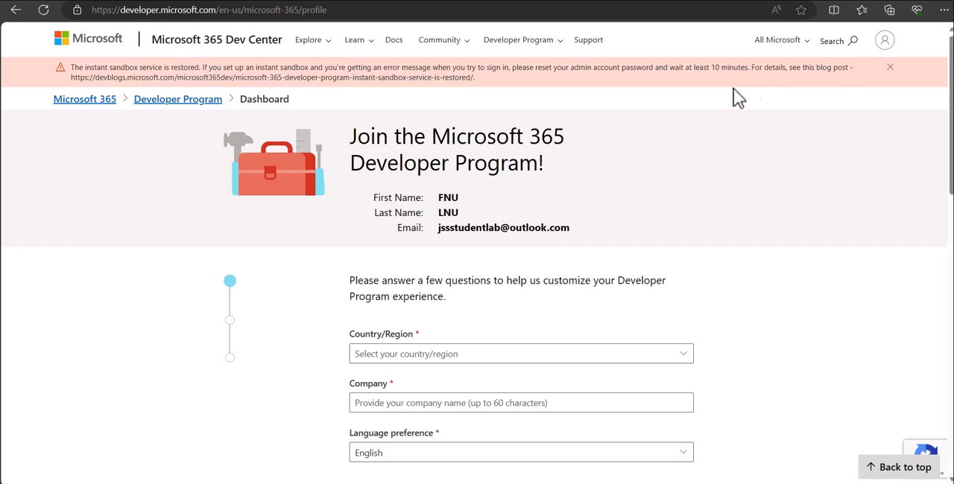
click(885, 40)
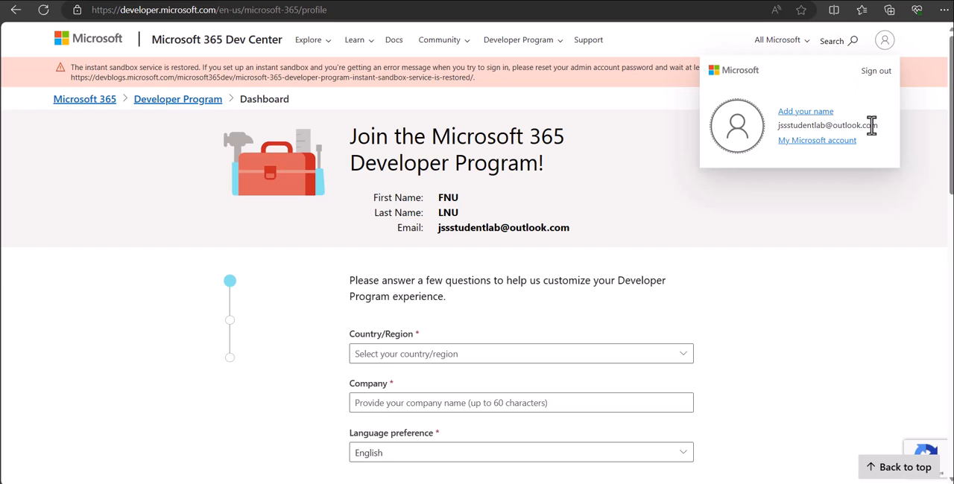
scroll(down, 3)
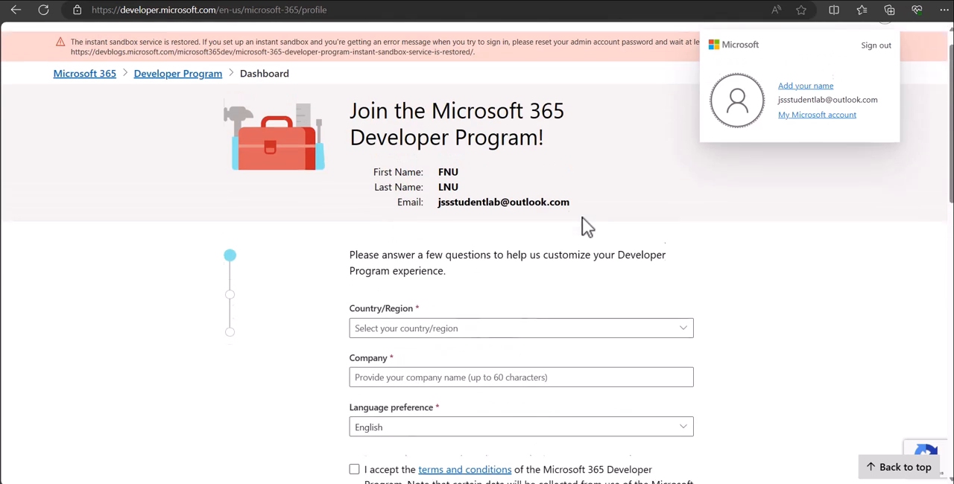
scroll(down, 3)
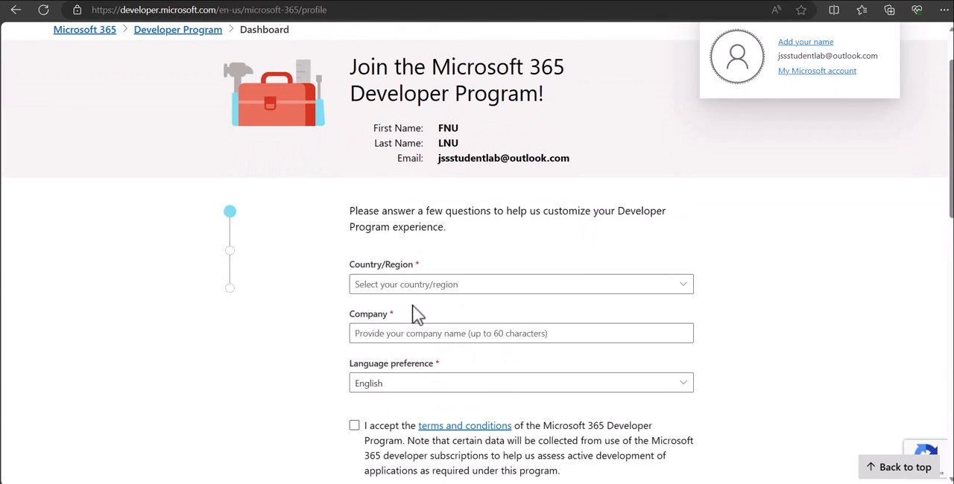
scroll(down, 3)
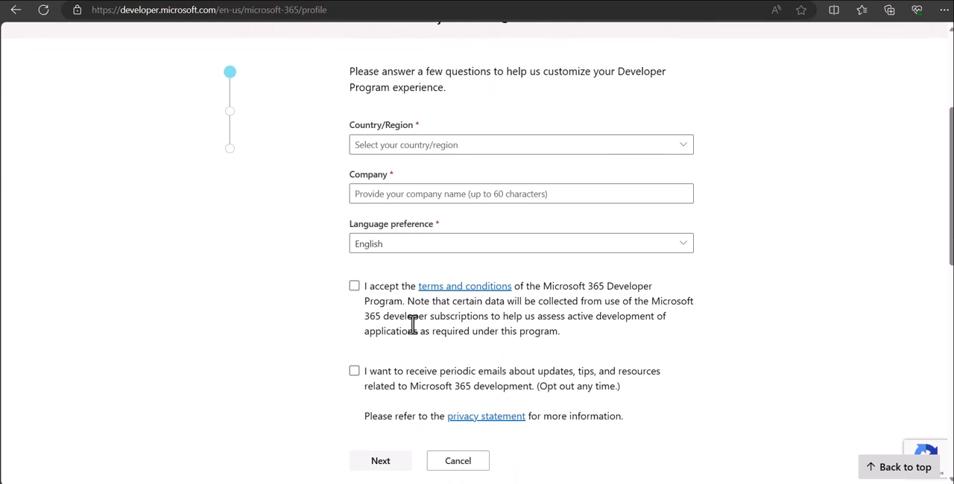
scroll(down, 3)
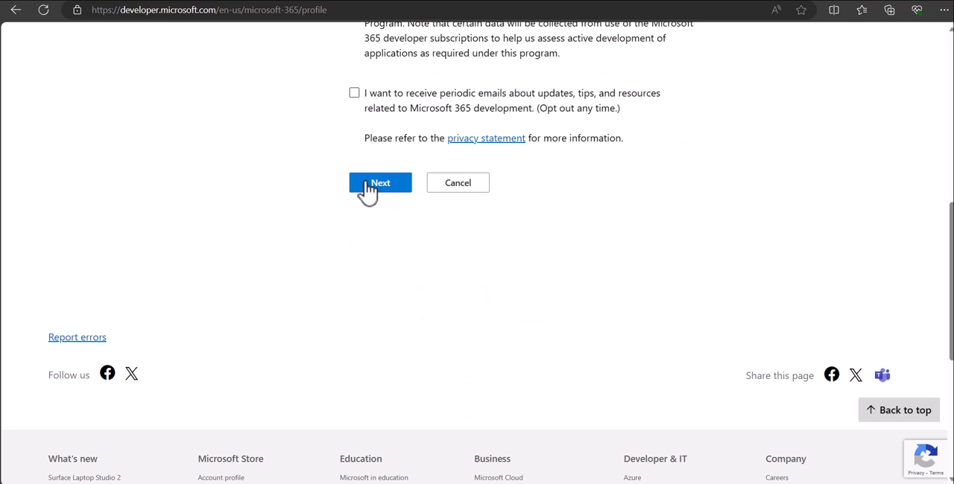
click(380, 183)
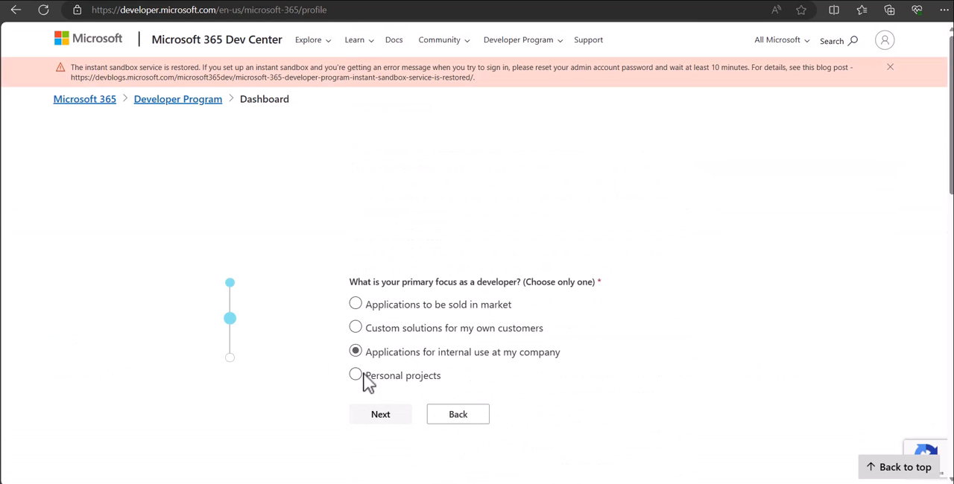
- Choose Personal projects as focus and tick Teams, Outlook and identity platform interests
click(355, 376)
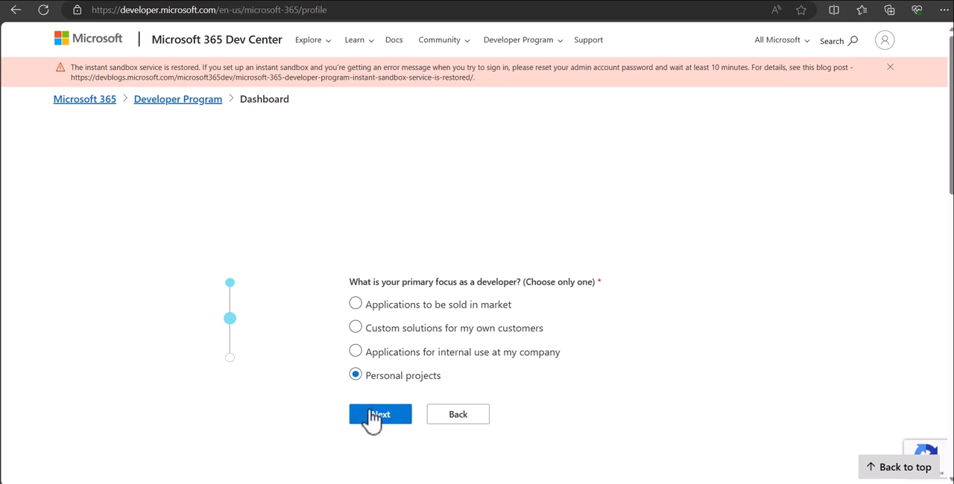
click(380, 415)
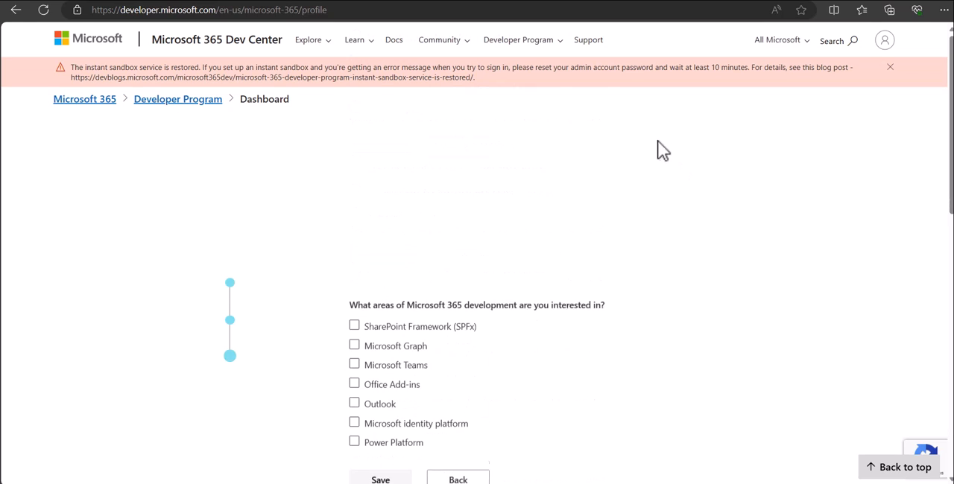
click(354, 304)
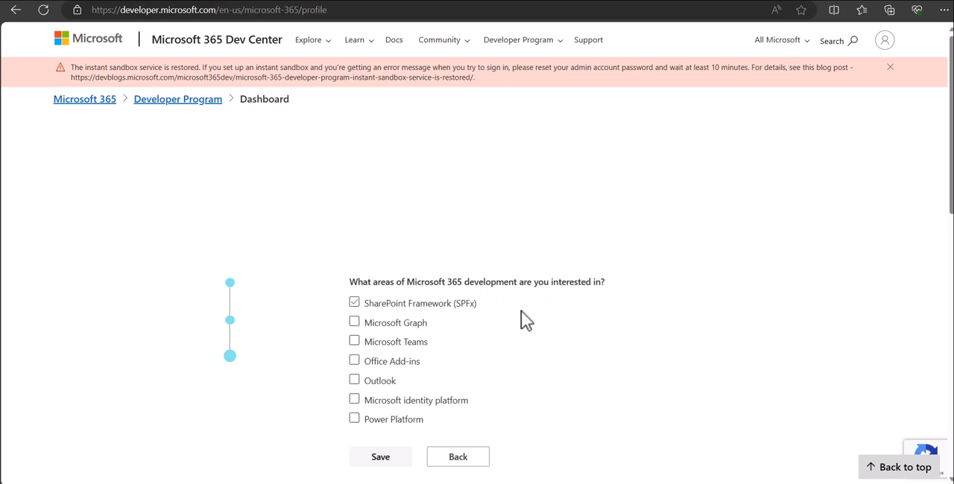
click(354, 380)
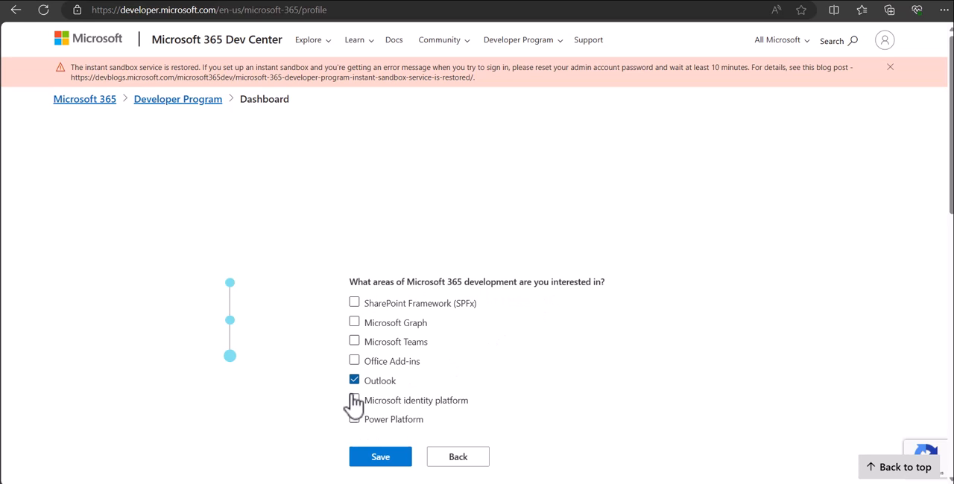
click(354, 322)
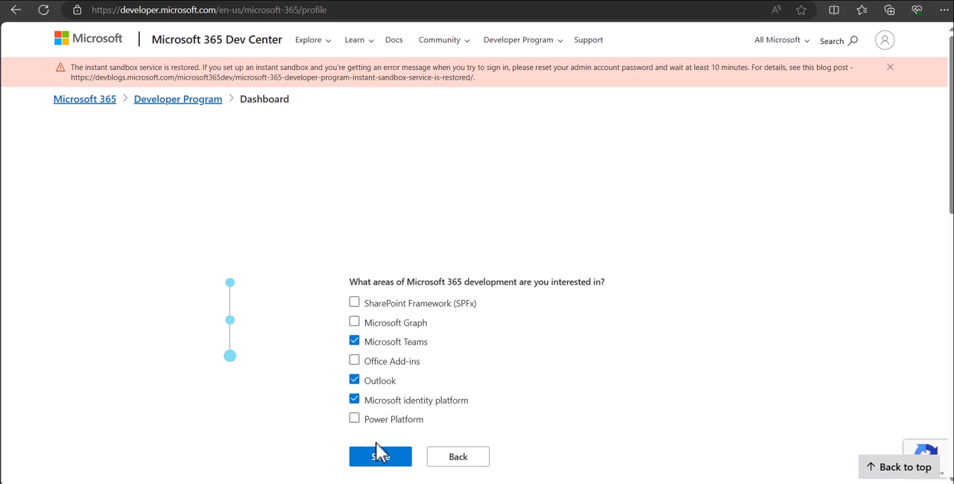
mouse_move(660, 121)
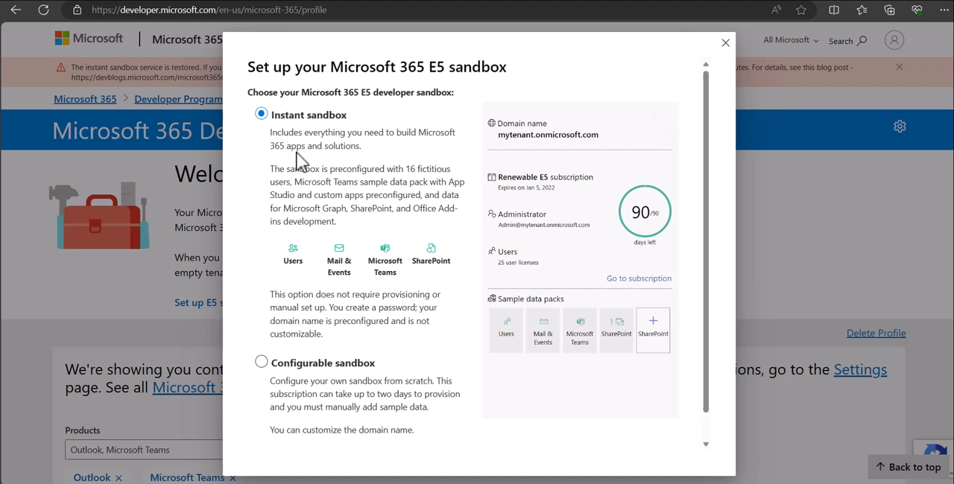
mouse_move(365, 118)
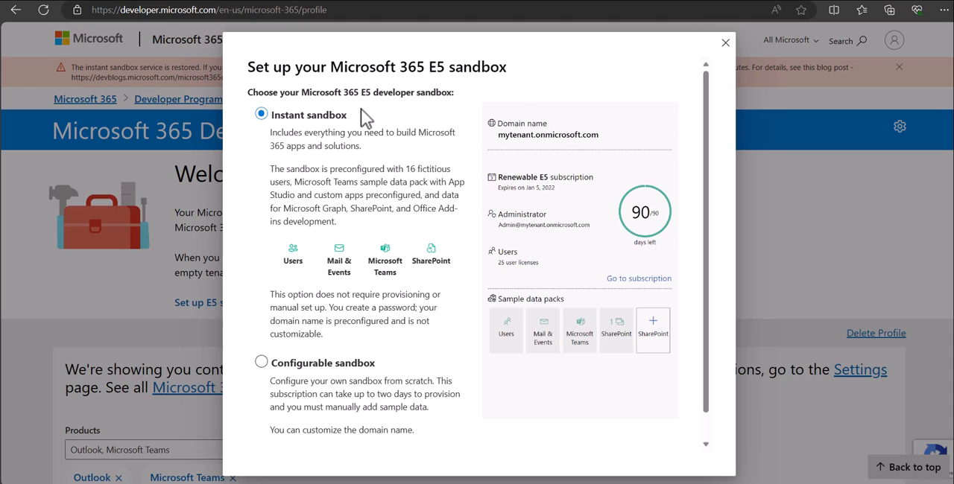
mouse_move(314, 134)
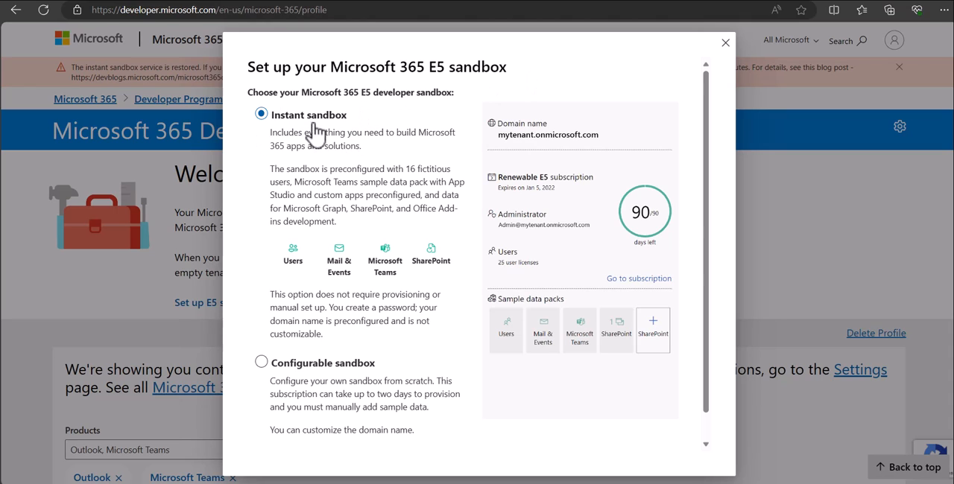
mouse_move(435, 201)
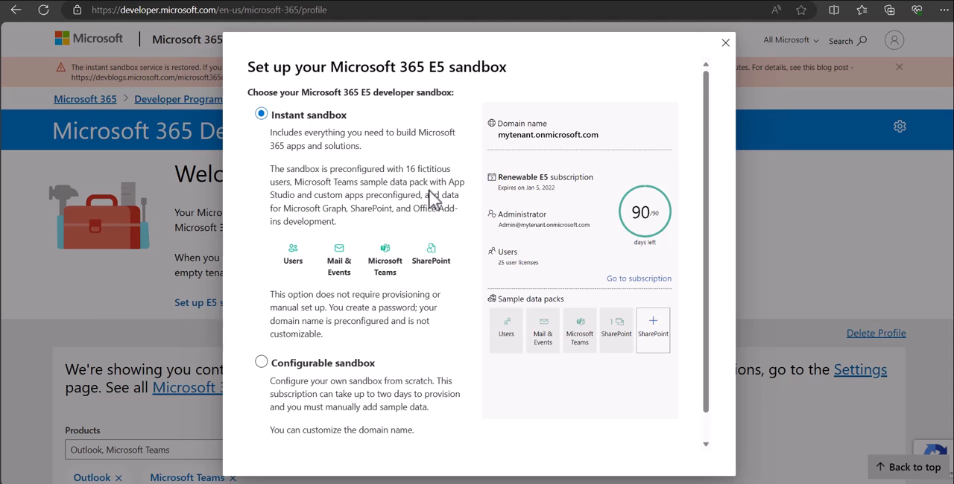
mouse_move(326, 311)
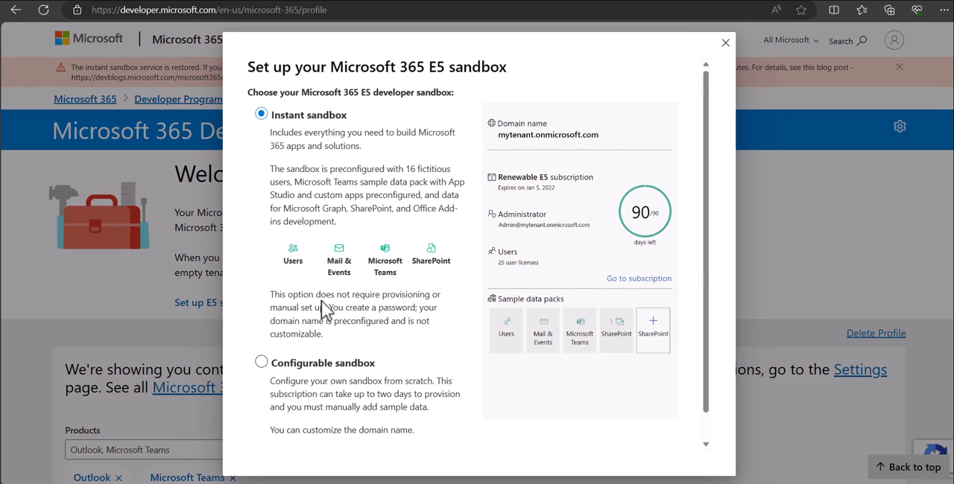
mouse_move(362, 403)
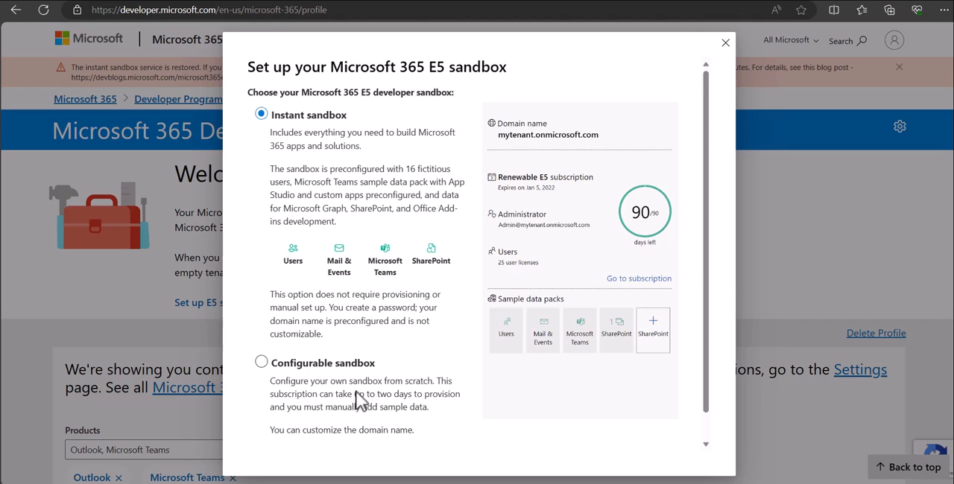
mouse_move(414, 375)
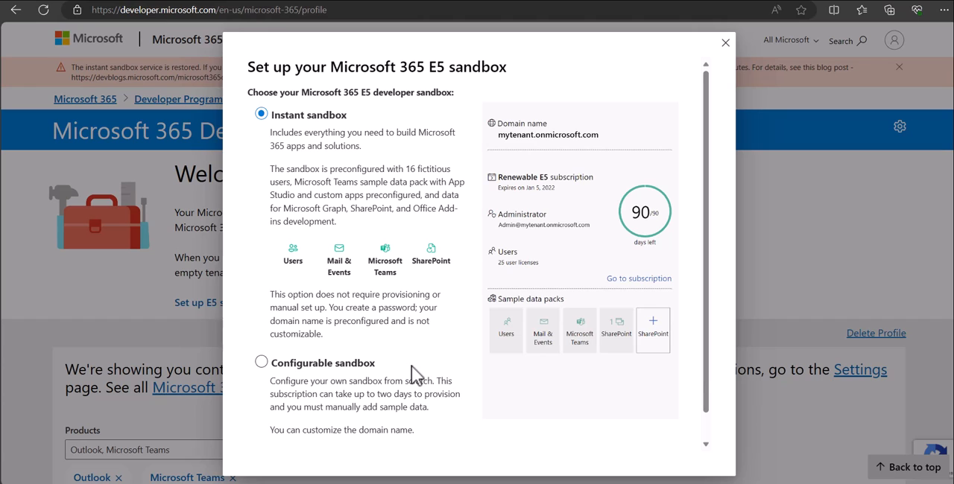
mouse_move(246, 373)
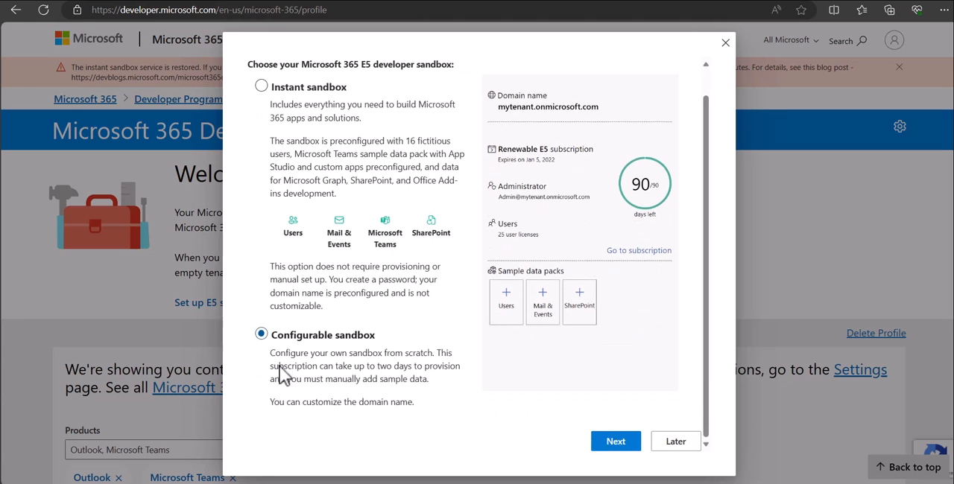
- Scroll up in the Set up E5 sandbox dialog to view the sandbox options
scroll(up, 3)
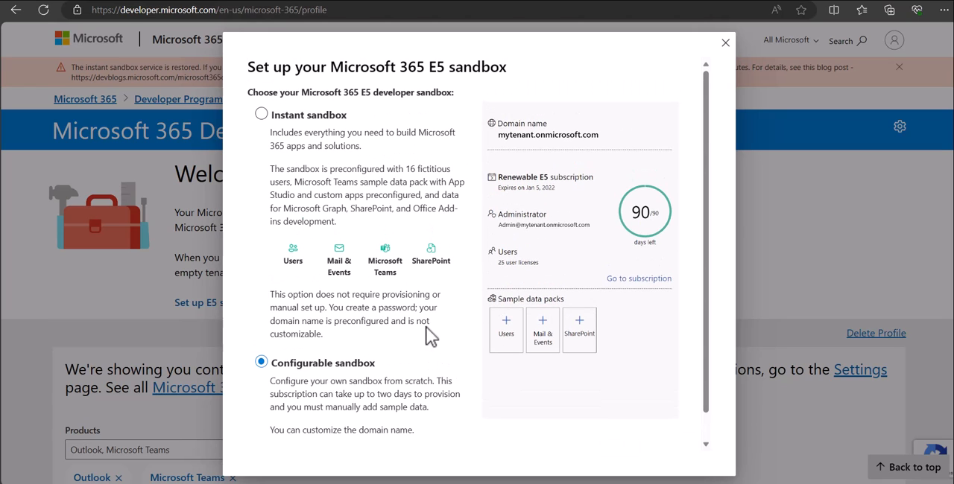
mouse_move(554, 240)
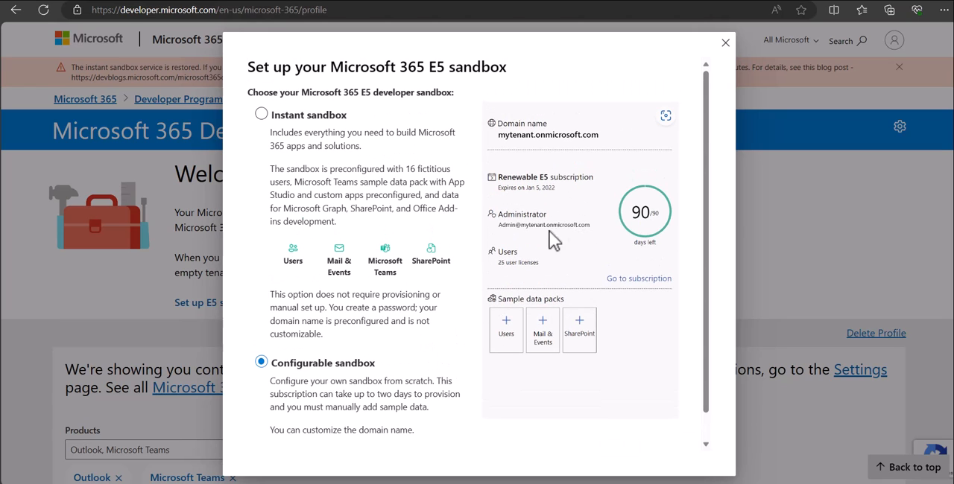
mouse_move(589, 145)
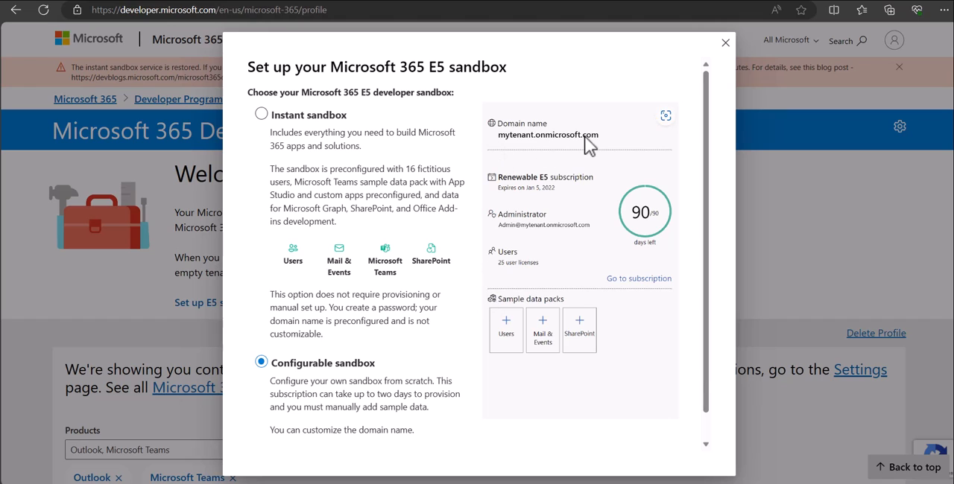
mouse_move(535, 214)
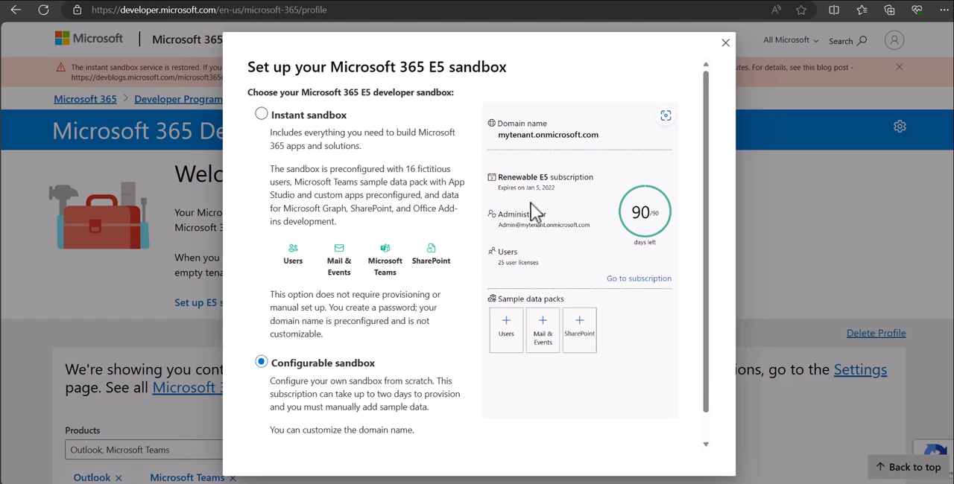
mouse_move(522, 201)
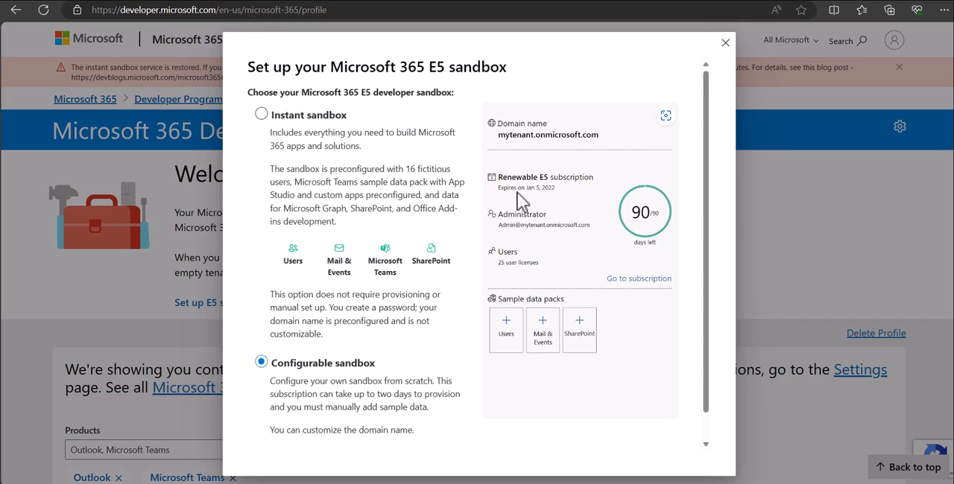
mouse_move(564, 214)
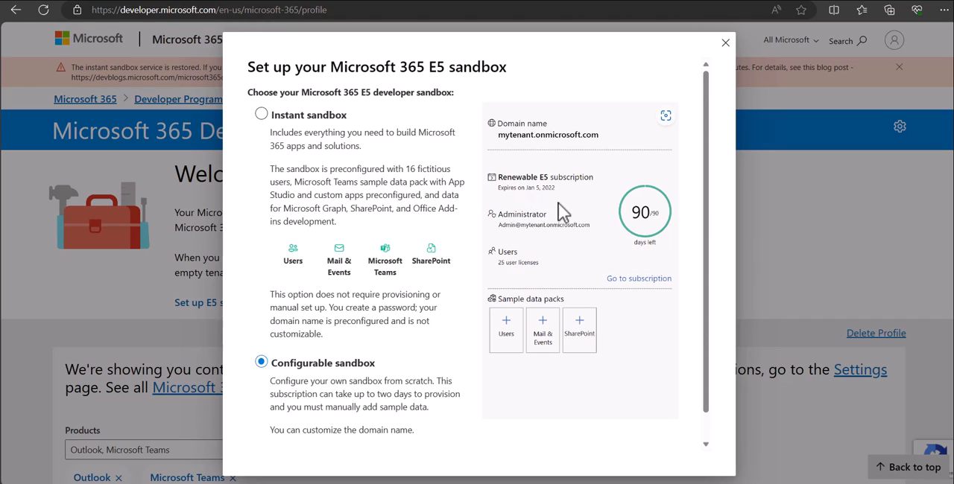
mouse_move(506, 250)
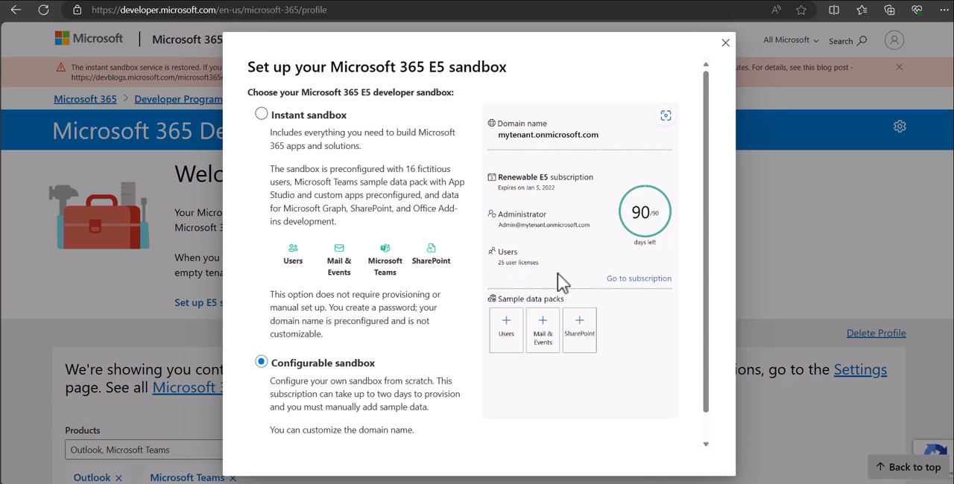
mouse_move(484, 380)
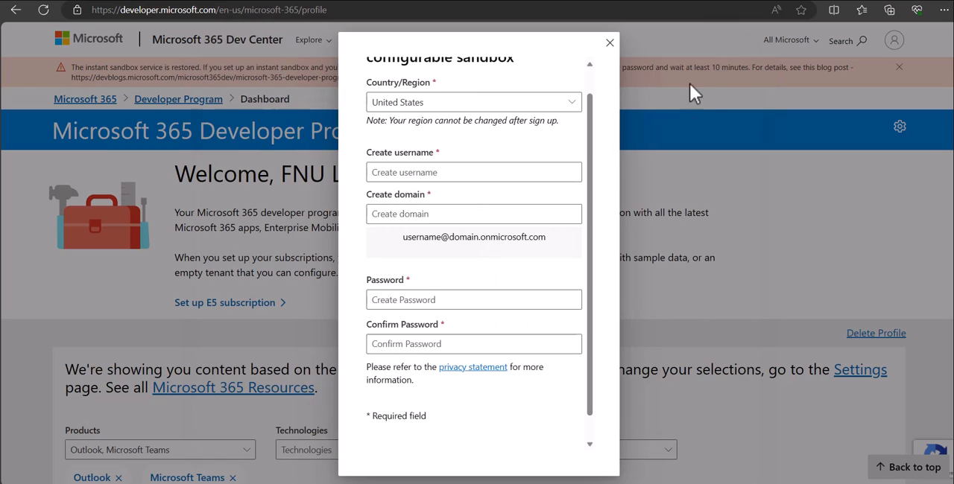
mouse_move(416, 116)
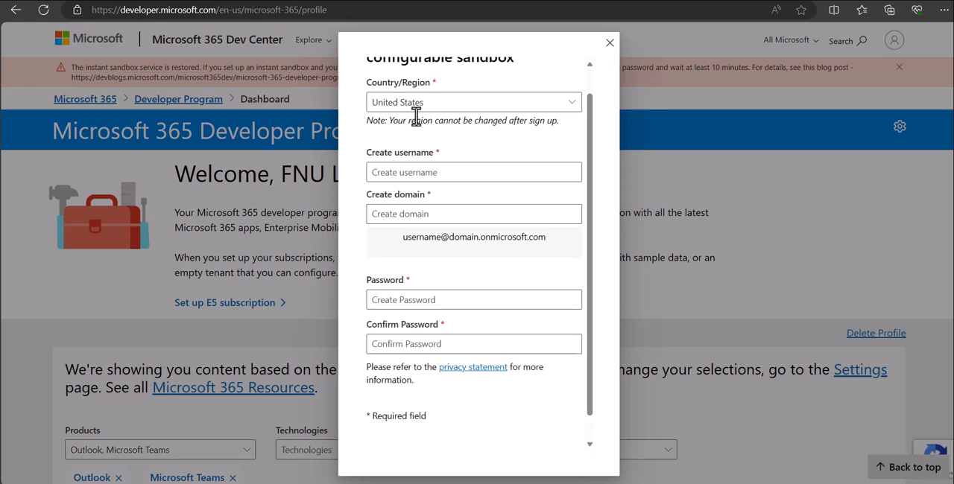
mouse_move(500, 140)
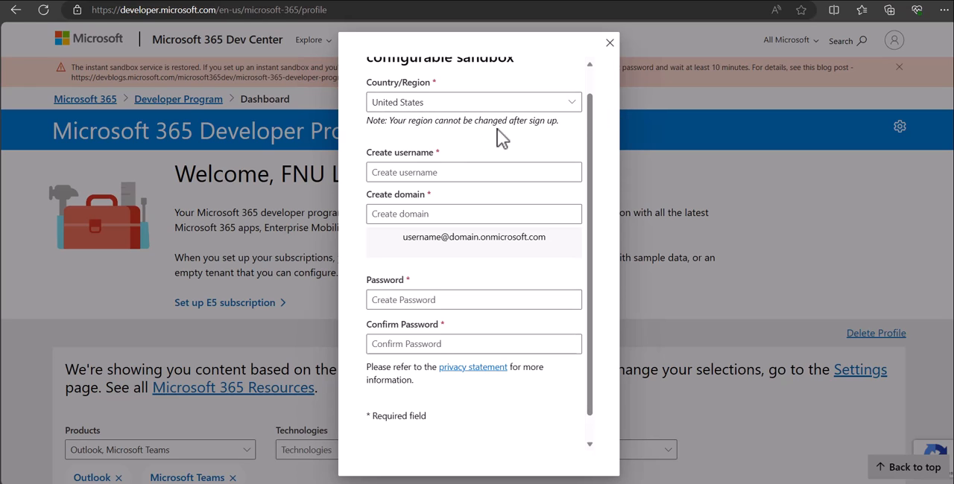
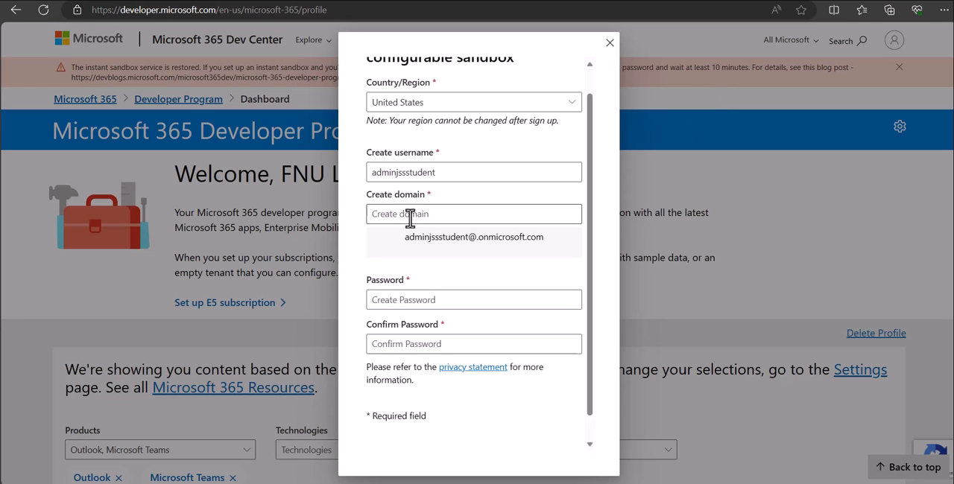
click(473, 214)
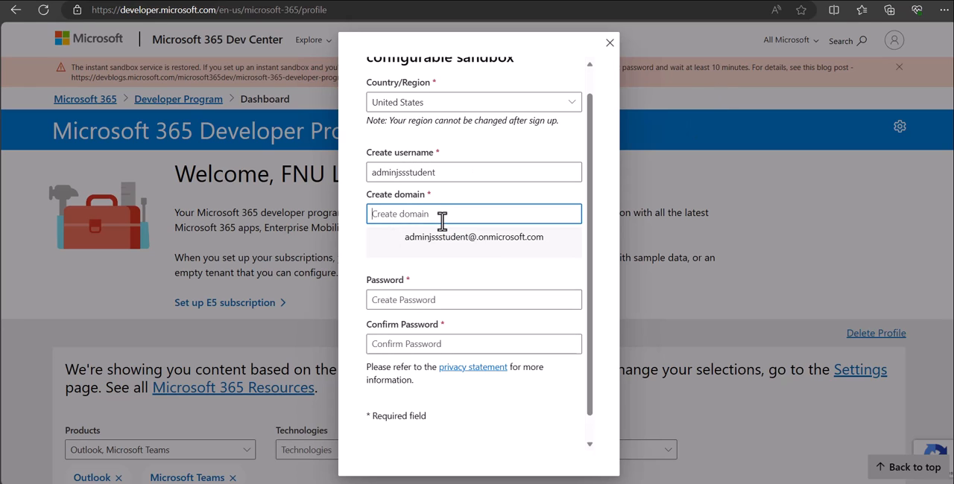
text(jss)
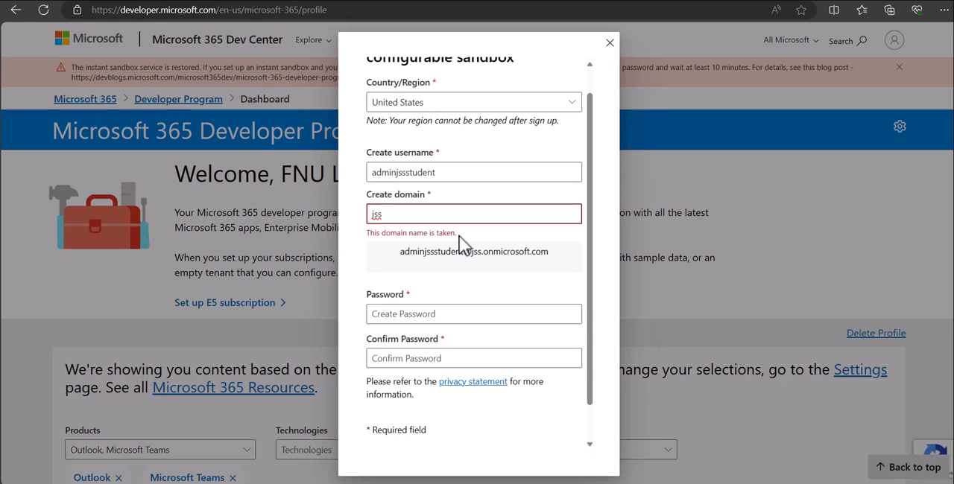
text(090)
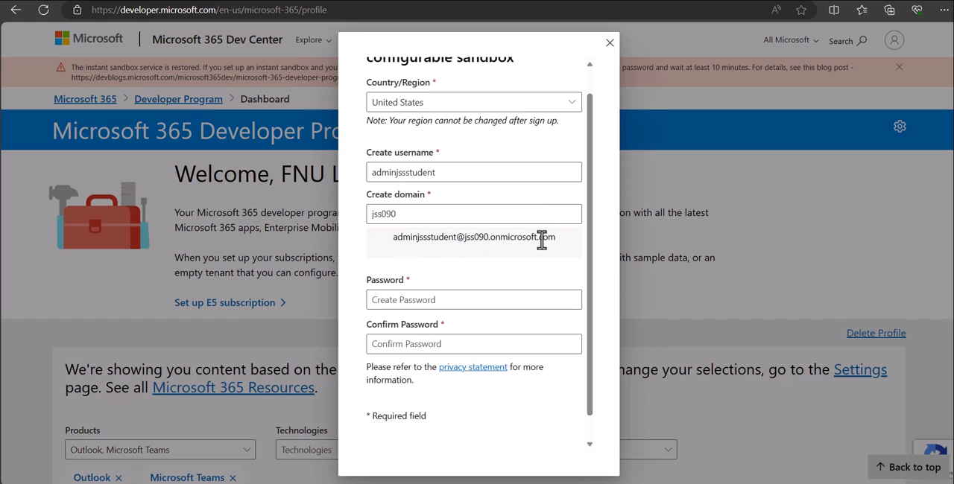
double_click(474, 237)
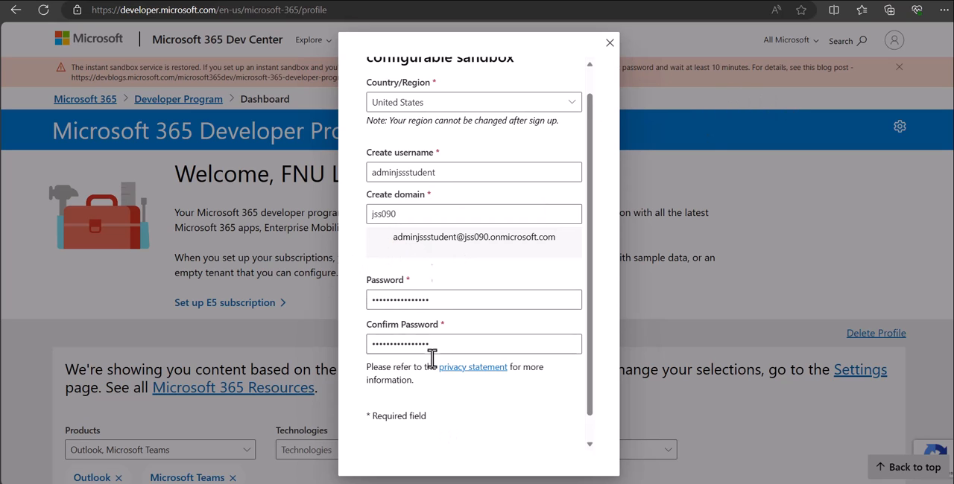
scroll(up, 3)
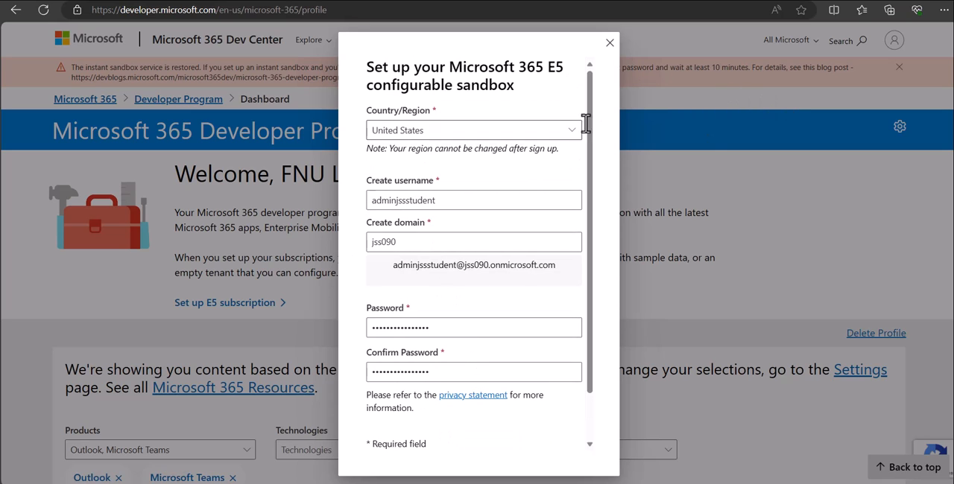
scroll(down, 3)
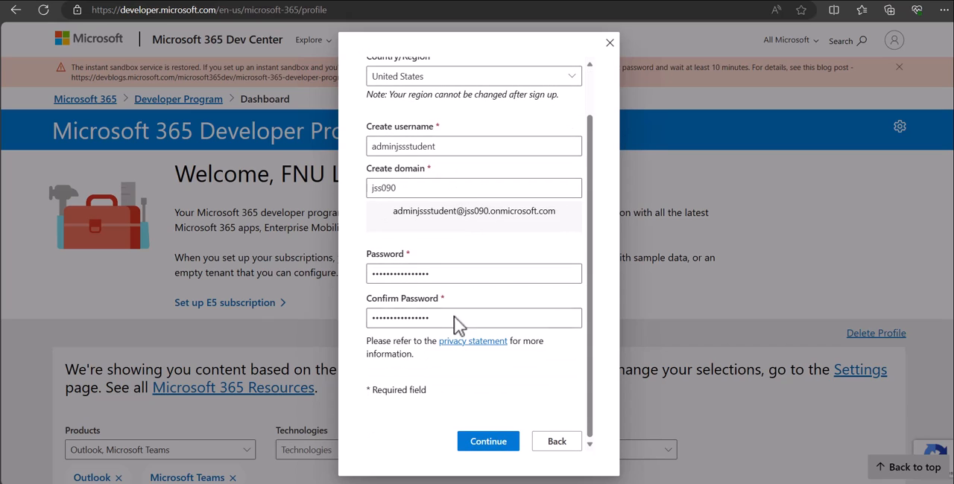
mouse_move(728, 100)
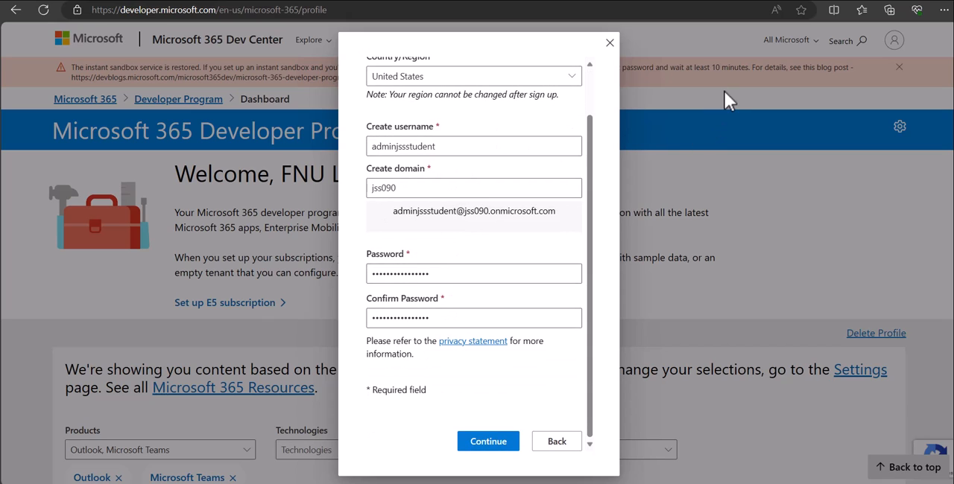
- Submit the sandbox details and focus the security phone number field
click(487, 441)
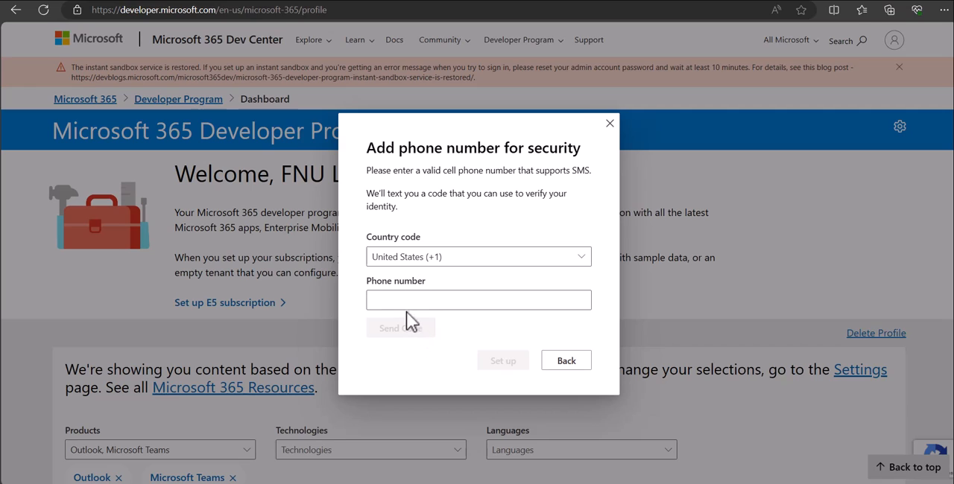
click(478, 299)
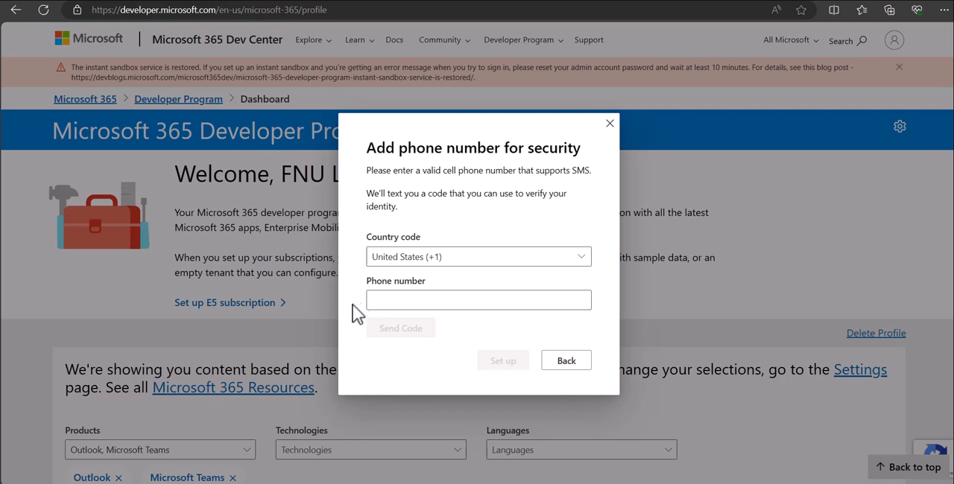
mouse_move(386, 281)
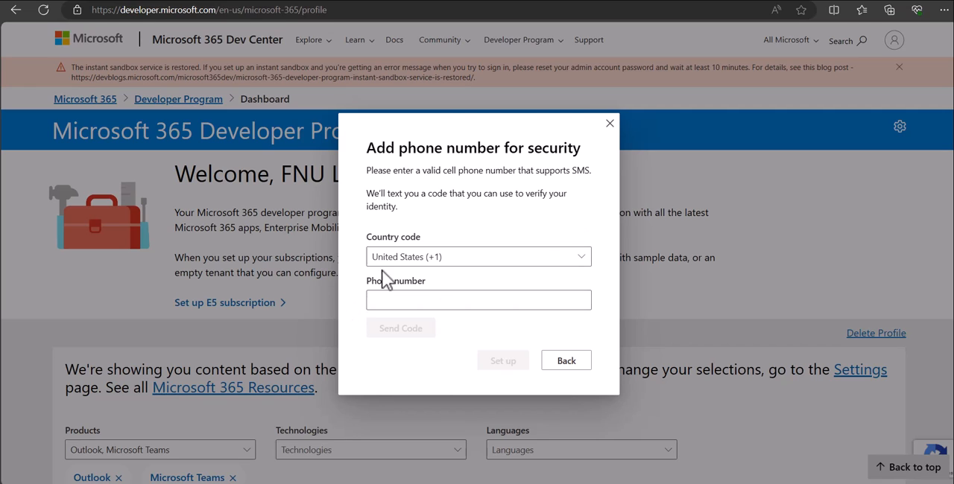
click(478, 299)
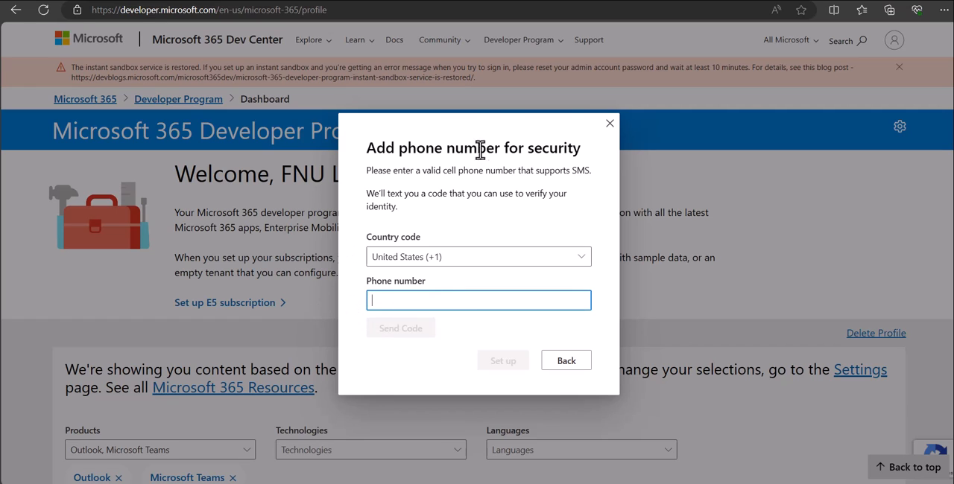
mouse_move(350, 218)
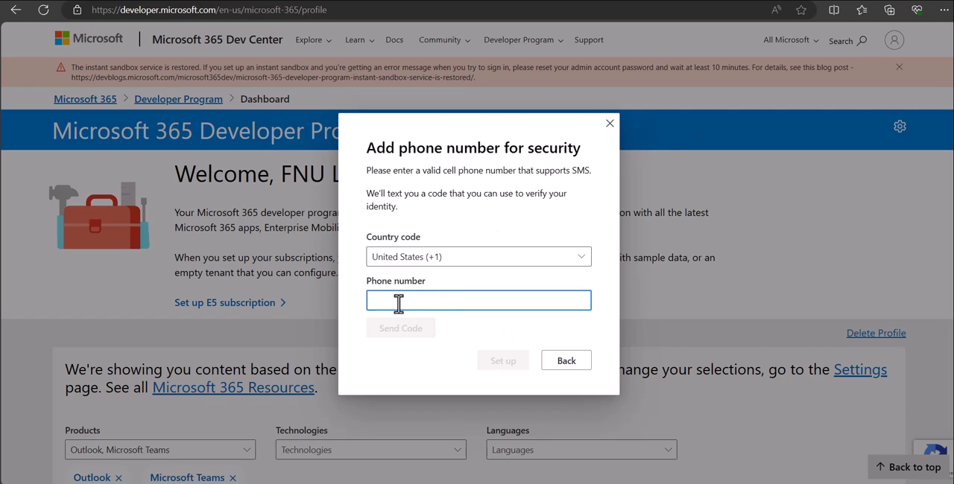
mouse_move(725, 107)
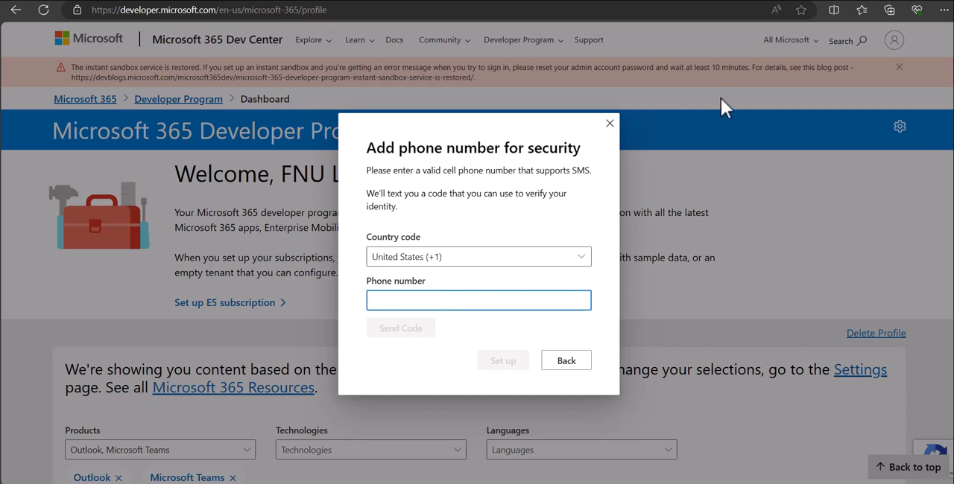
- Complete verification to create the Renewable E5 sandbox for jss090.onmicrosoft.com
click(609, 123)
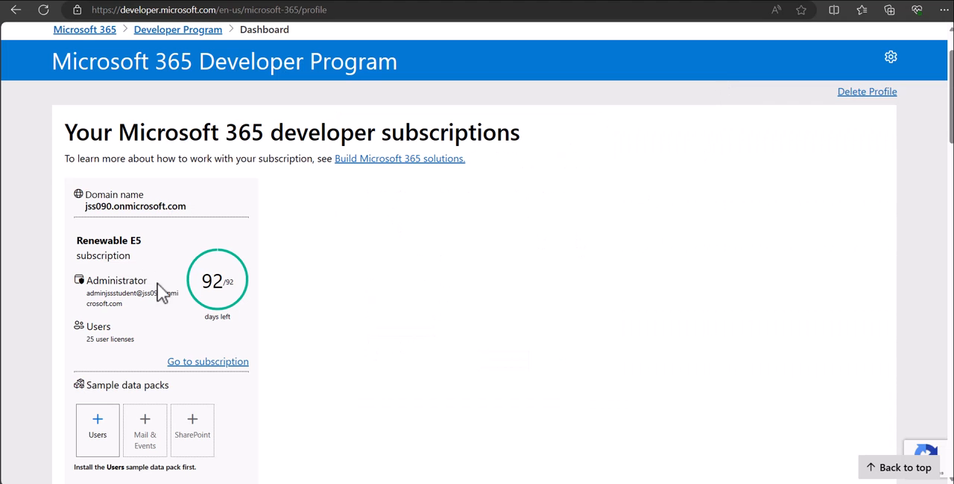
mouse_move(173, 227)
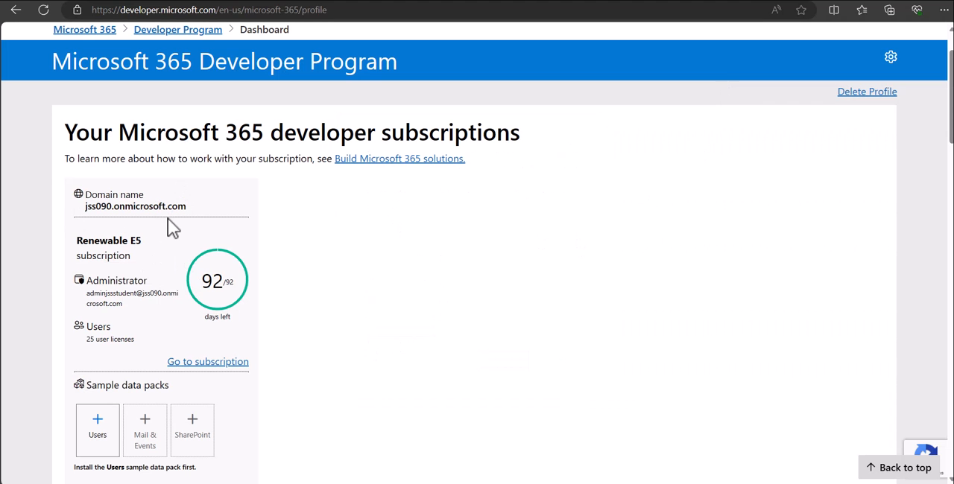
mouse_move(134, 313)
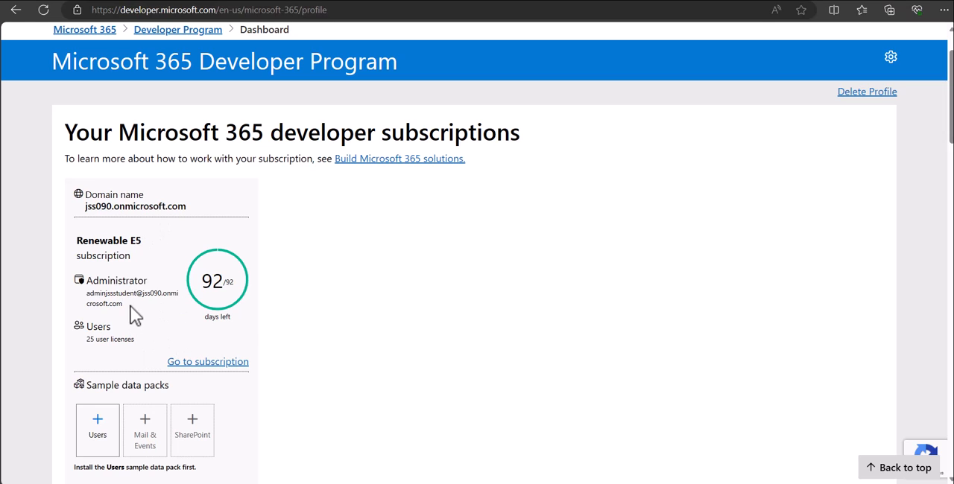
mouse_move(152, 280)
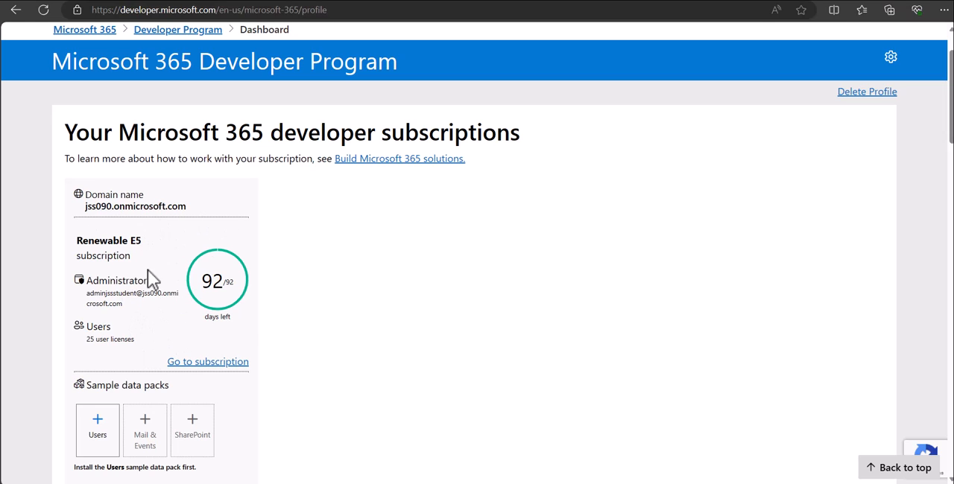
mouse_move(154, 201)
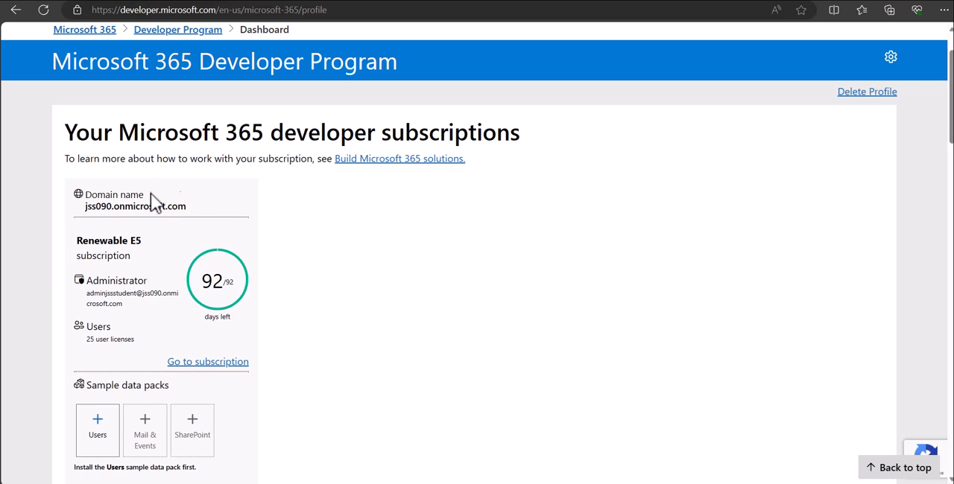
mouse_move(147, 341)
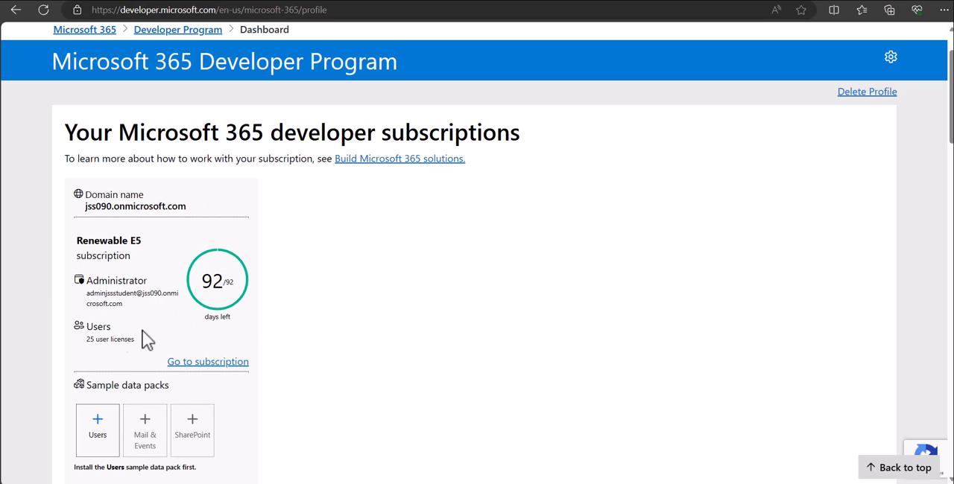
mouse_move(252, 103)
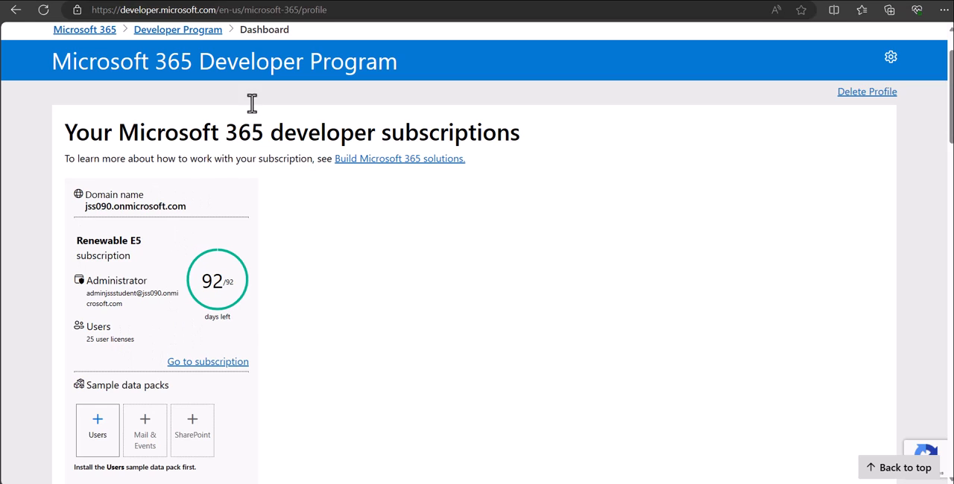
mouse_move(218, 382)
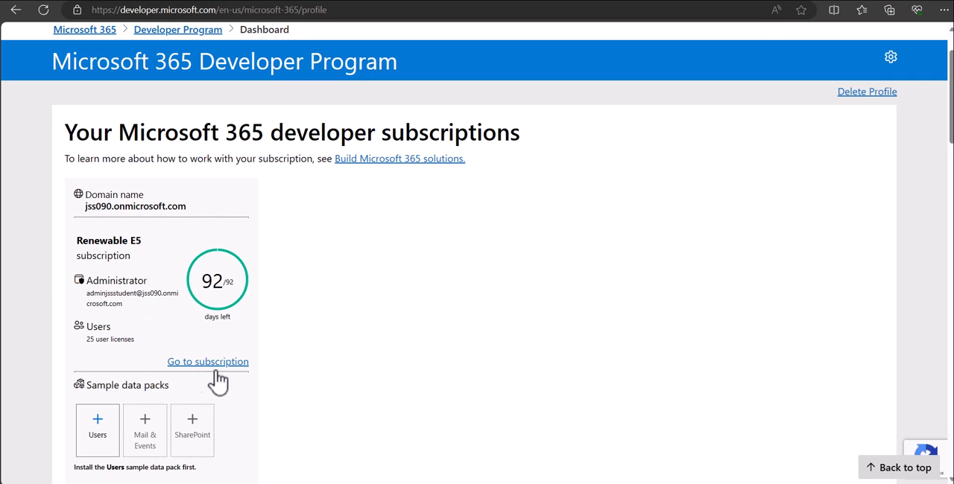
mouse_move(133, 306)
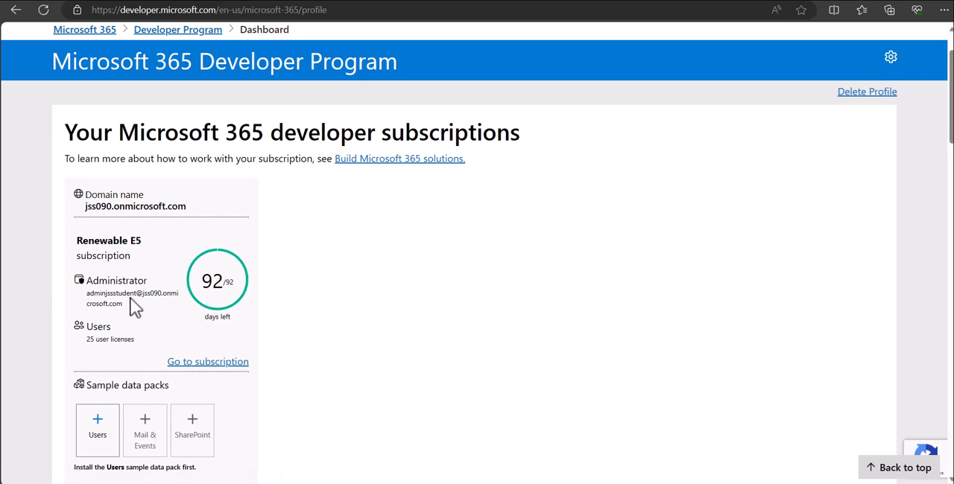
mouse_move(153, 294)
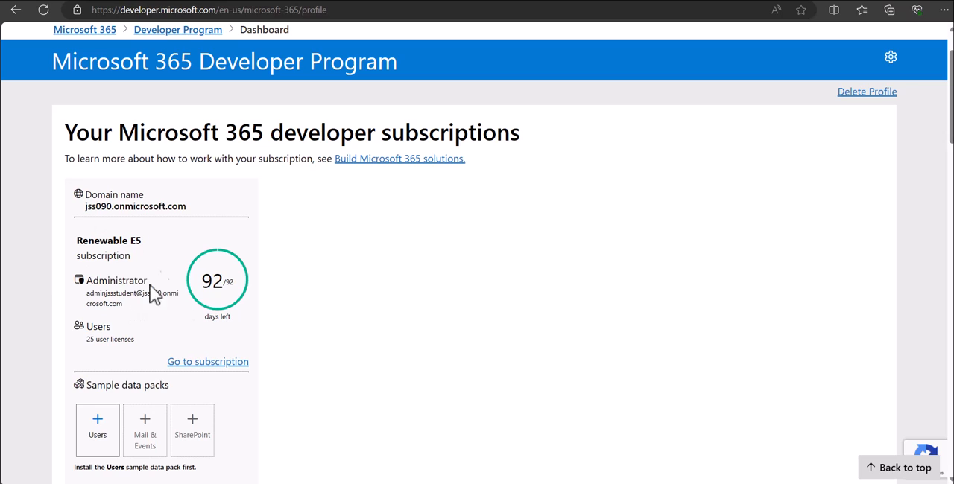
mouse_move(167, 343)
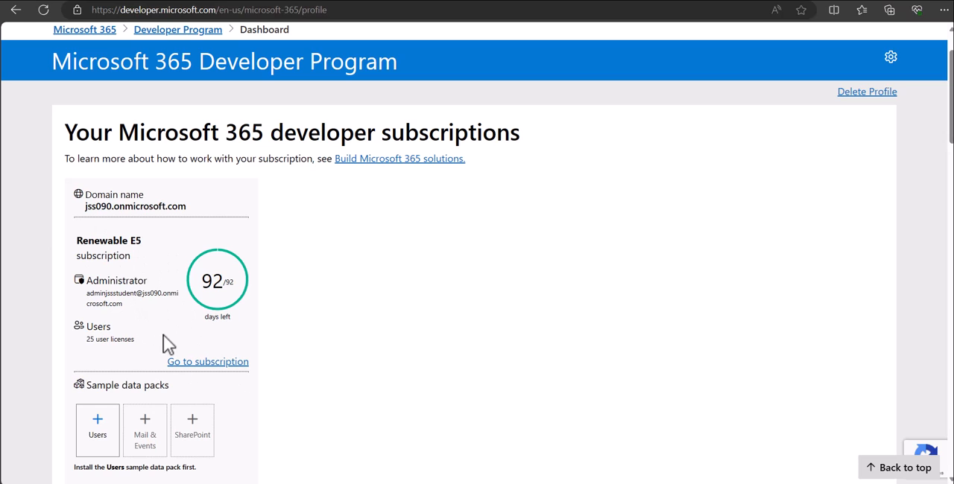
mouse_move(130, 277)
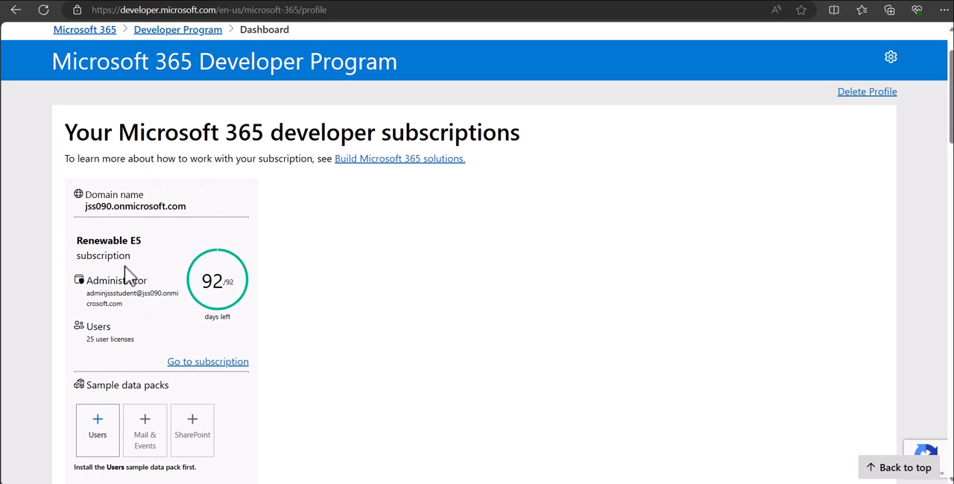
mouse_move(208, 361)
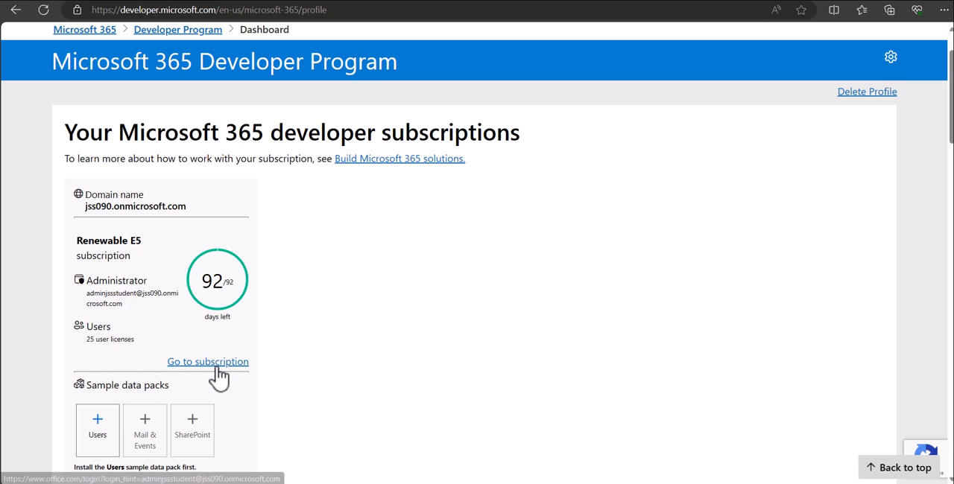
- Open the new subscription, sign in with the admin password, and stay signed in
click(208, 362)
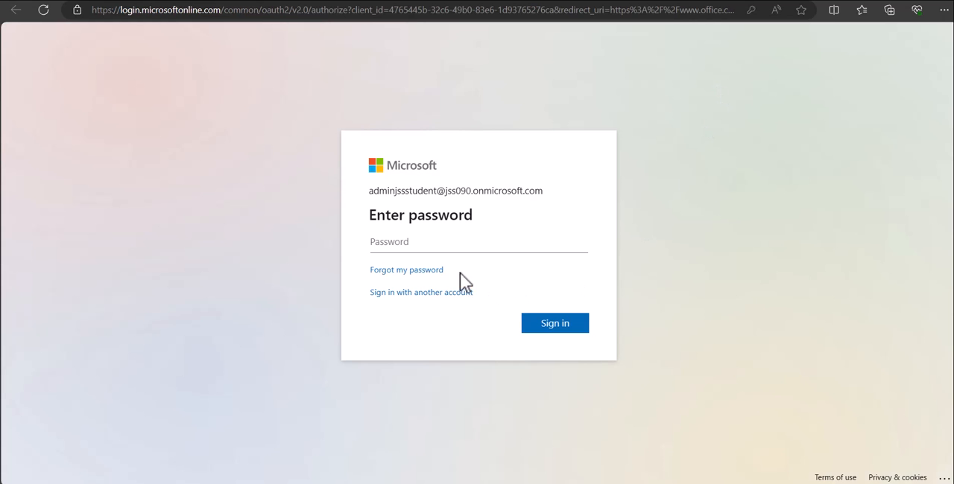
mouse_move(751, 97)
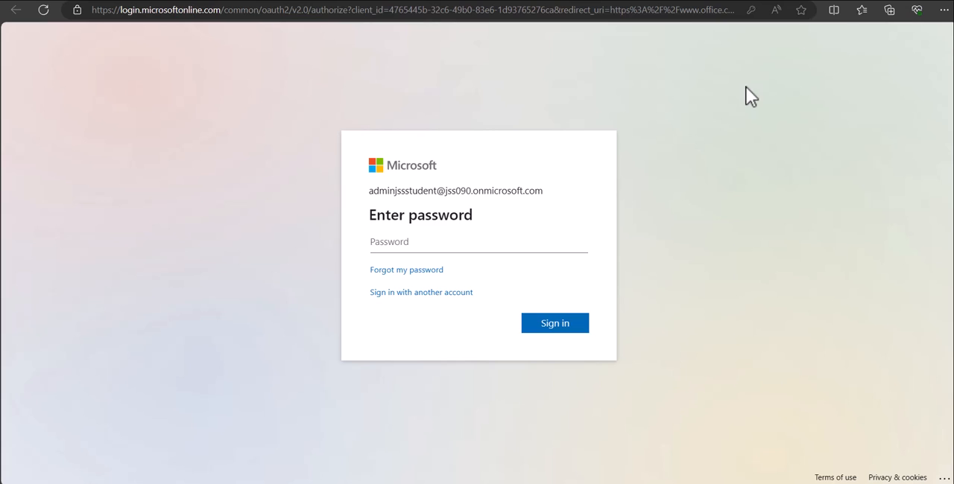
text(password)
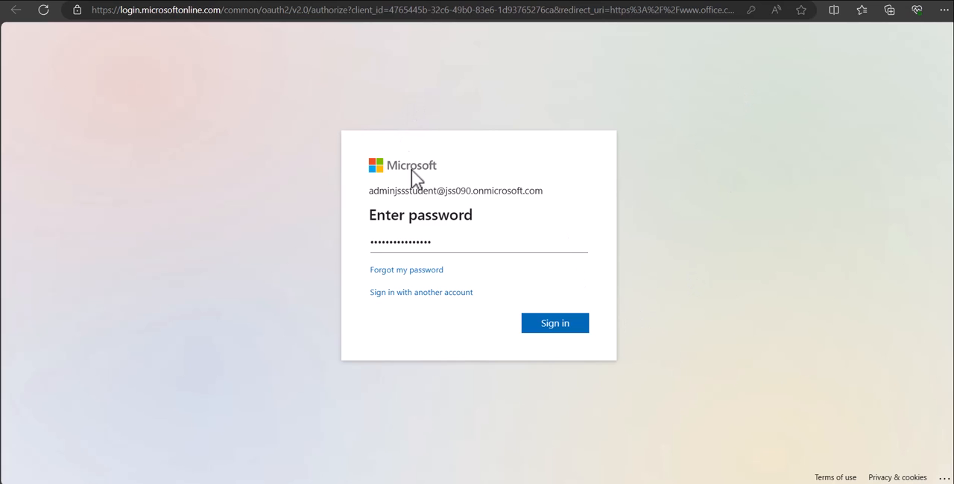
click(555, 323)
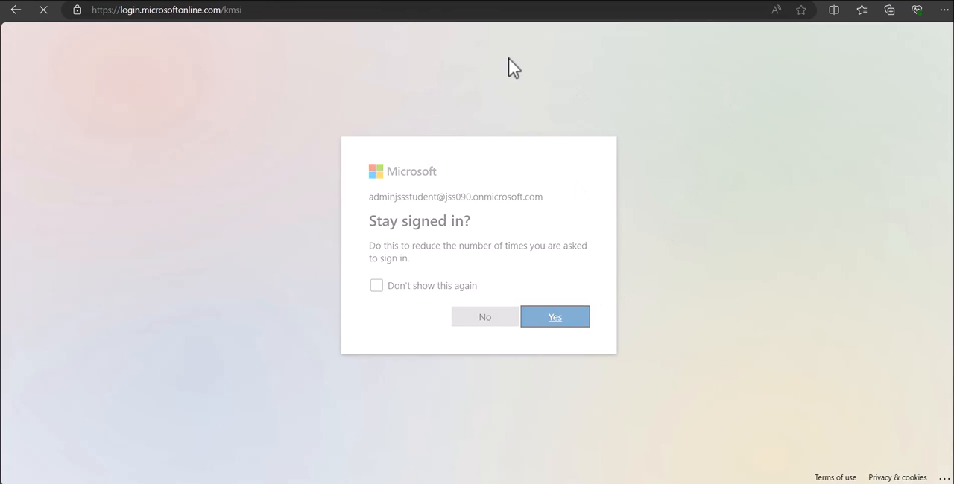
click(554, 317)
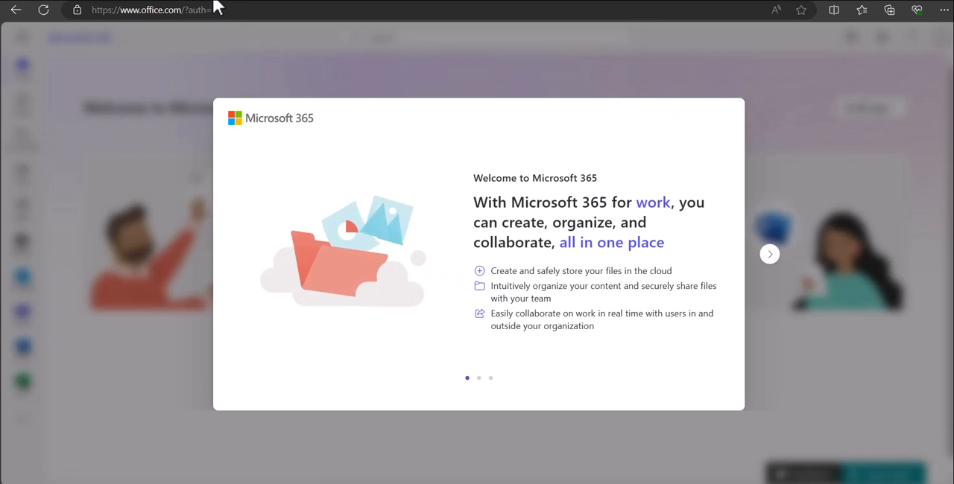
mouse_move(548, 361)
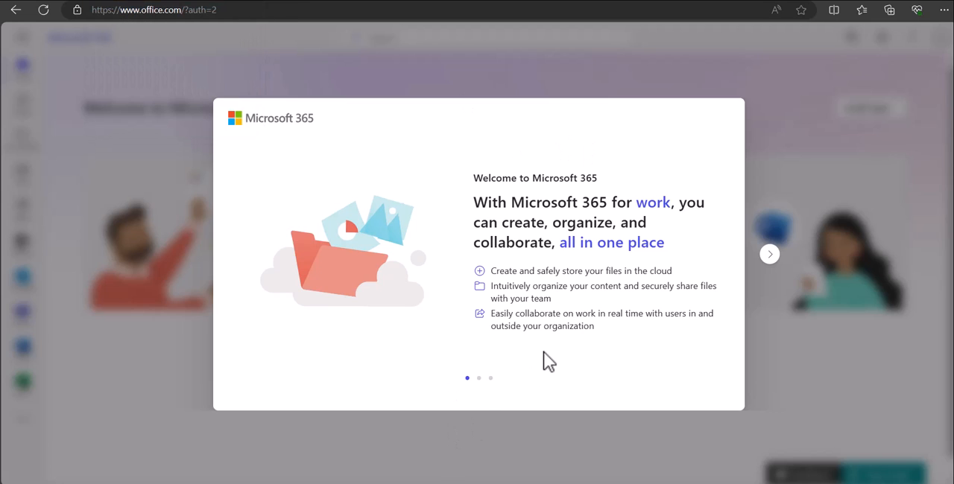
mouse_move(603, 332)
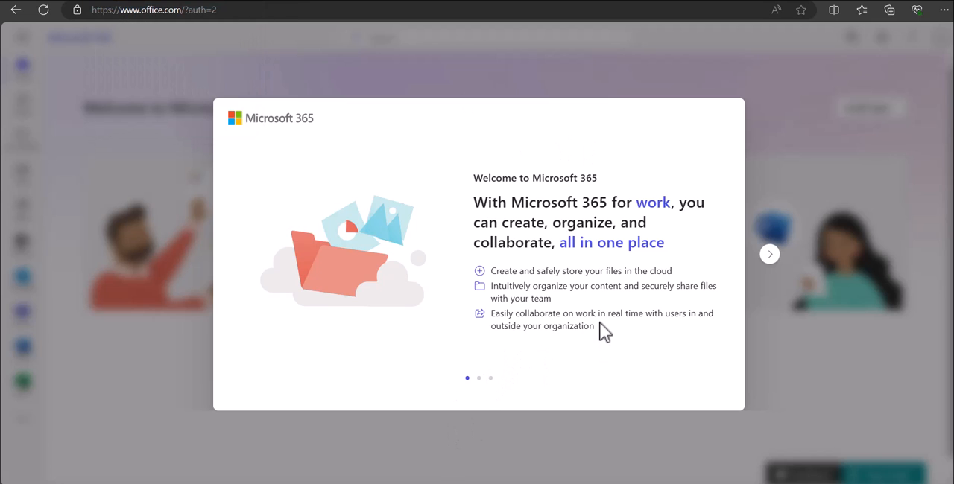
- Finish the two-slide welcome tour and open Admin from the app launcher
click(770, 254)
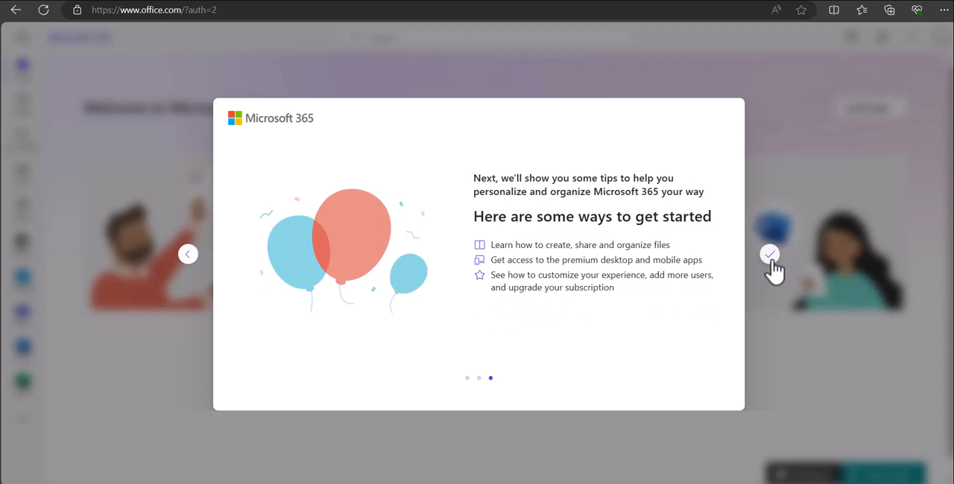
click(769, 254)
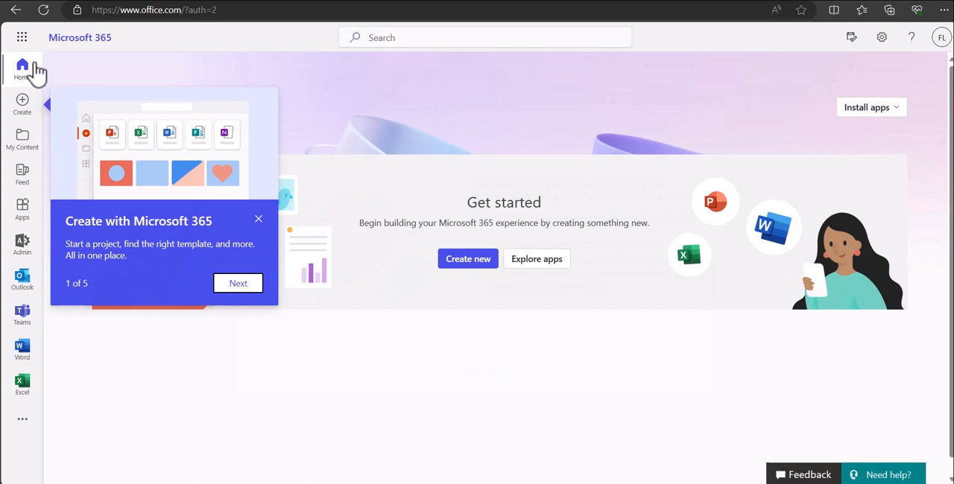
click(22, 37)
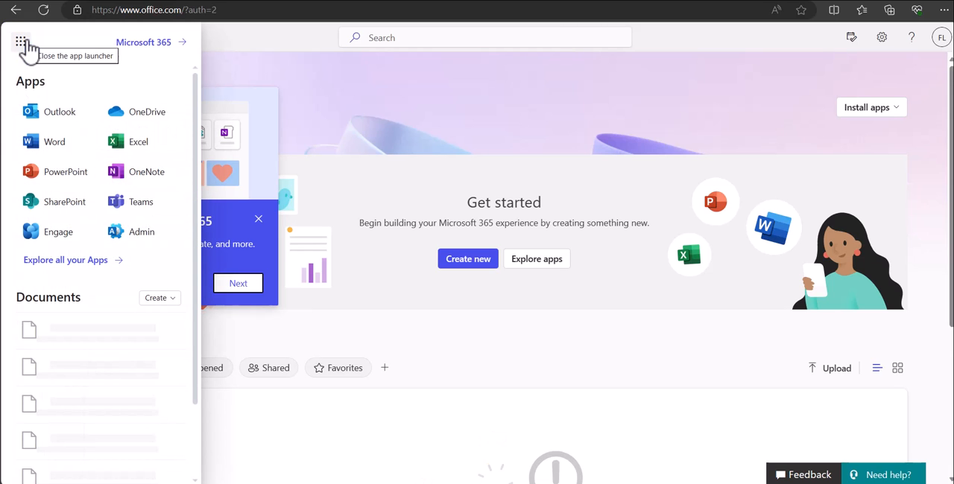
mouse_move(142, 232)
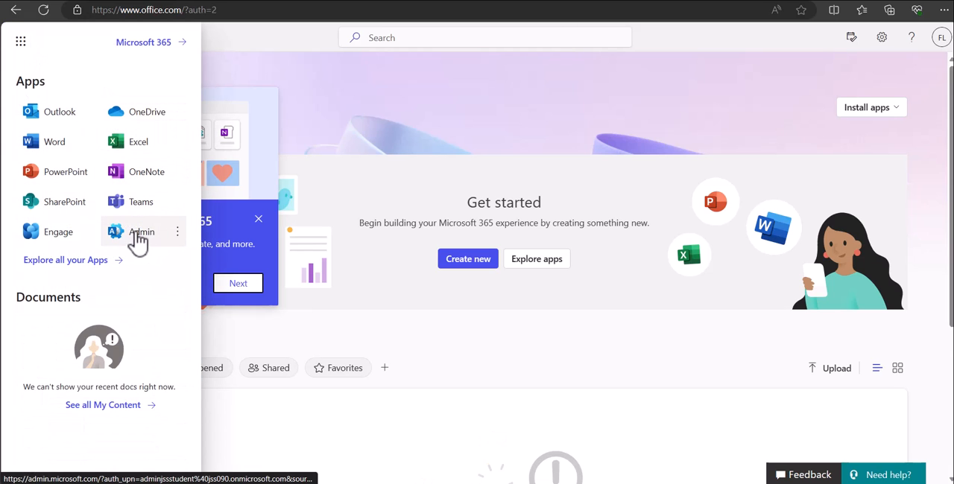
click(142, 232)
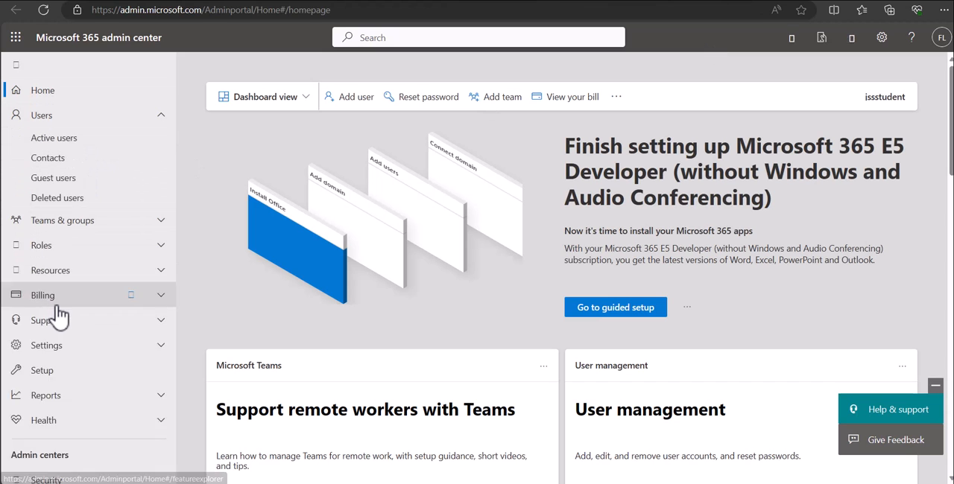
scroll(down, 3)
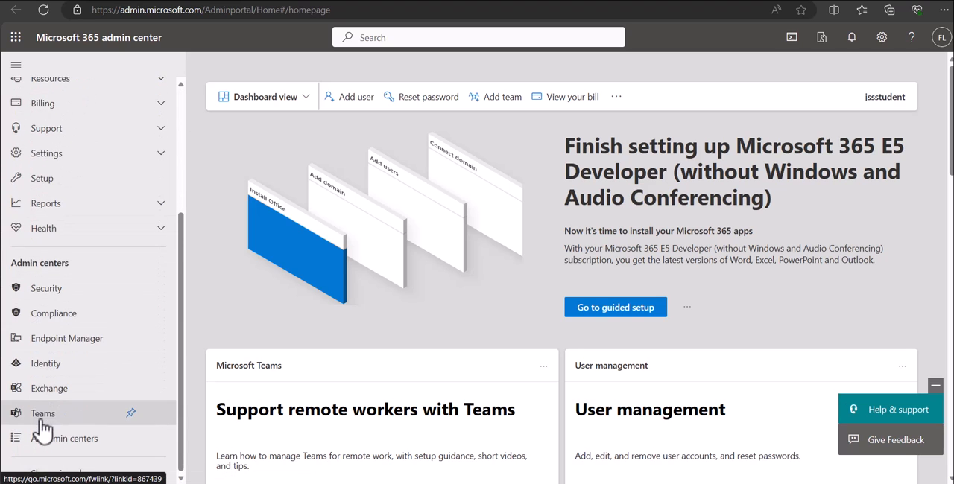
mouse_move(462, 194)
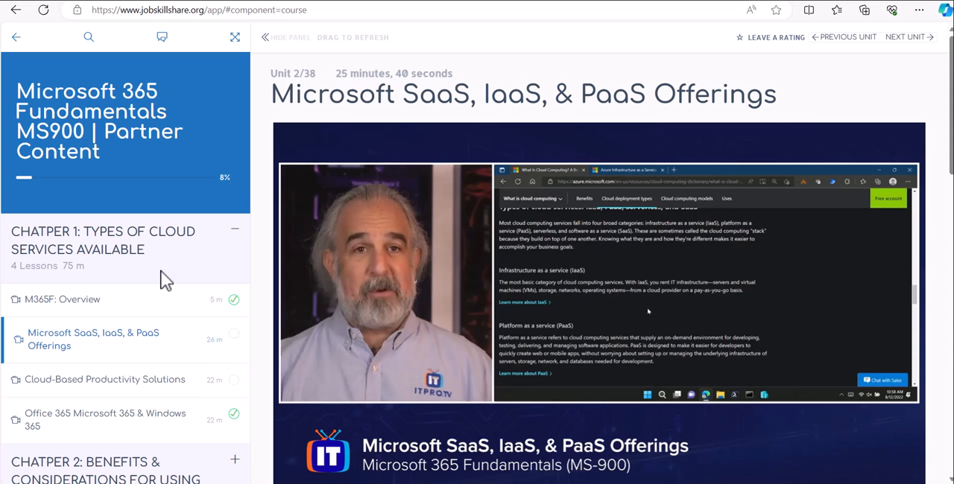
mouse_move(134, 172)
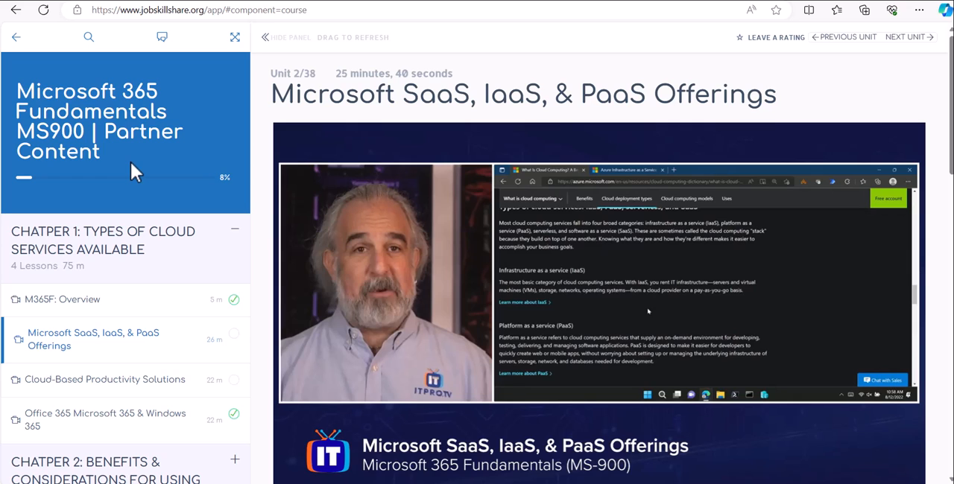
mouse_move(281, 206)
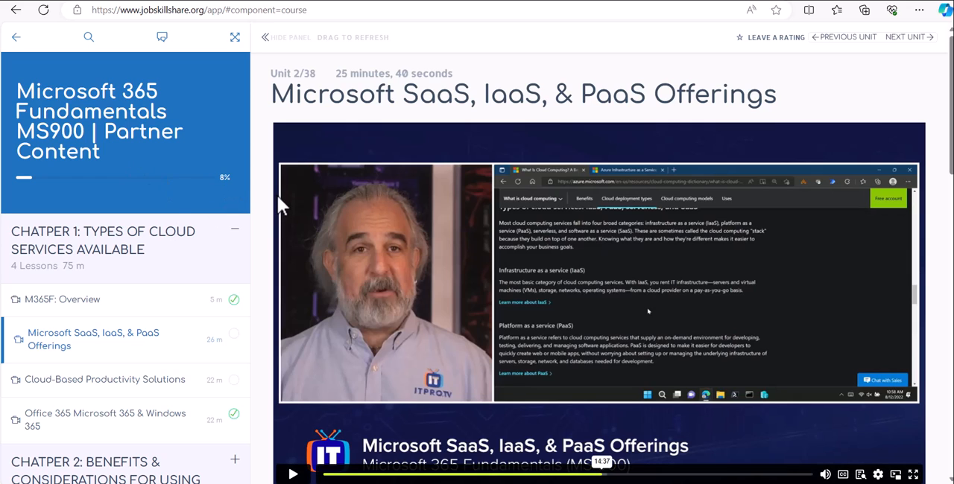
mouse_move(185, 281)
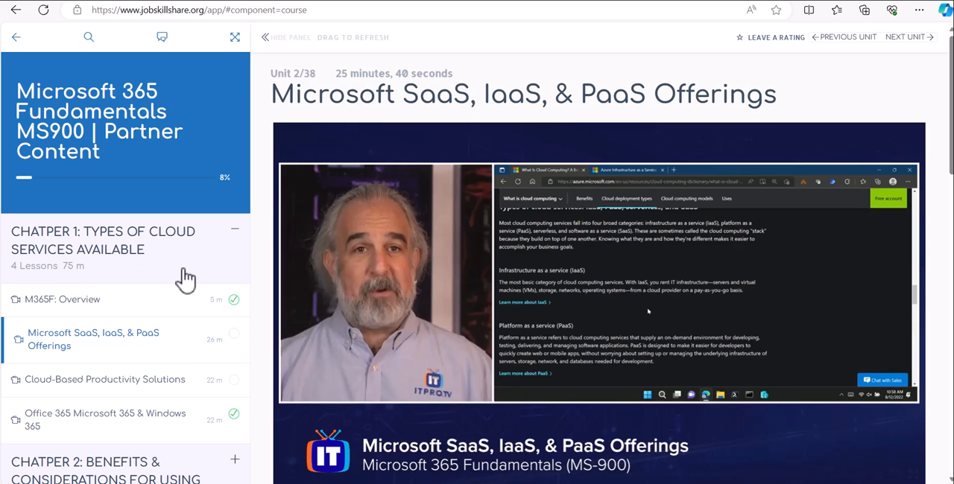
- Open the Chapter 2 M365 Licensing lesson, play and pause its video, then scroll down
scroll(down, 3)
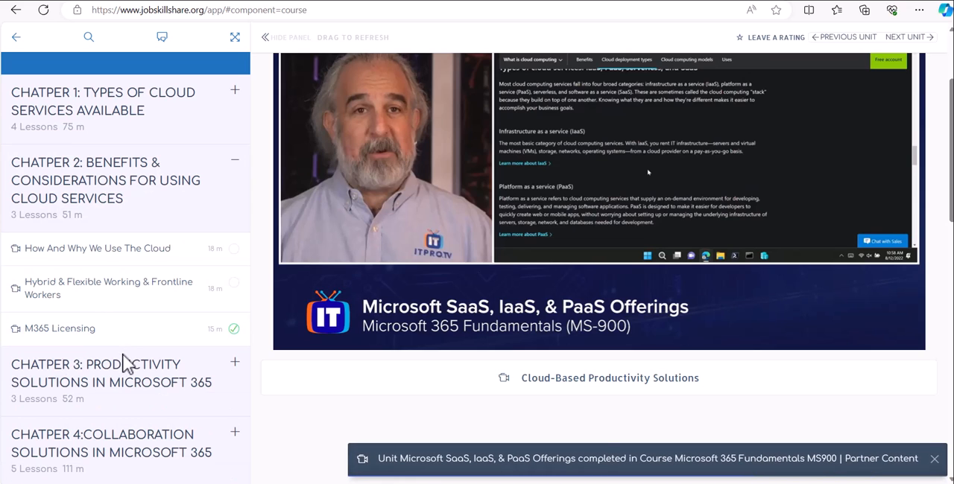
mouse_move(72, 335)
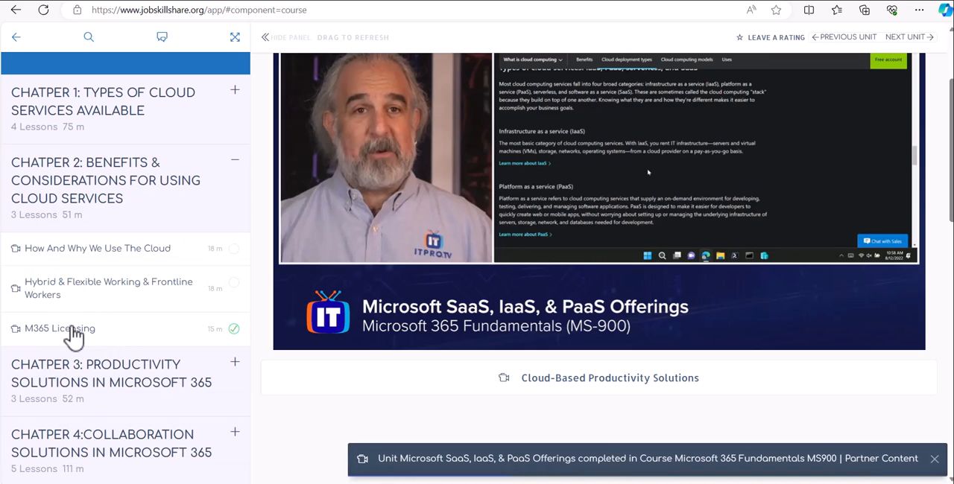
click(59, 329)
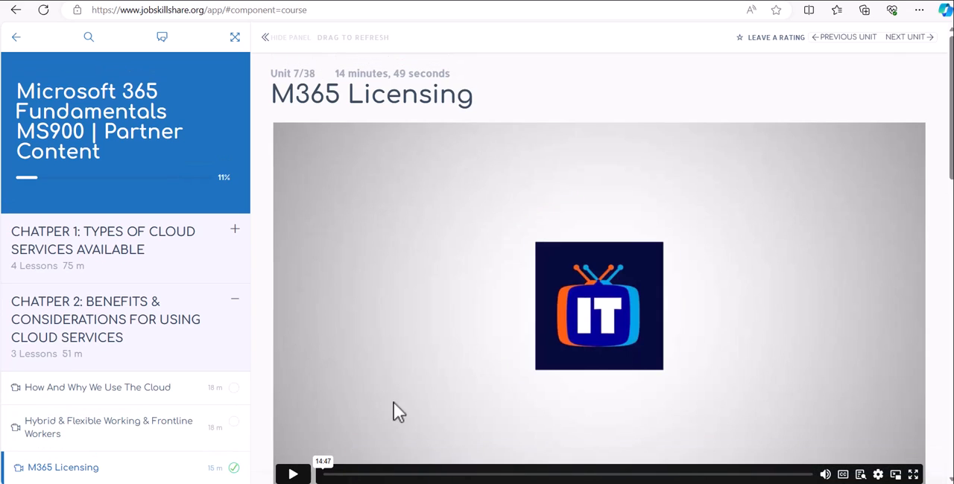
click(292, 474)
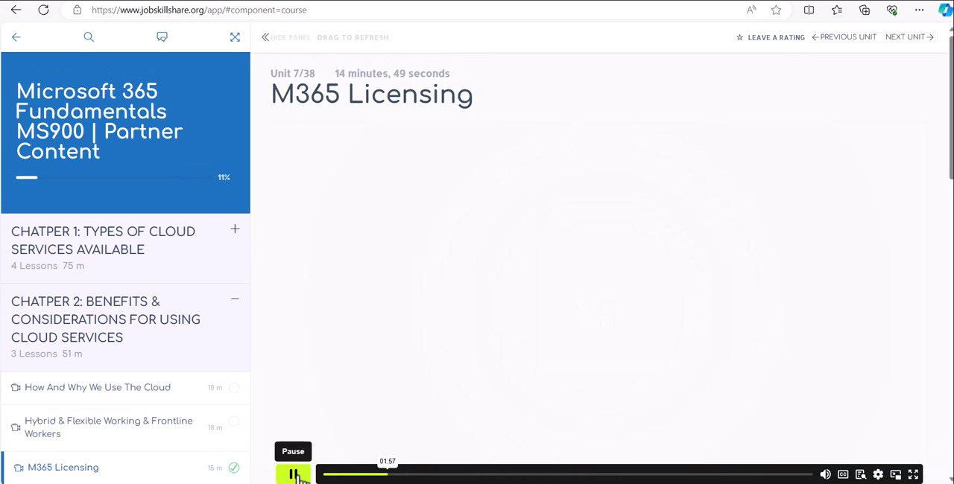
click(292, 474)
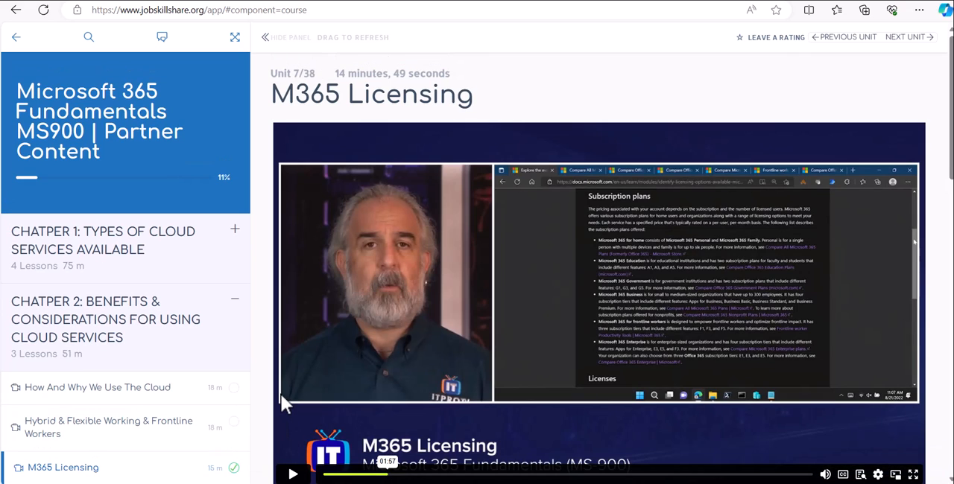
scroll(down, 3)
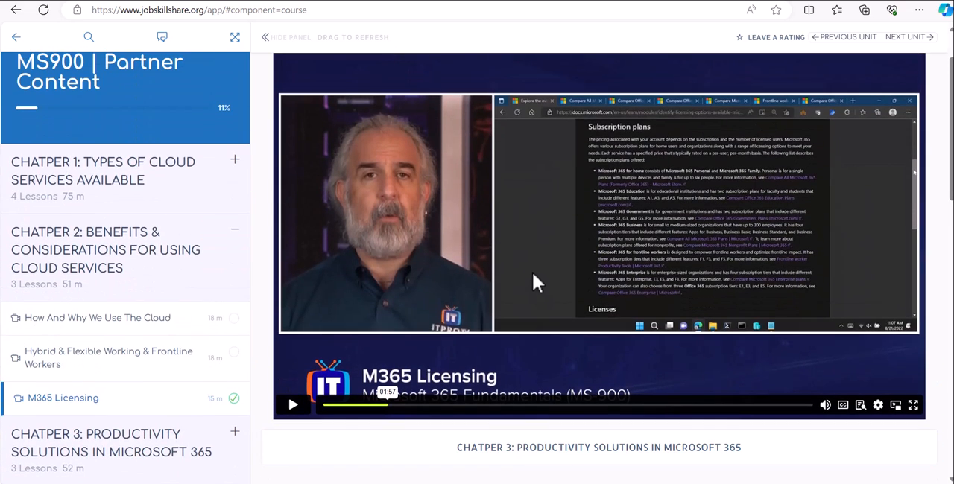
mouse_move(561, 216)
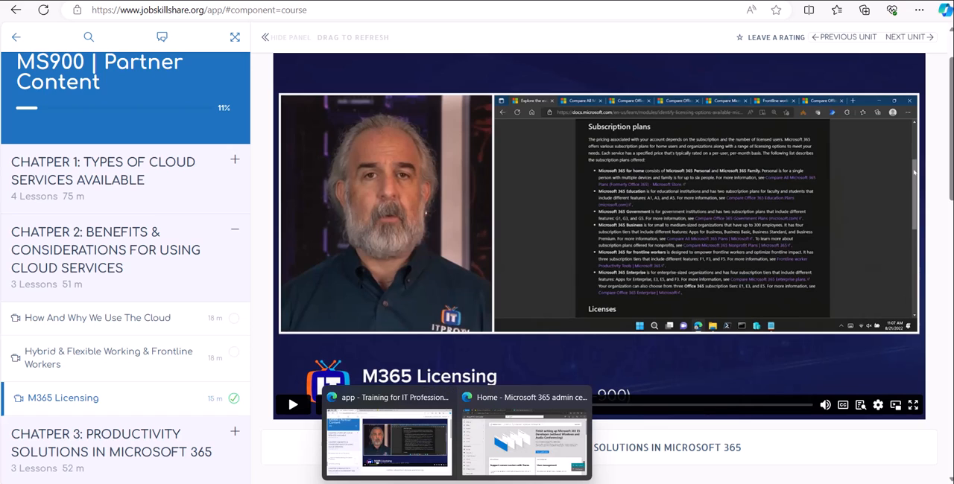
- Switch back to the Microsoft 365 admin center window
click(524, 443)
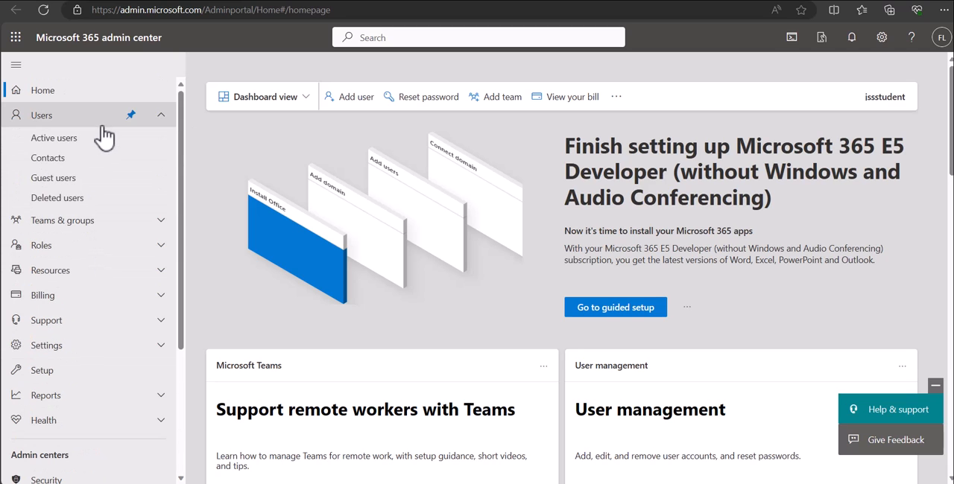
mouse_move(48, 269)
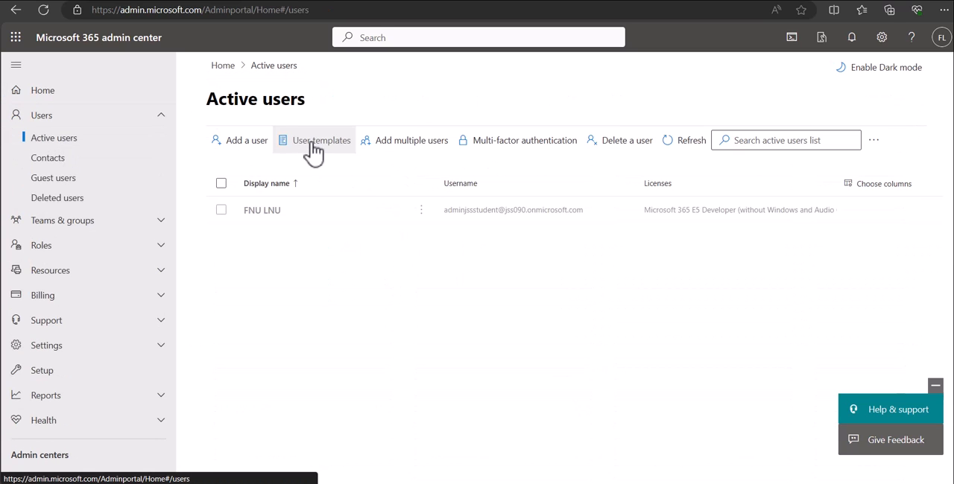
mouse_move(259, 288)
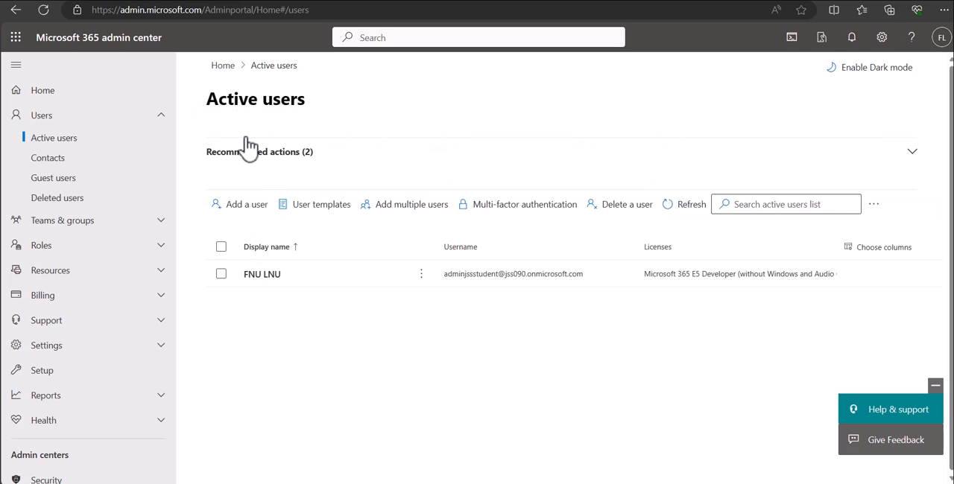
mouse_move(239, 204)
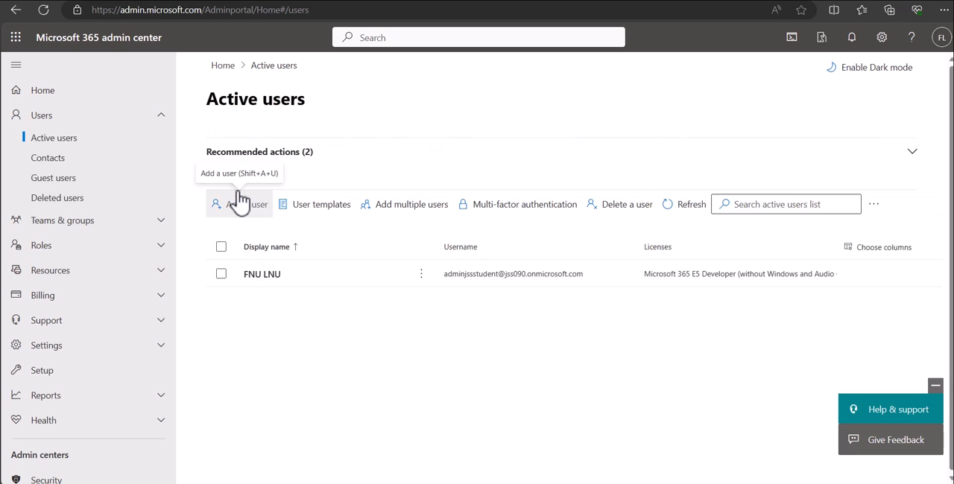
mouse_move(242, 190)
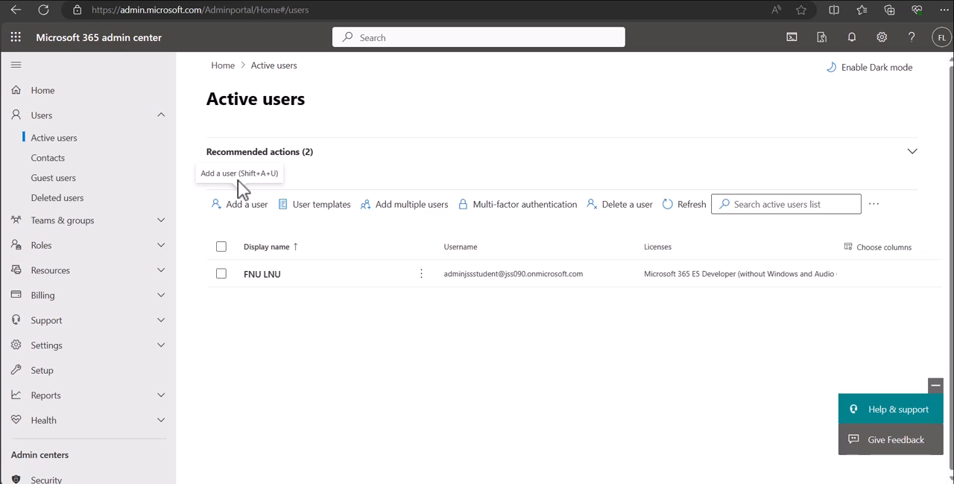
mouse_move(269, 176)
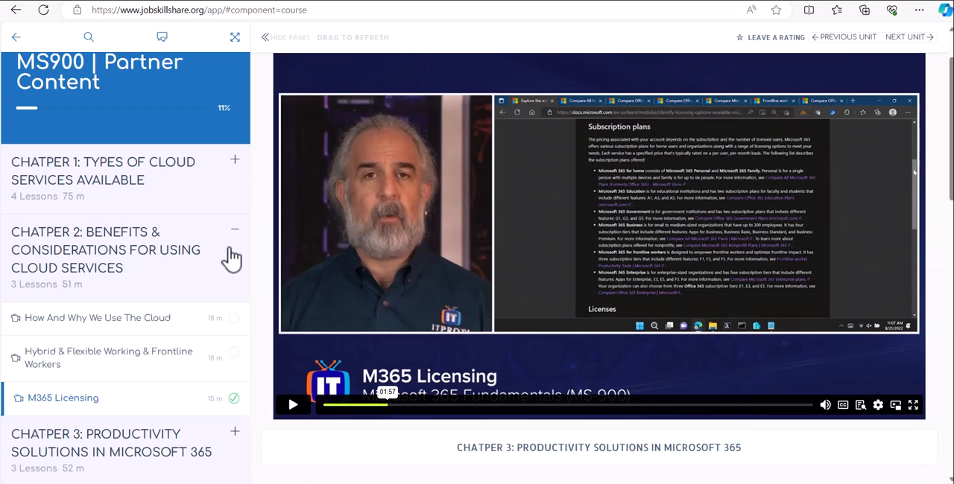
mouse_move(219, 196)
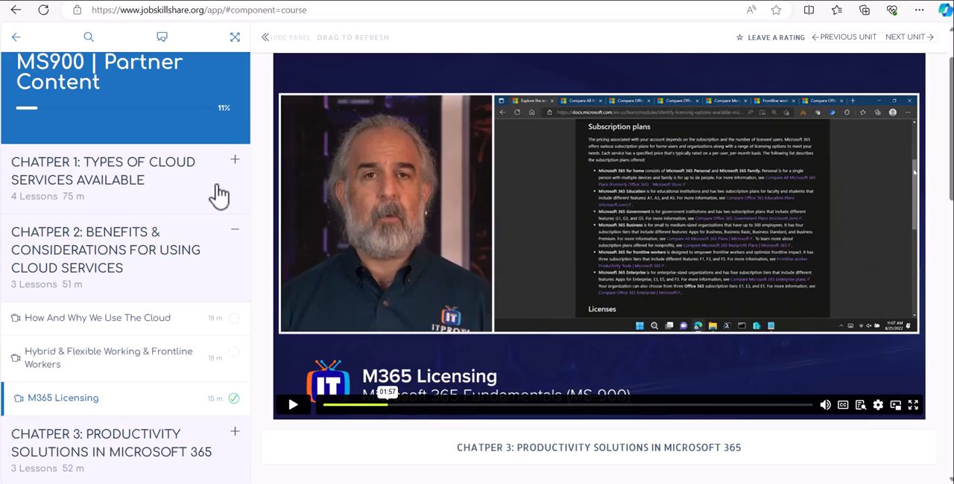
mouse_move(131, 228)
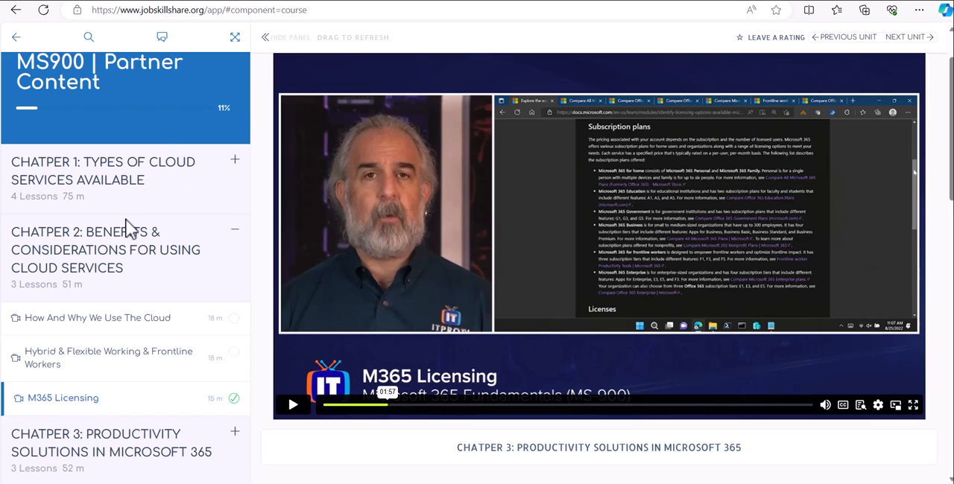
mouse_move(163, 297)
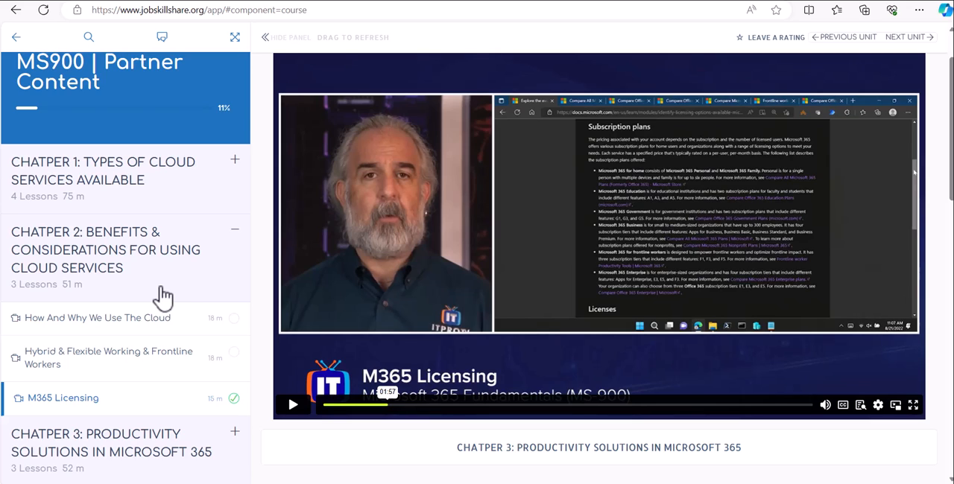
mouse_move(16, 36)
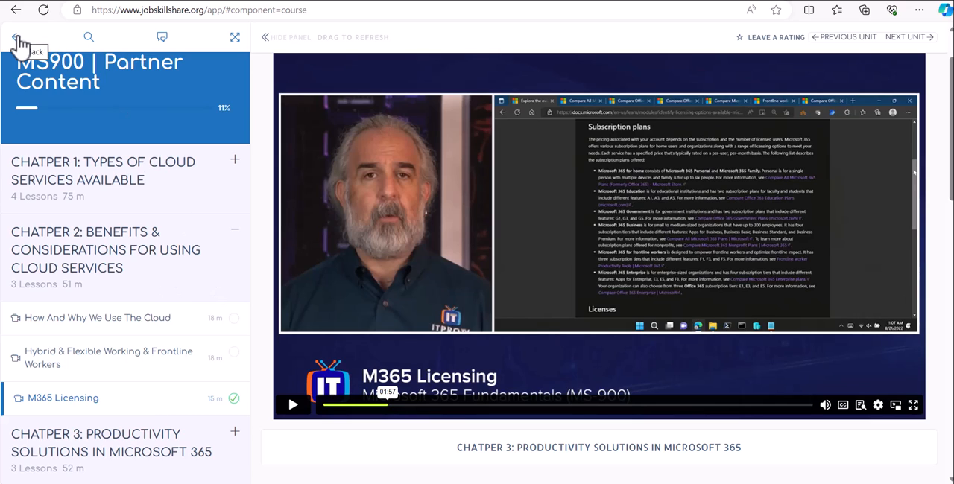
- Scroll through the M365 Licensing unit of the MS900 course
scroll(down, 3)
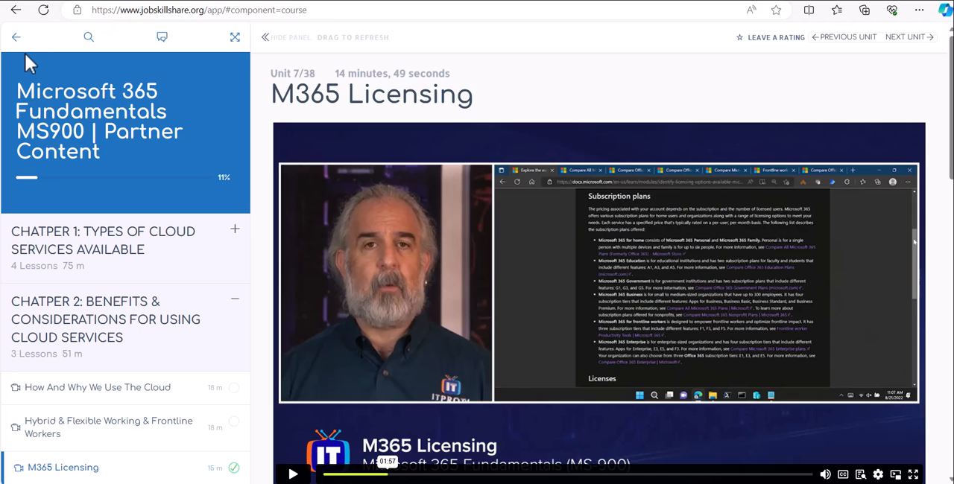
- From My Courses, open the MS 102 Administrator course and dismiss its instructions popup
click(16, 37)
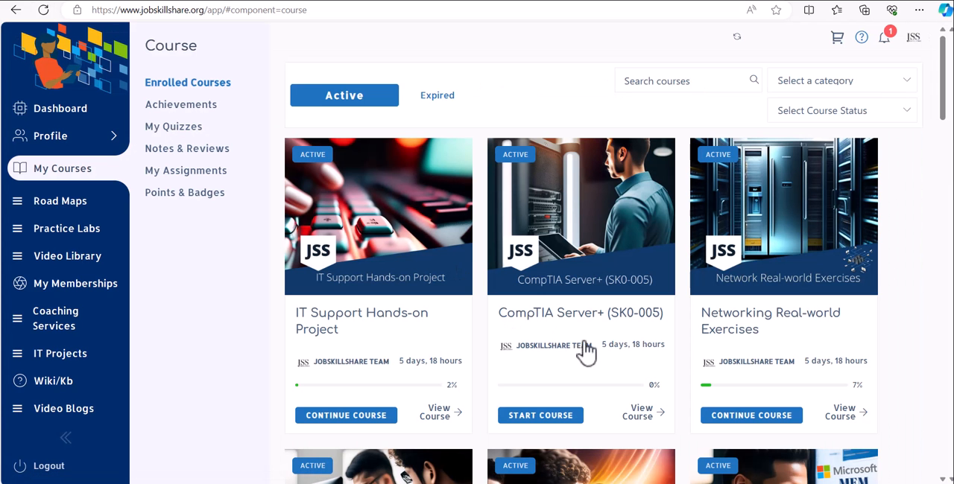
scroll(down, 3)
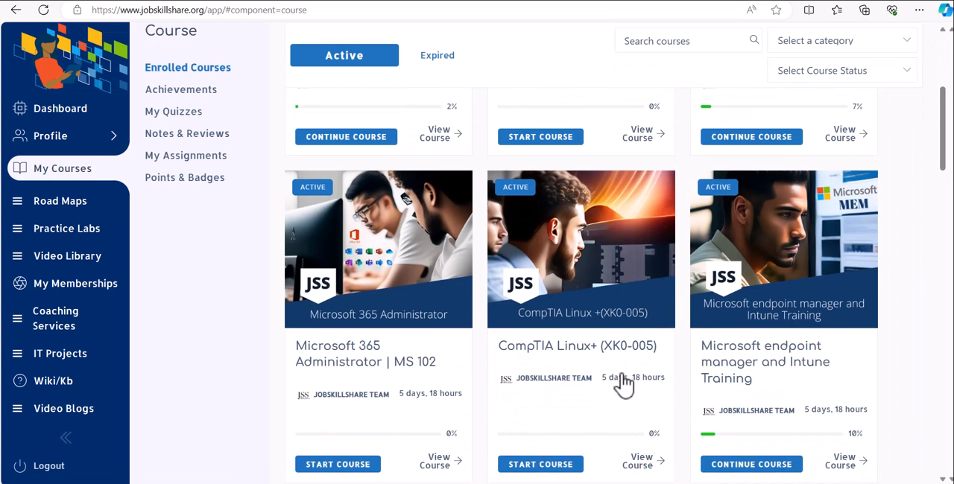
mouse_move(373, 365)
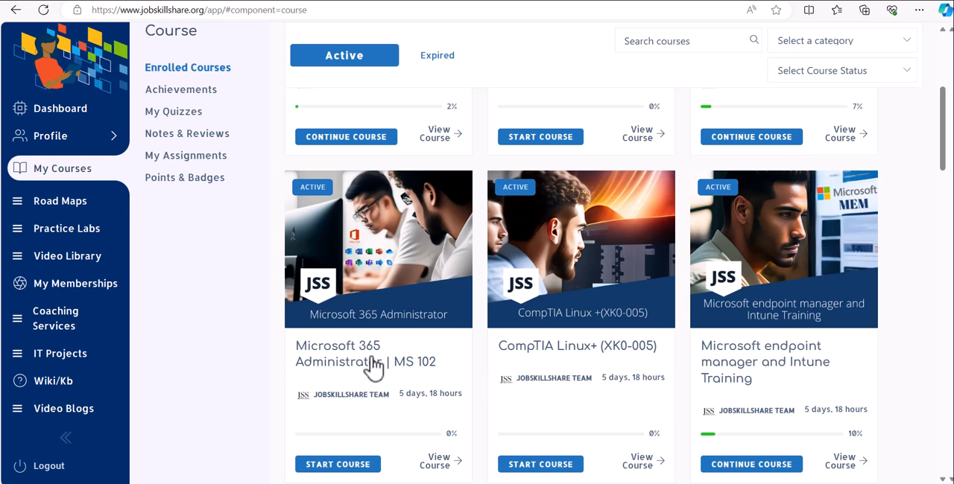
click(338, 465)
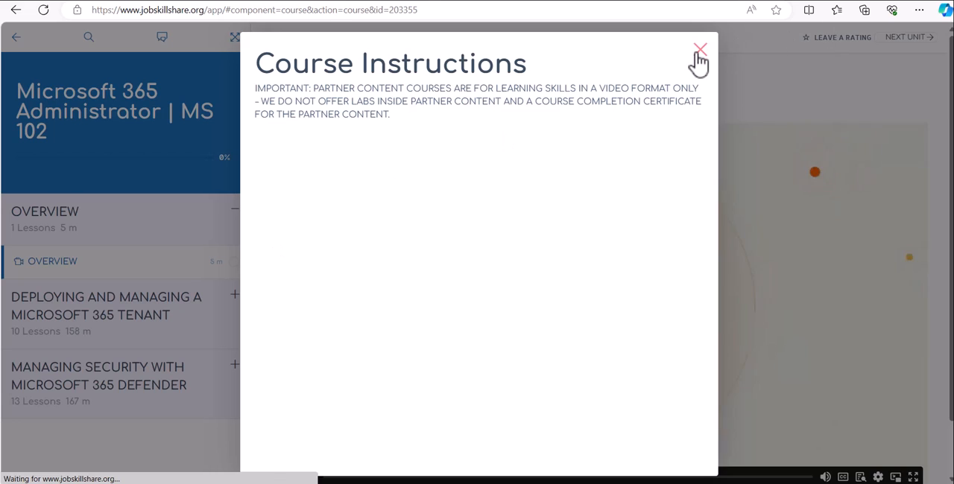
click(699, 49)
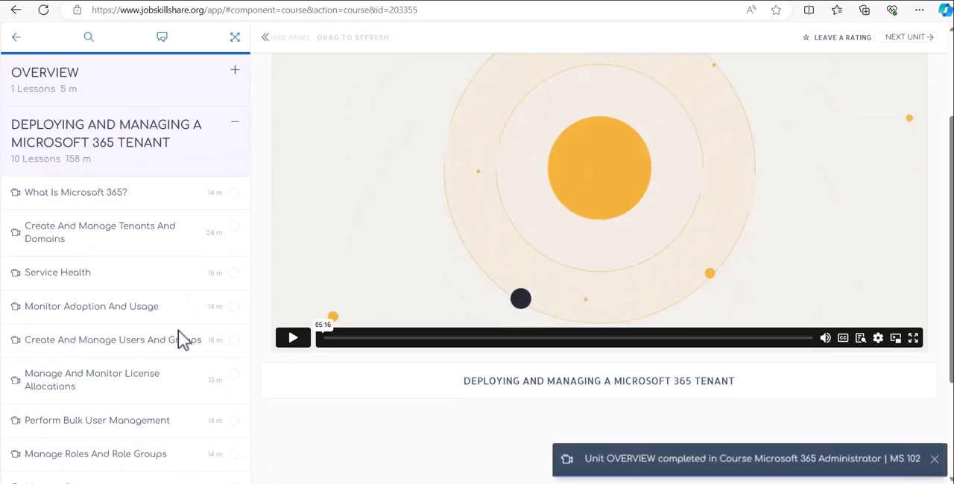
mouse_move(164, 380)
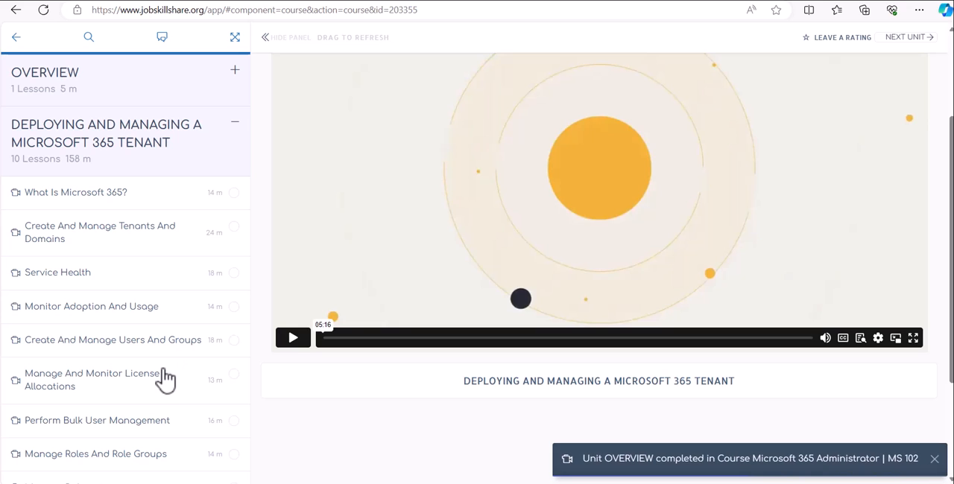
mouse_move(118, 259)
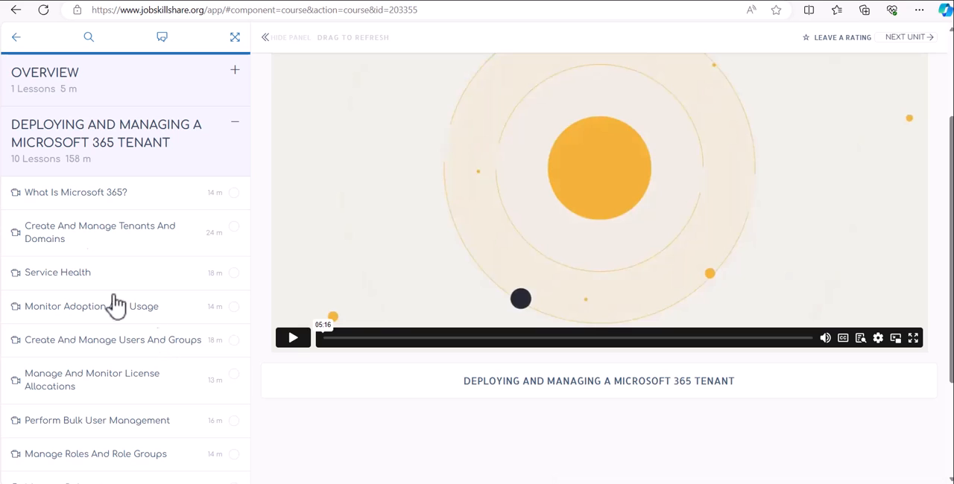
mouse_move(117, 306)
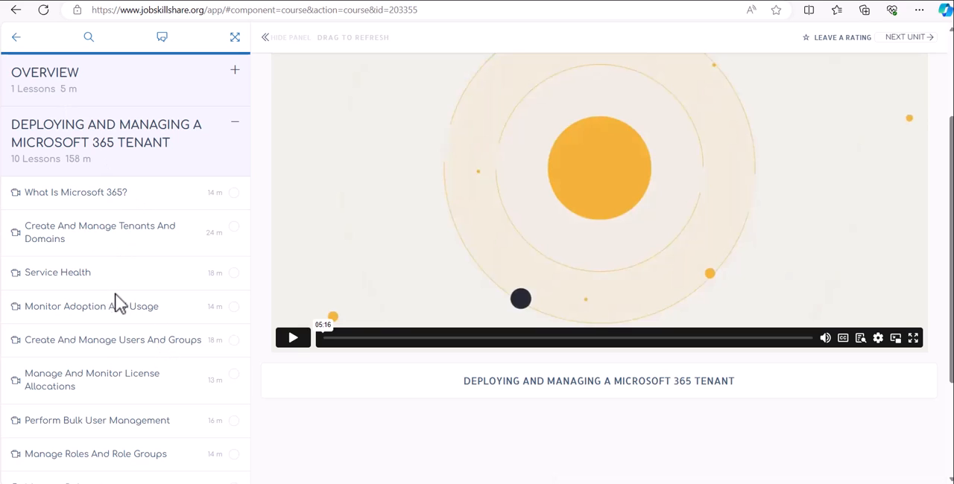
mouse_move(146, 354)
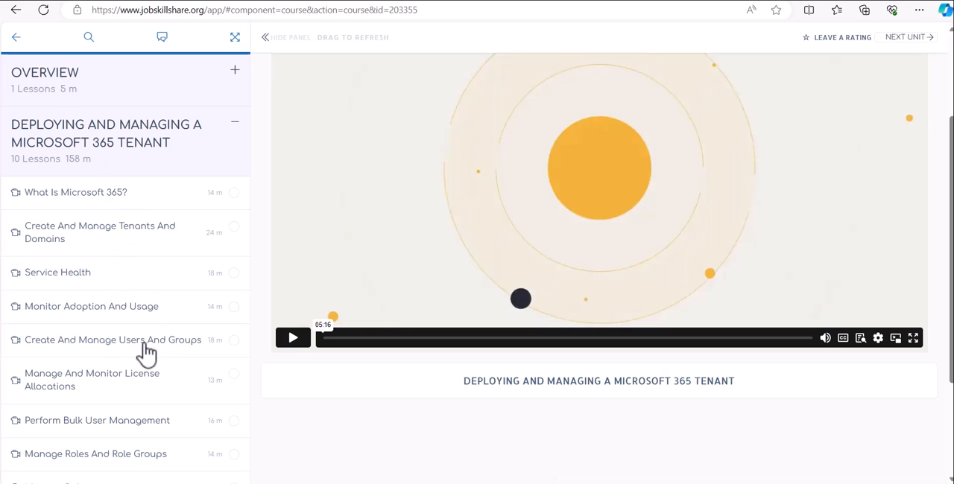
mouse_move(82, 348)
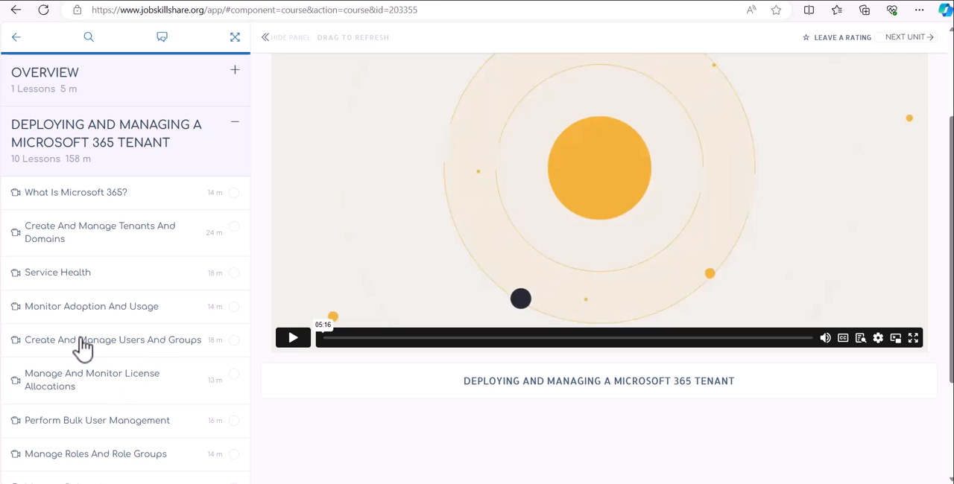
- Select the 'Create And Manage Users And Groups' lesson, unit 6 of 24
click(112, 340)
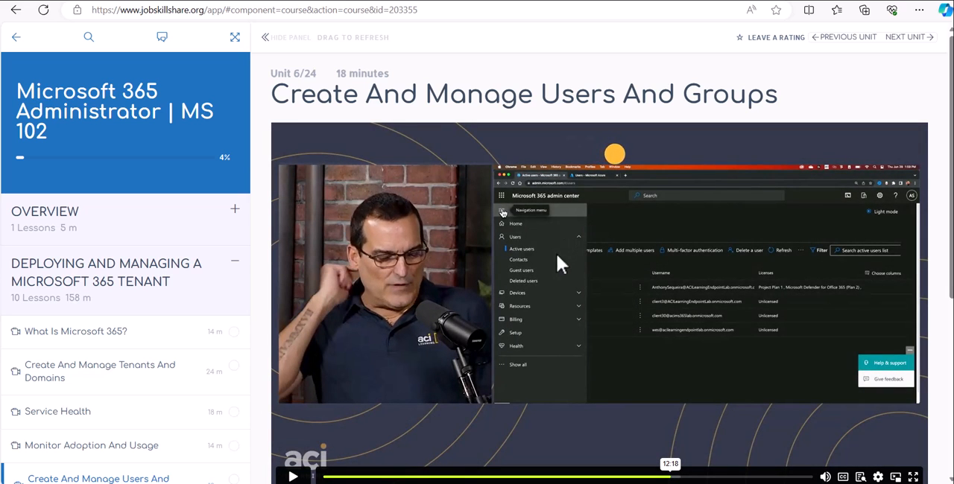
mouse_move(557, 241)
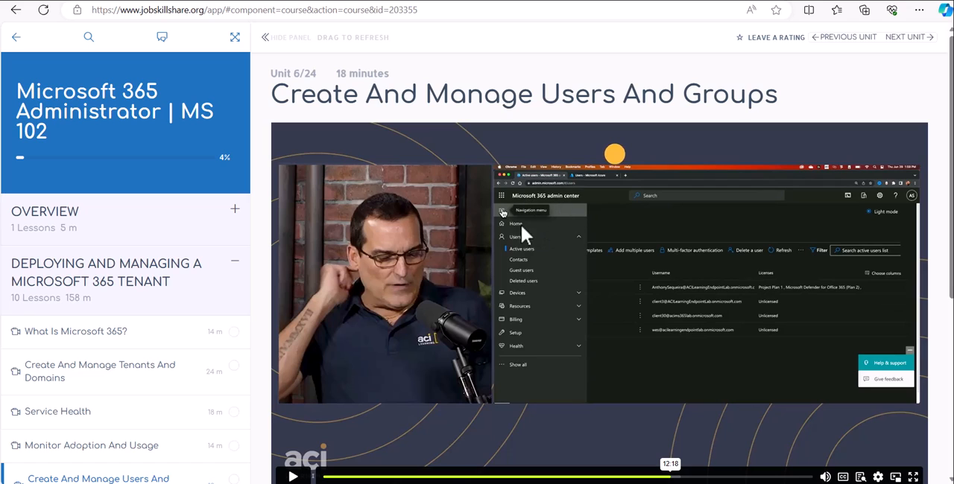
mouse_move(538, 266)
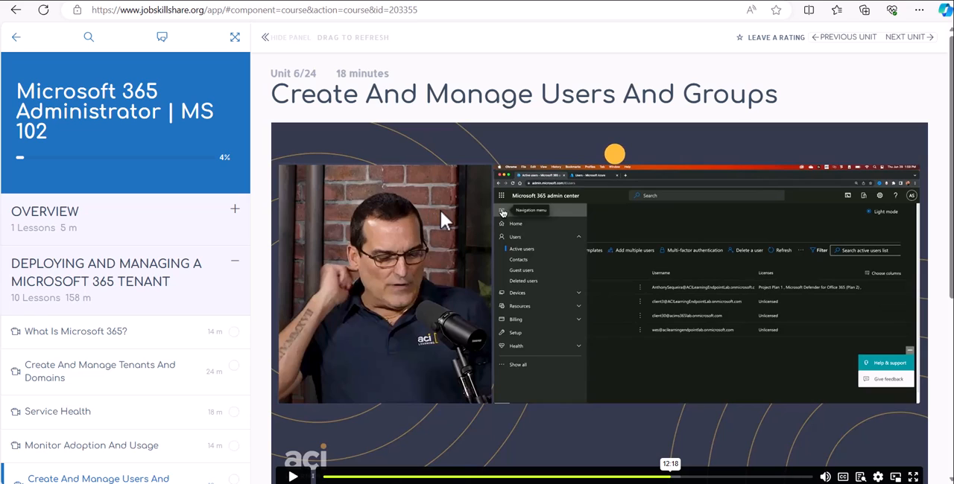
mouse_move(410, 334)
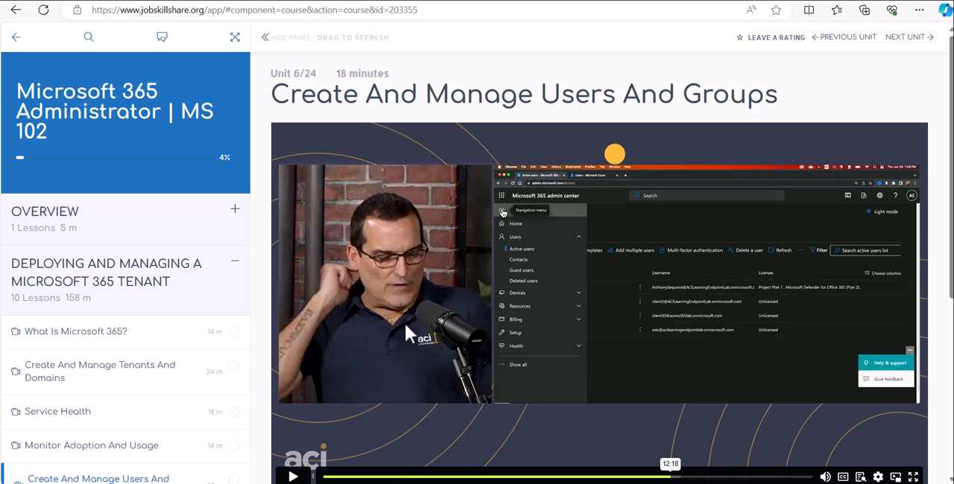
mouse_move(447, 301)
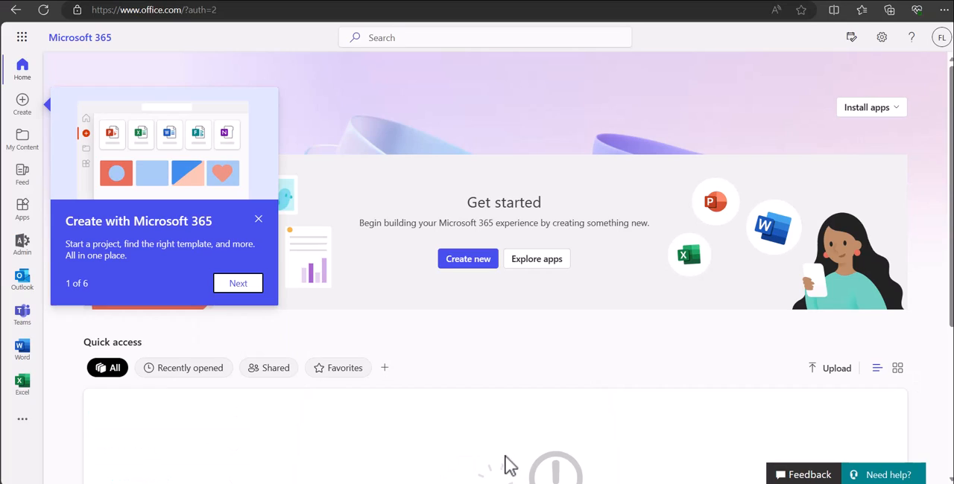
mouse_move(134, 227)
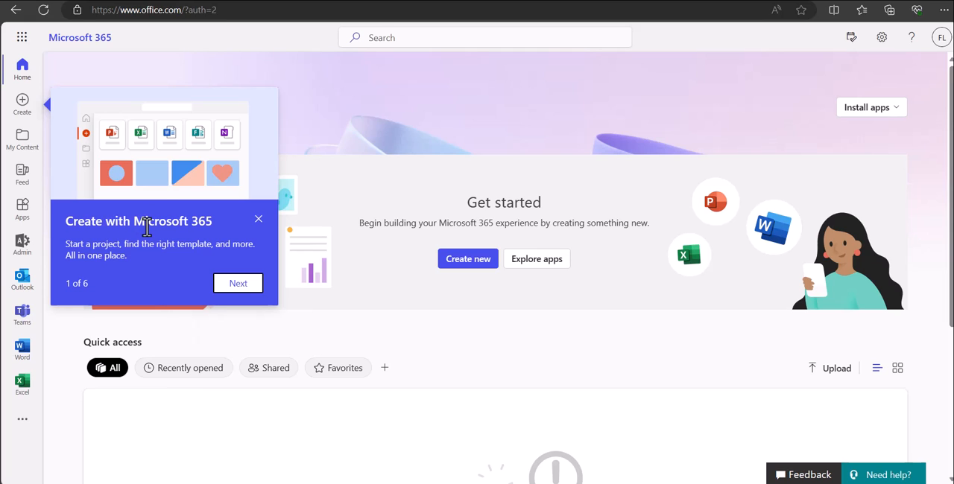
mouse_move(348, 71)
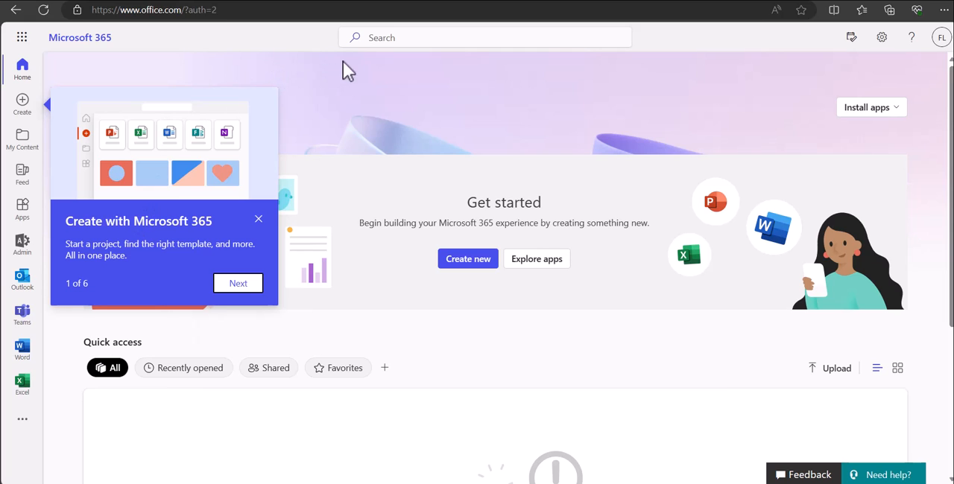
mouse_move(391, 141)
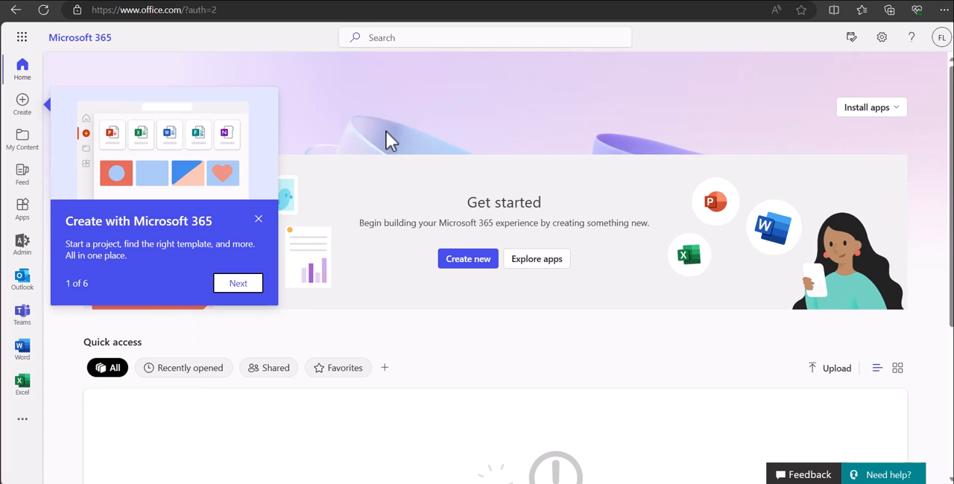
mouse_move(58, 289)
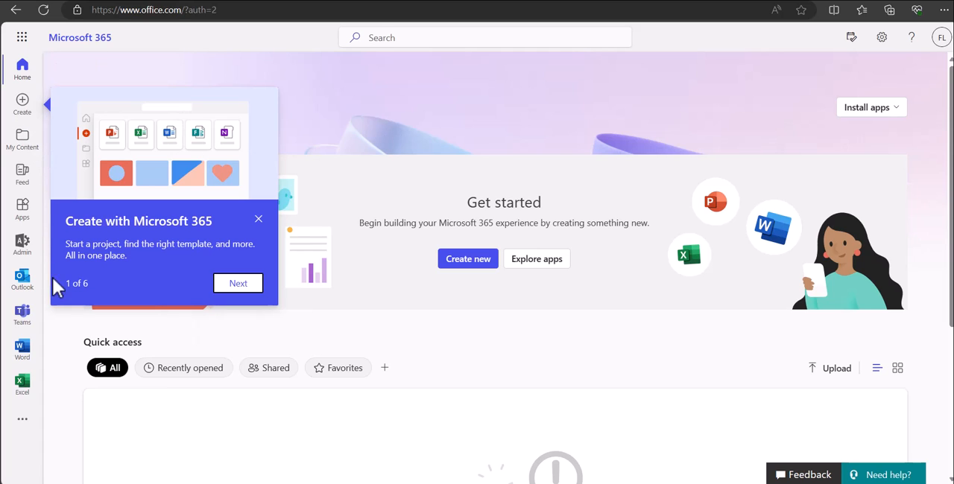
mouse_move(168, 251)
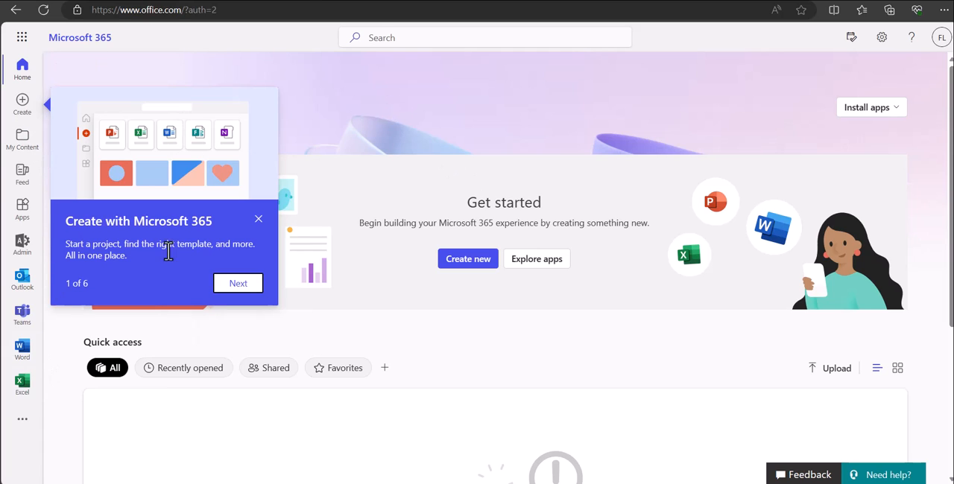
mouse_move(327, 172)
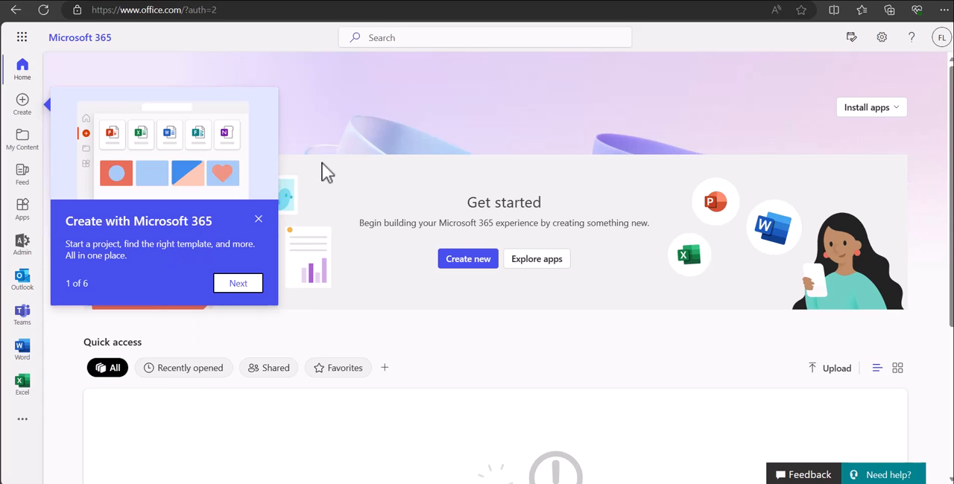
mouse_move(328, 164)
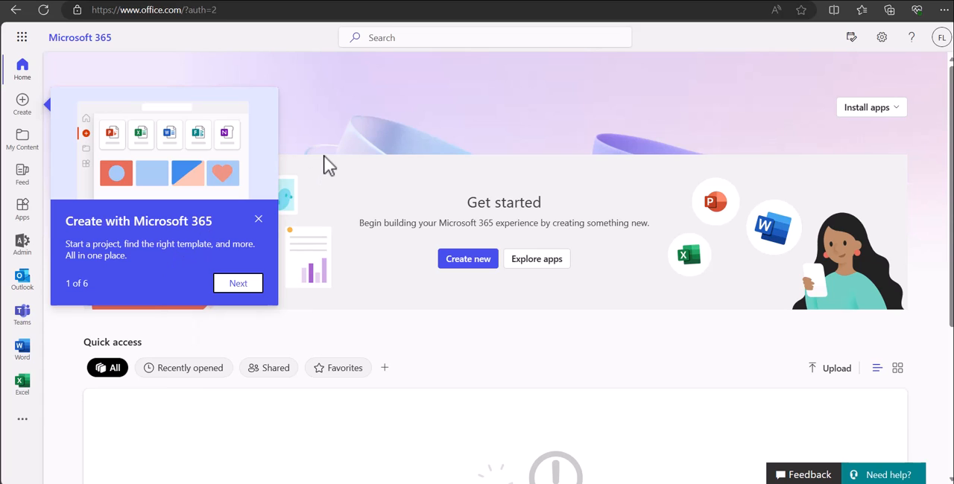
mouse_move(298, 114)
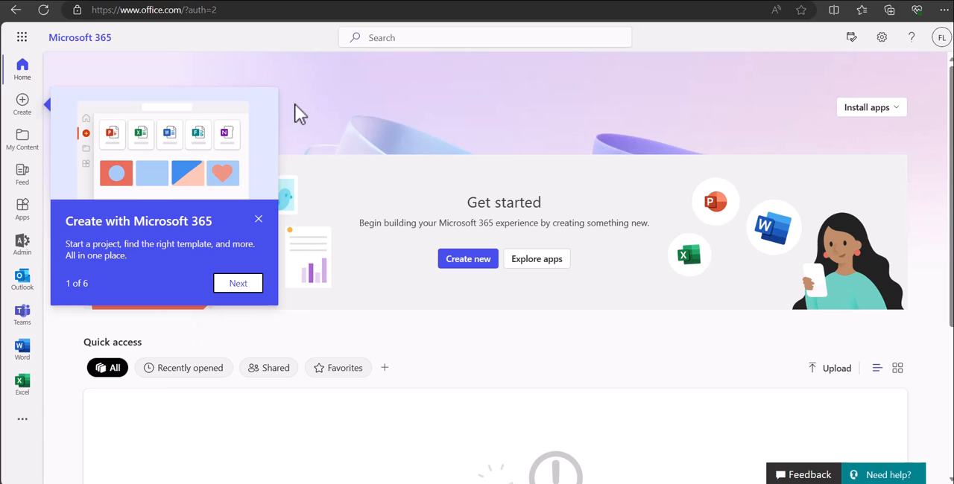
mouse_move(215, 88)
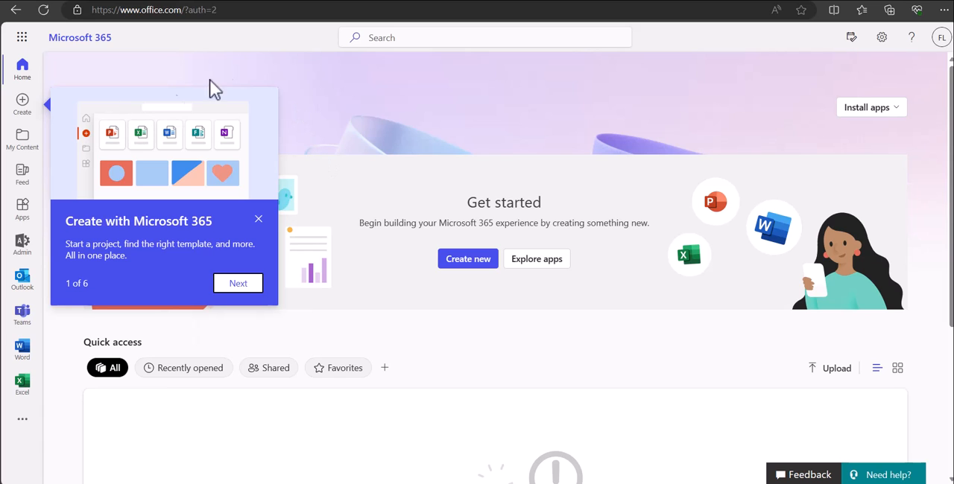
mouse_move(340, 62)
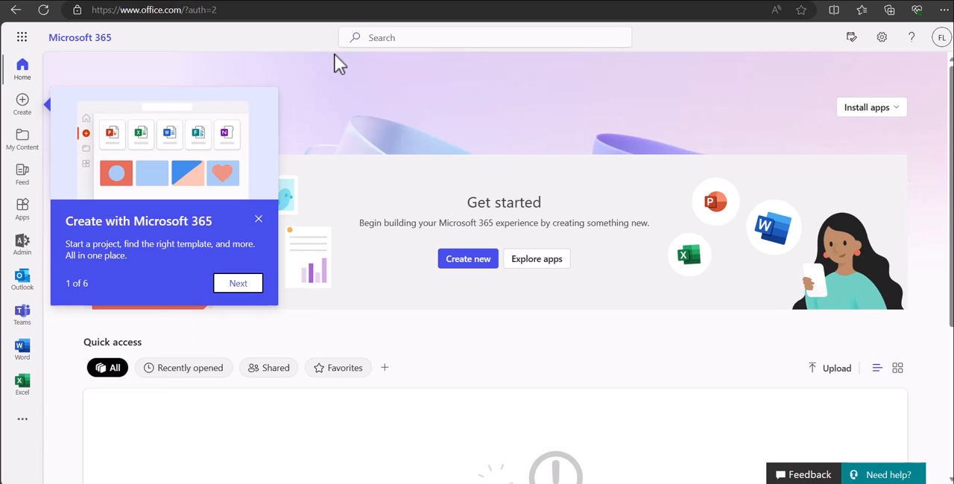
mouse_move(345, 104)
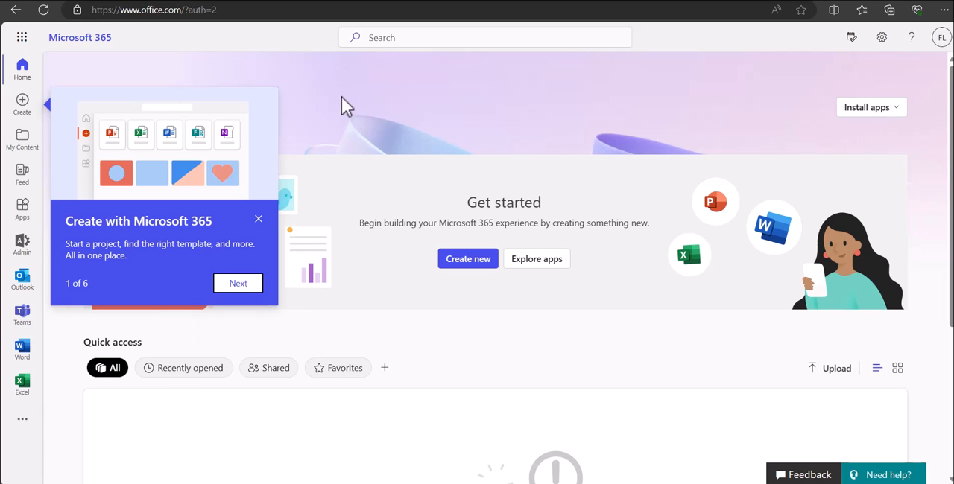